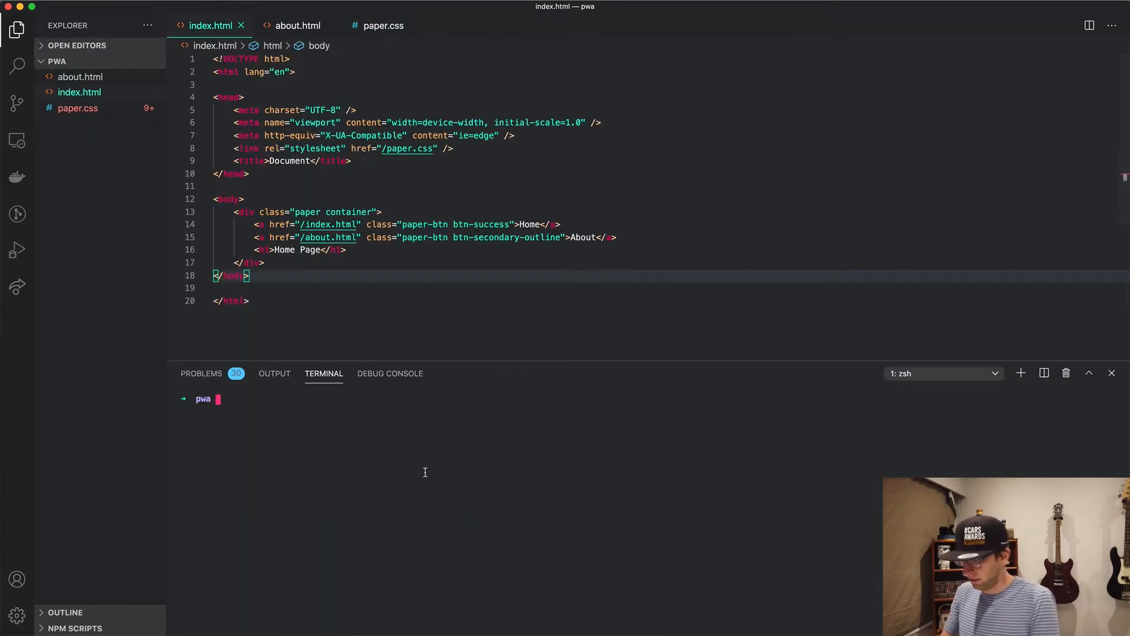
Step: Run 'php -S localhost:8000' in the integrated terminal to launch the dev server
{"action": "type", "text": "php -"}
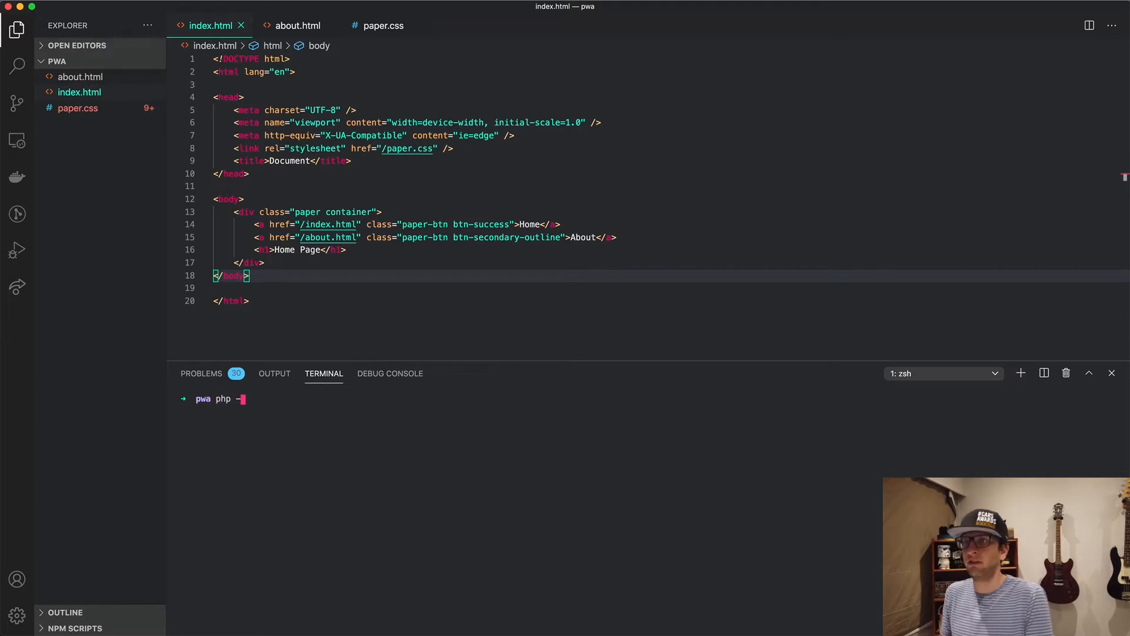
{"action": "type", "text": "-S l"}
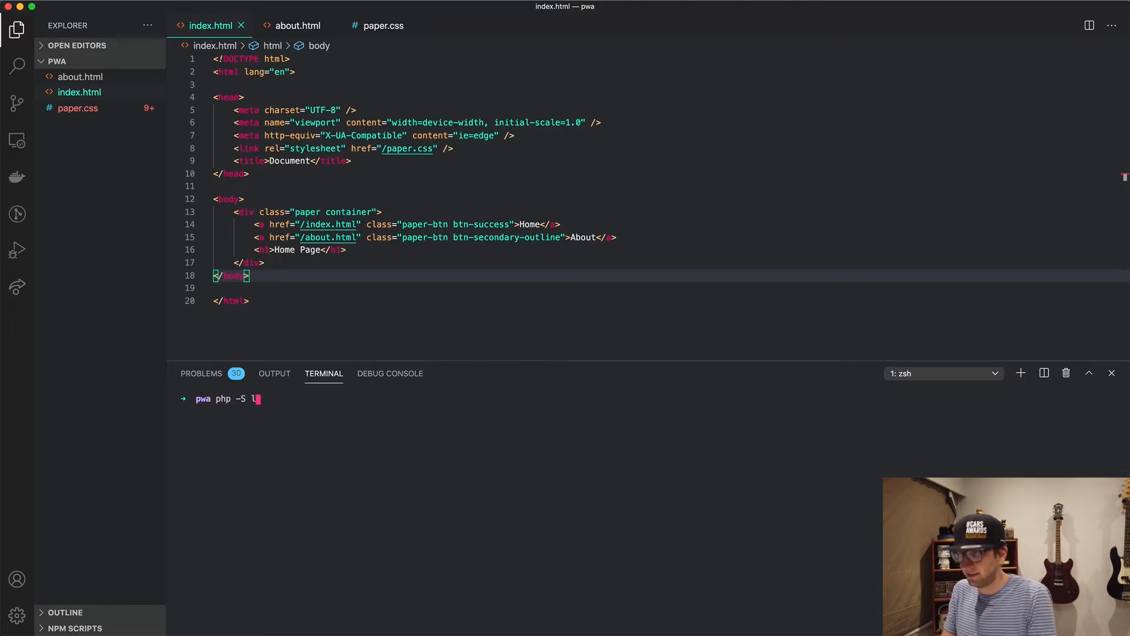
{"action": "type", "text": "ocalhost:8"}
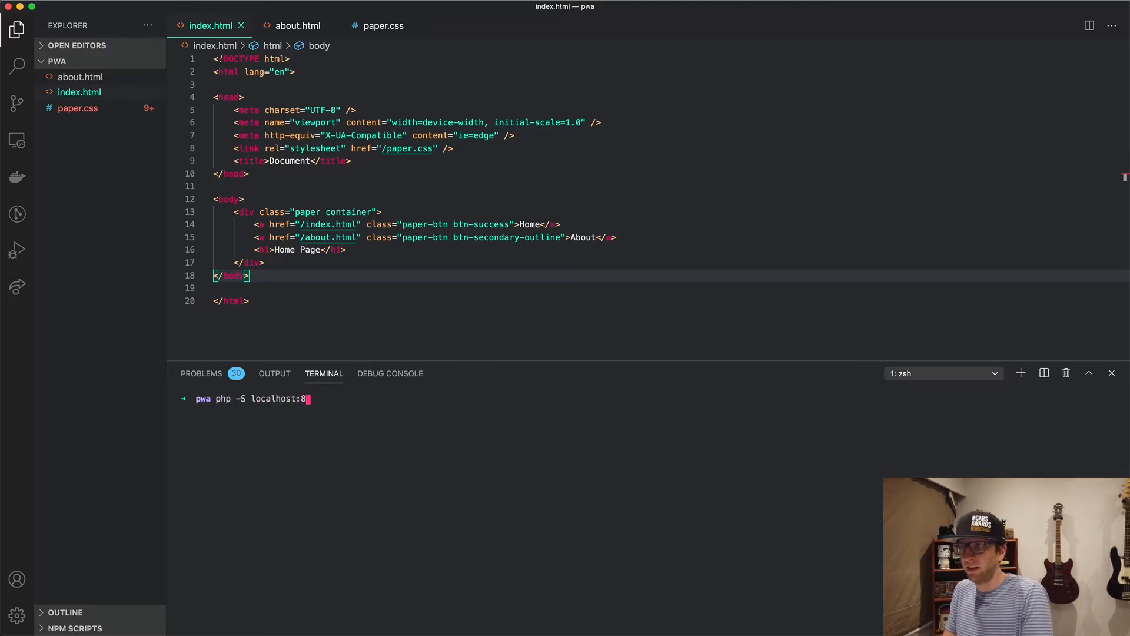
{"action": "type", "text": "000"}
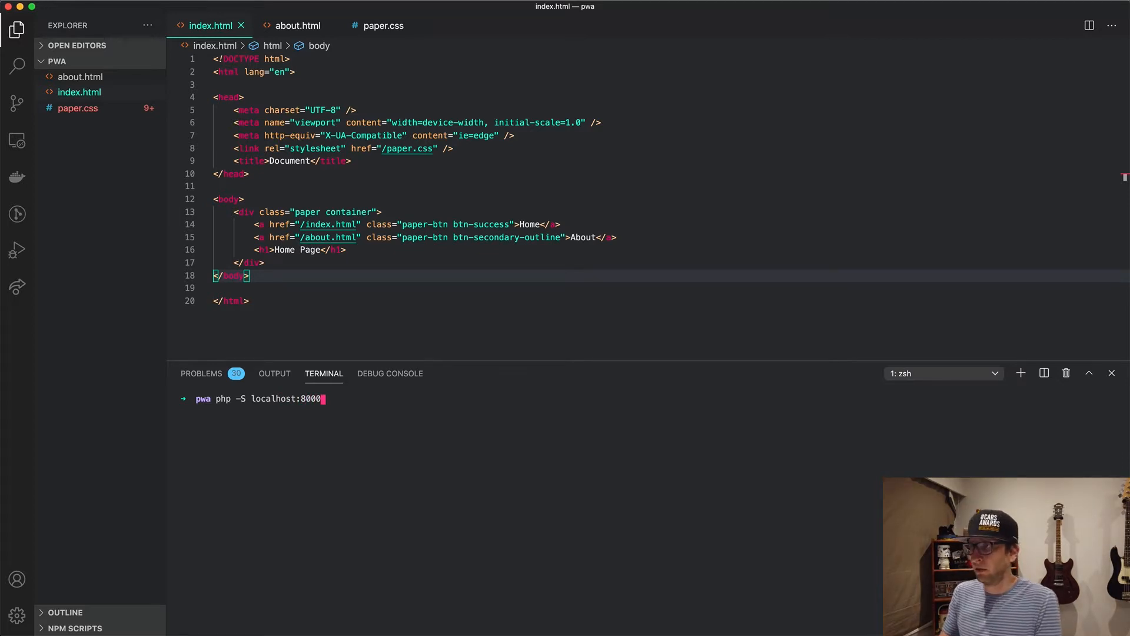
{"action": "key", "text": "Return"}
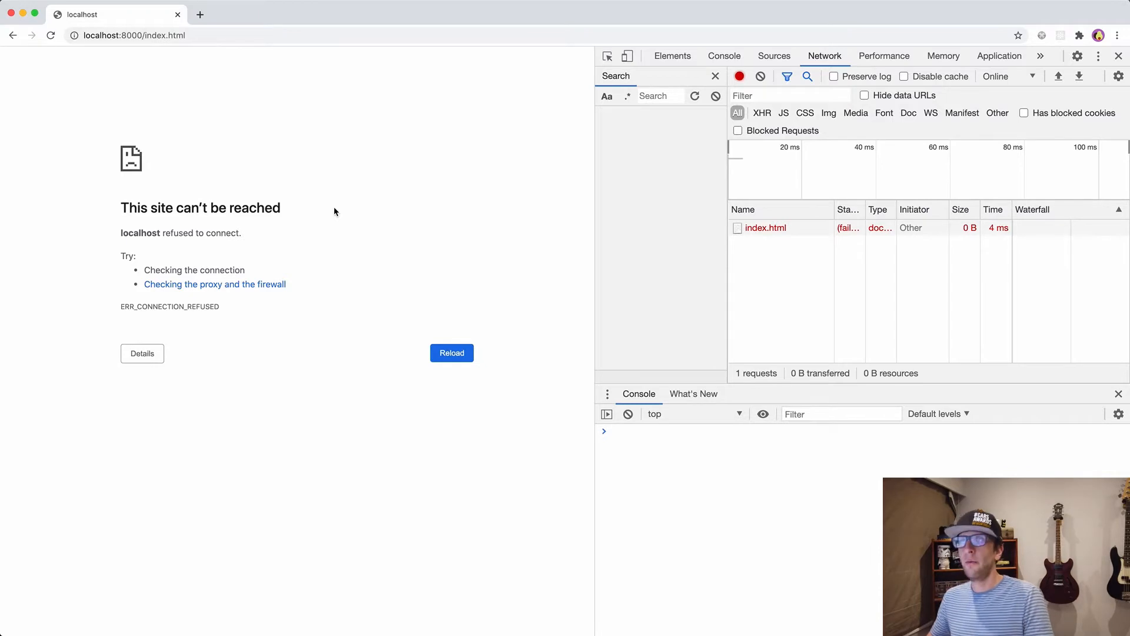
Step: Reload the page, simulate Offline throttling to see No Internet, then return to Online
{"action": "left_click", "coordinate": [451, 352]}
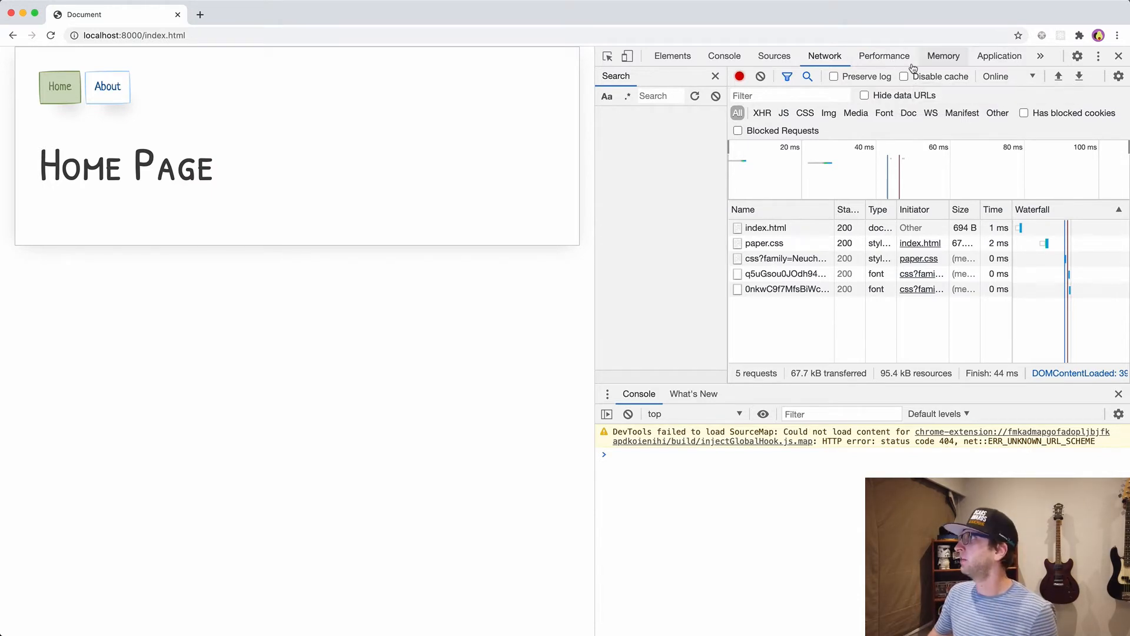
{"action": "mouse_move", "coordinate": [564, 311]}
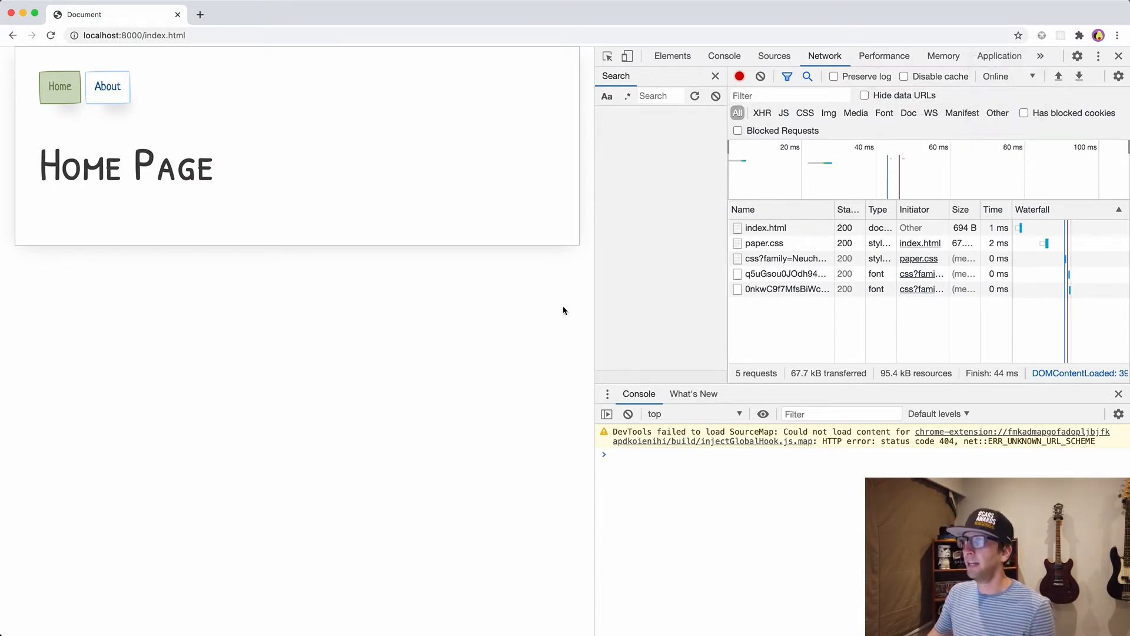
{"action": "left_click", "coordinate": [1005, 76]}
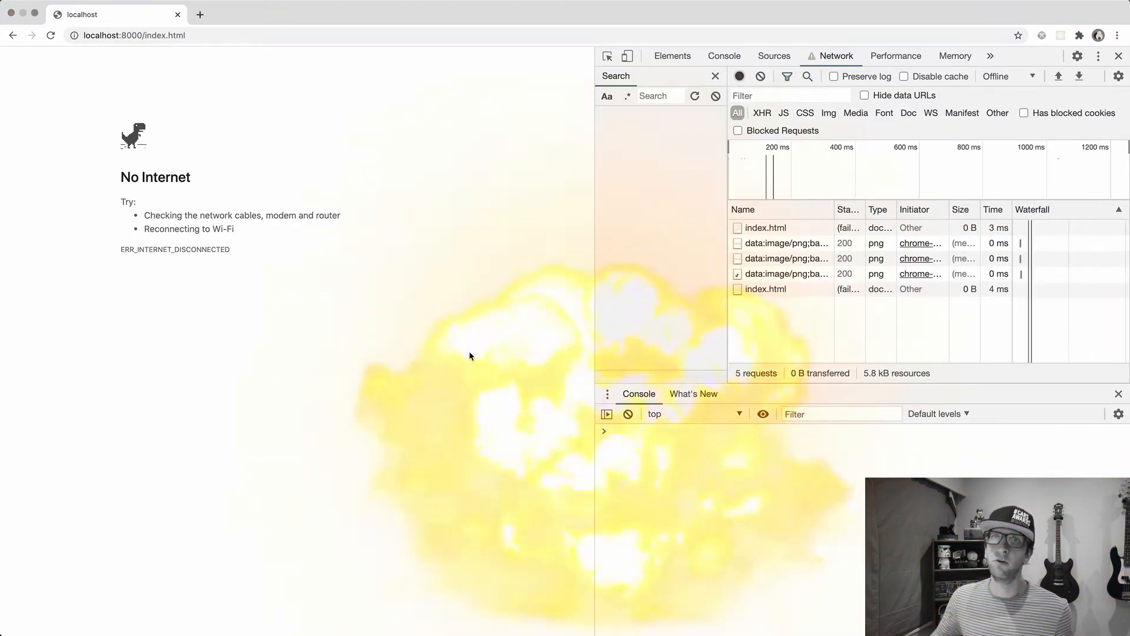
{"action": "left_click", "coordinate": [1001, 75]}
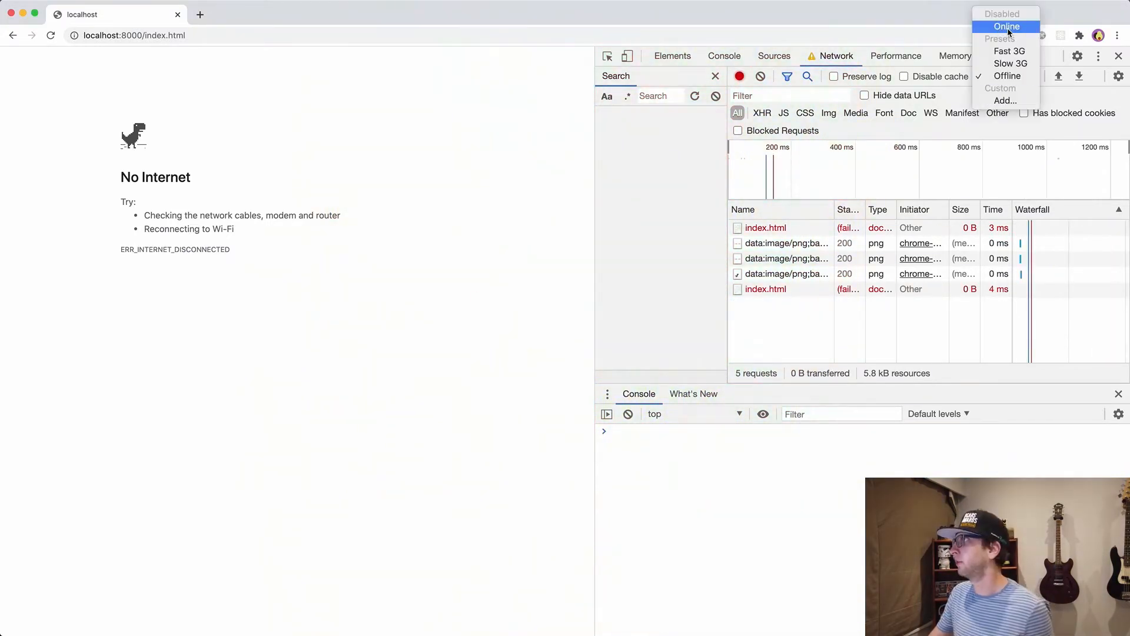
{"action": "left_click", "coordinate": [1007, 27]}
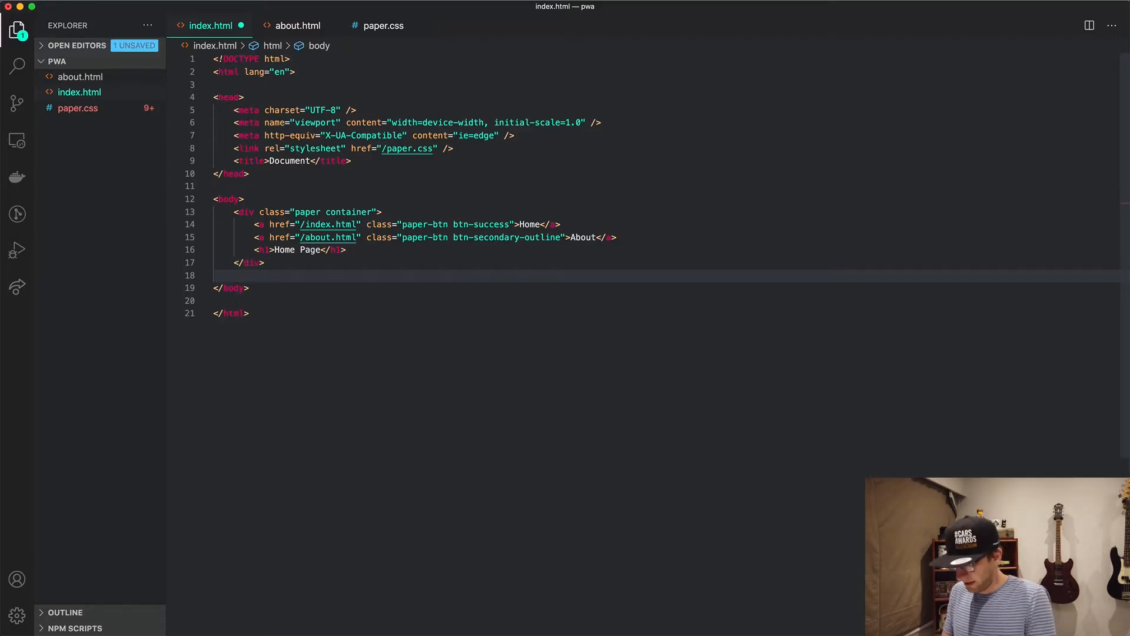
Step: Add a script that calls navigator.serviceWorker.register('sw.js') when service workers are supported
{"action": "type", "text": "<script>"}
{"action": "type", "text": "if ("}
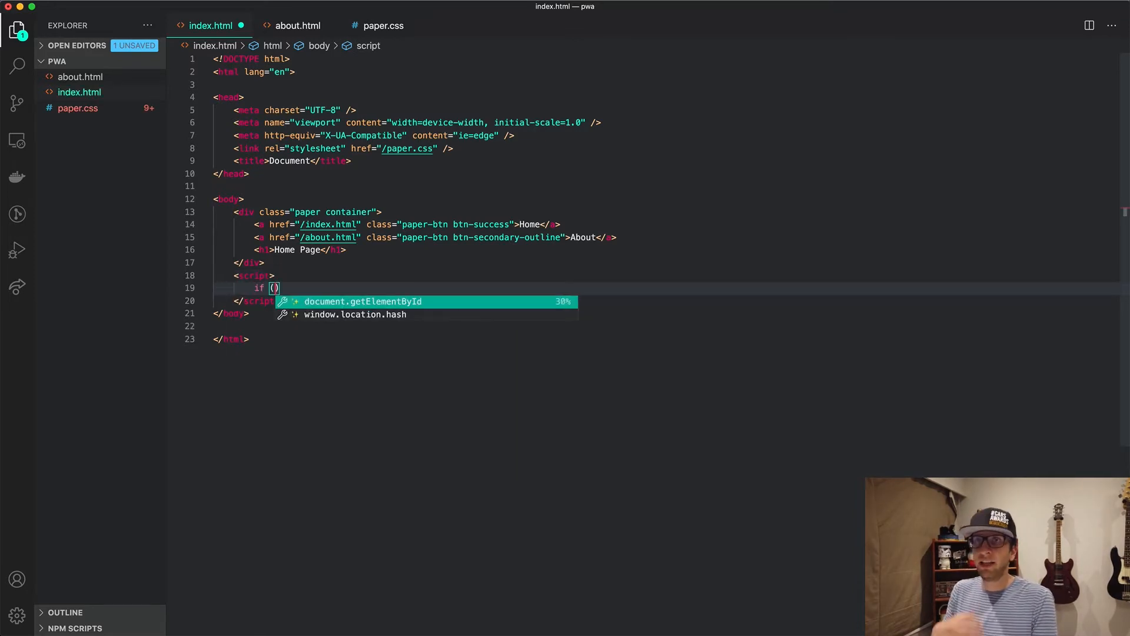
{"action": "type", "text": "navigator.serviceWorker"}
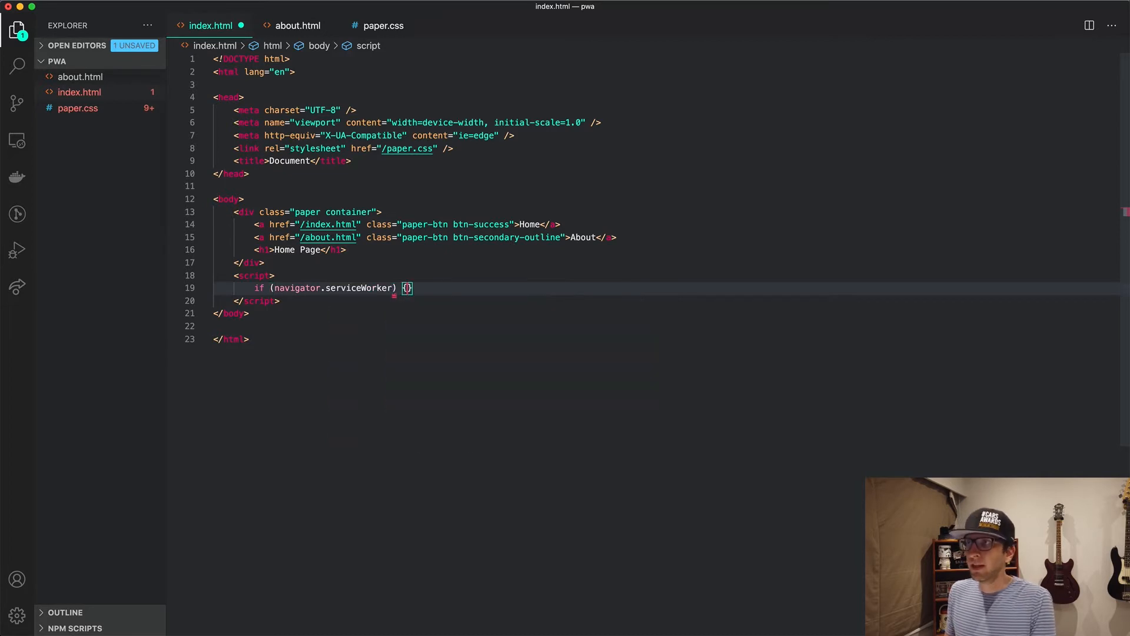
{"action": "type", "text": "na"}
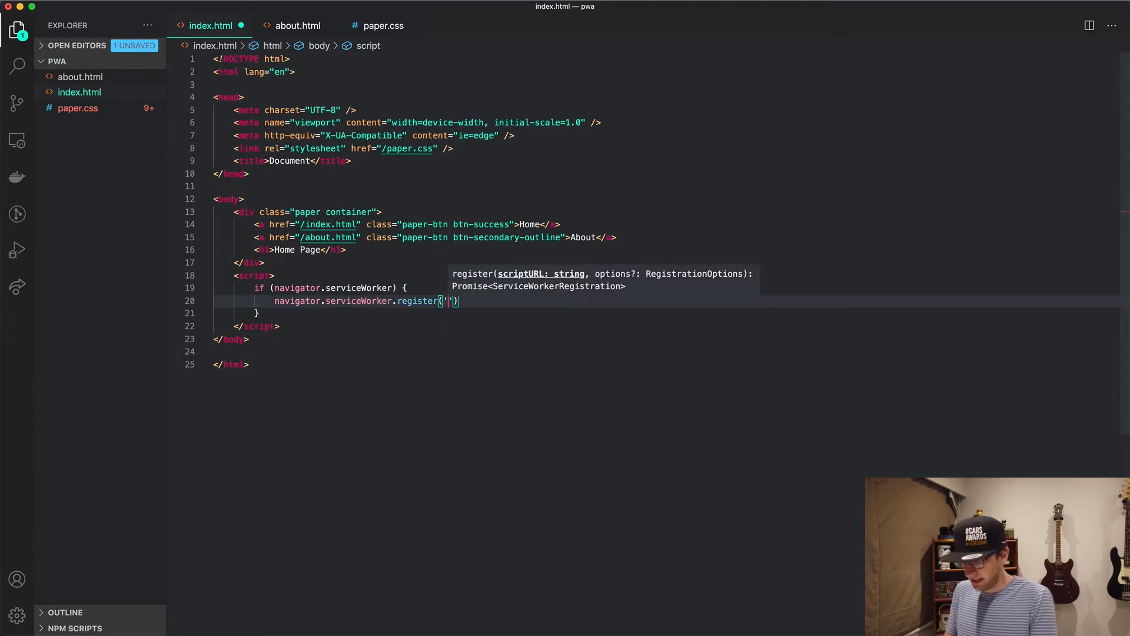
{"action": "type", "text": "sw.js"}
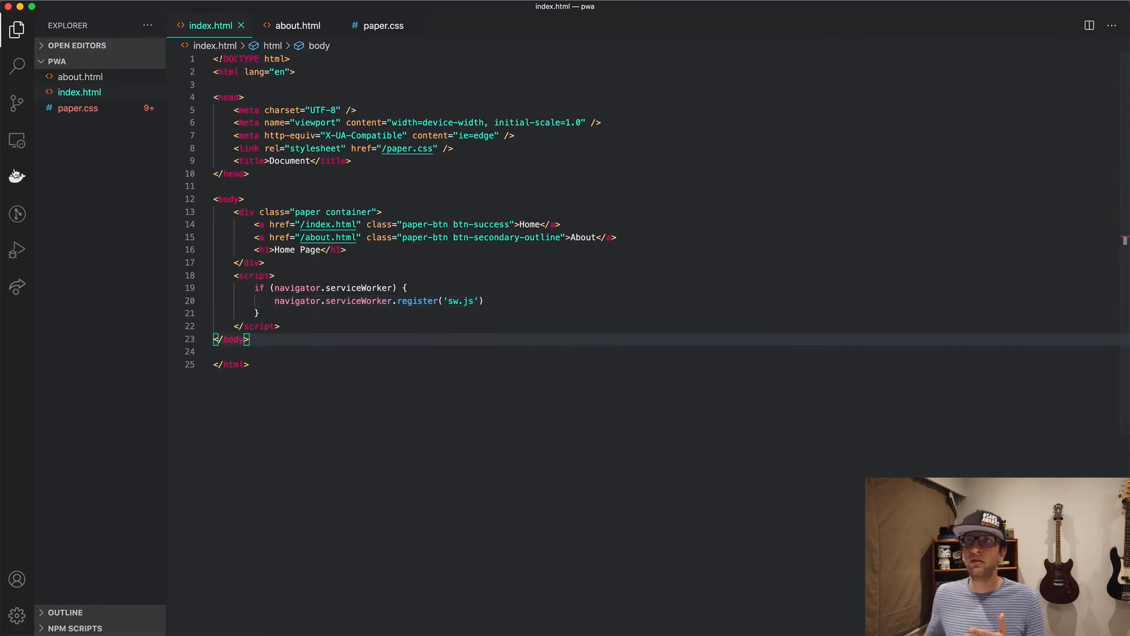
Step: Create a new file named sw.js in the project
{"action": "left_click", "coordinate": [97, 60]}
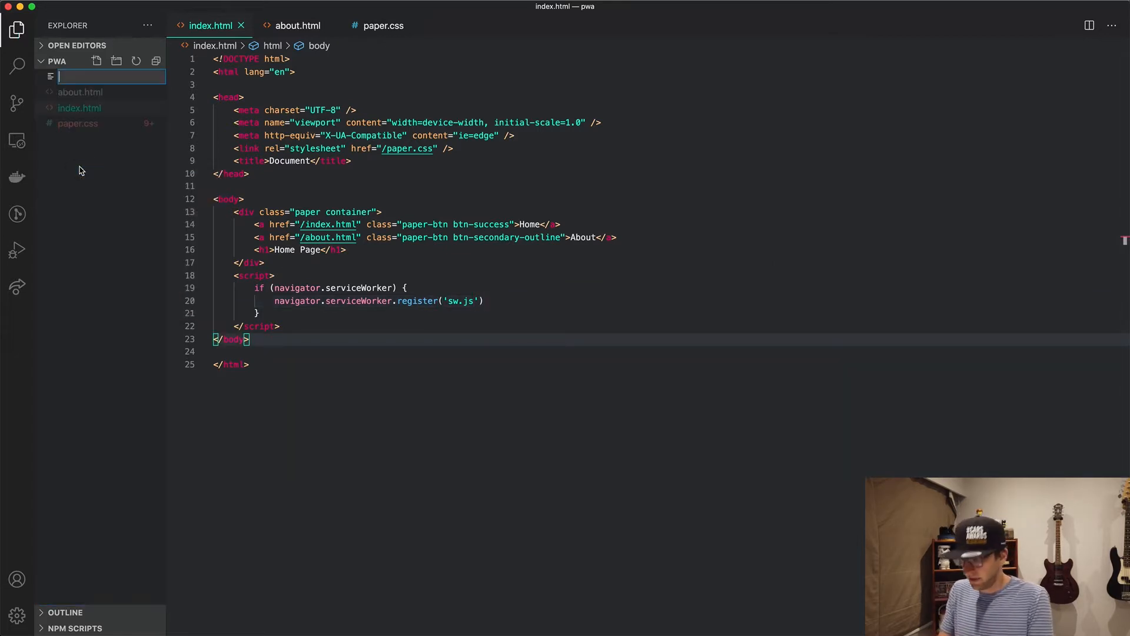
{"action": "type", "text": "sw.js"}
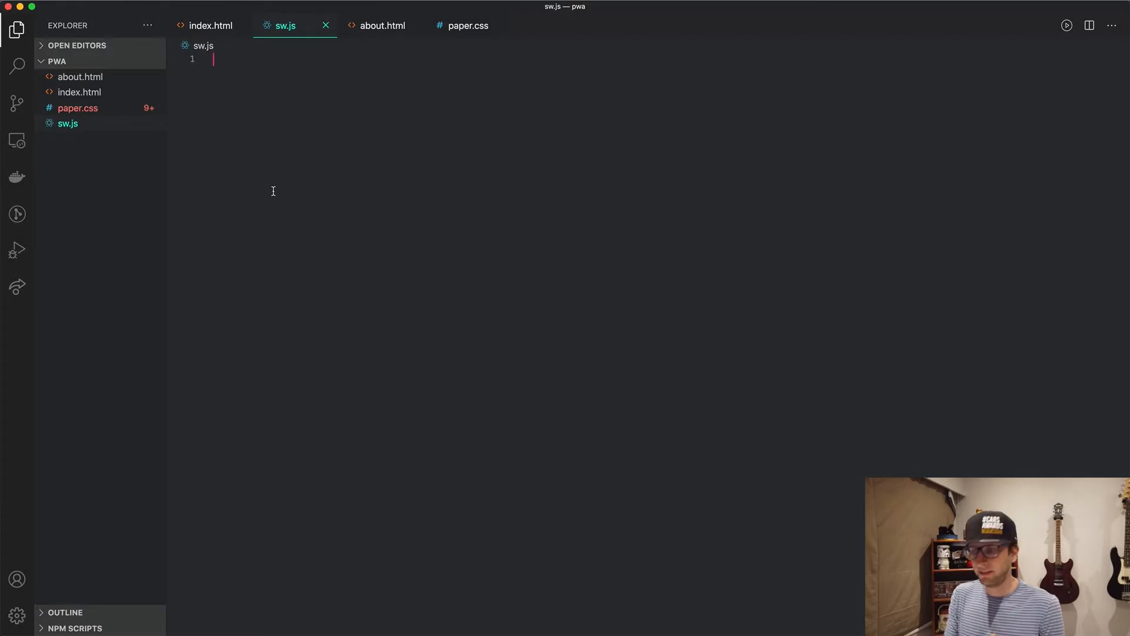
Step: Add an install listener via self.addEventListener logging '[SW] installed'
{"action": "type", "text": "self"}
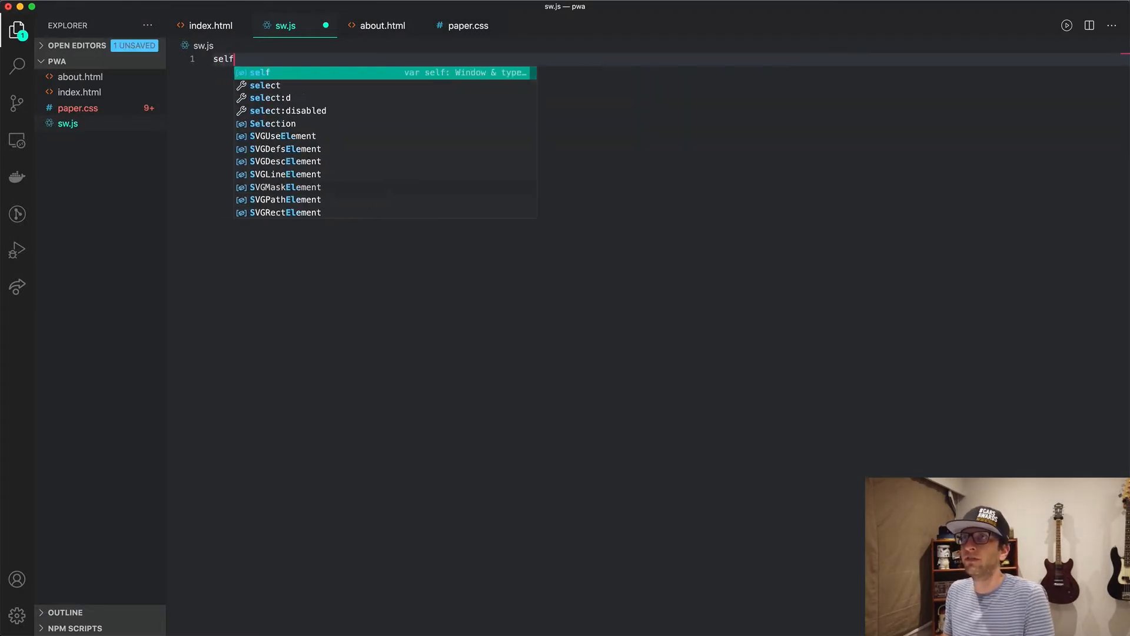
{"action": "type", "text": ".addEventListener"}
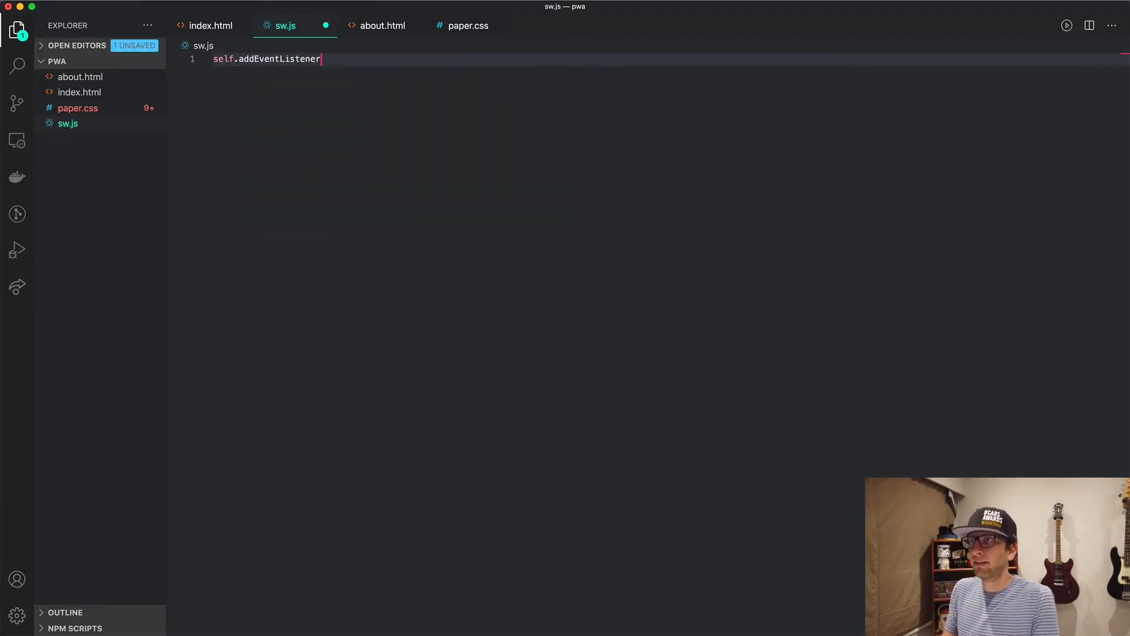
{"action": "type", "text": "('in'"}
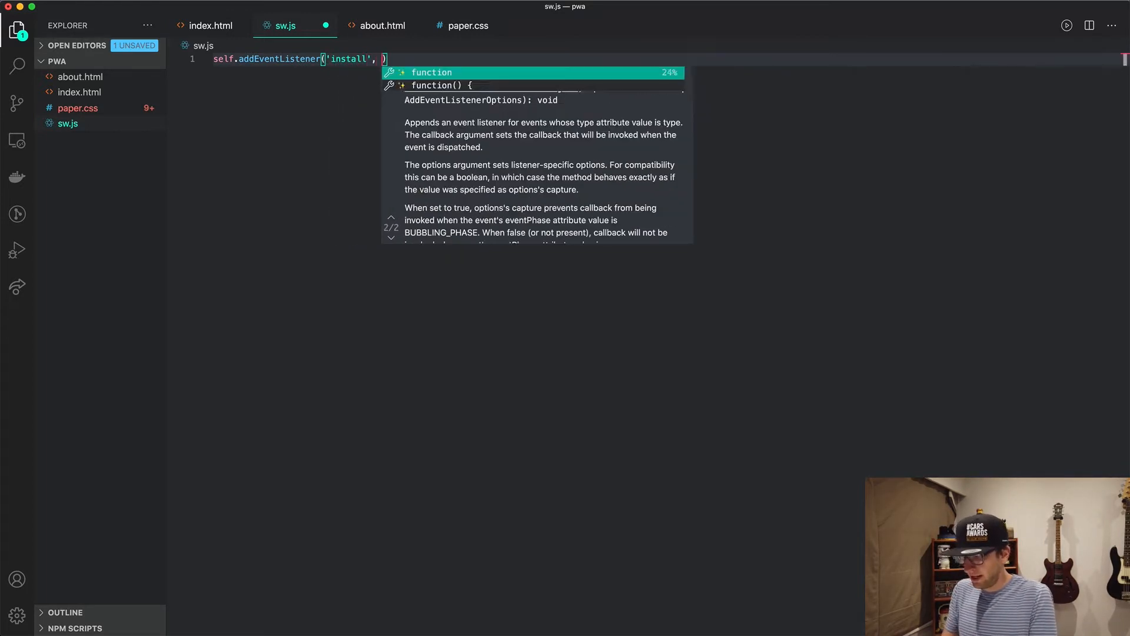
{"action": "type", "text": "event => {"}
{"action": "type", "text": "log"}
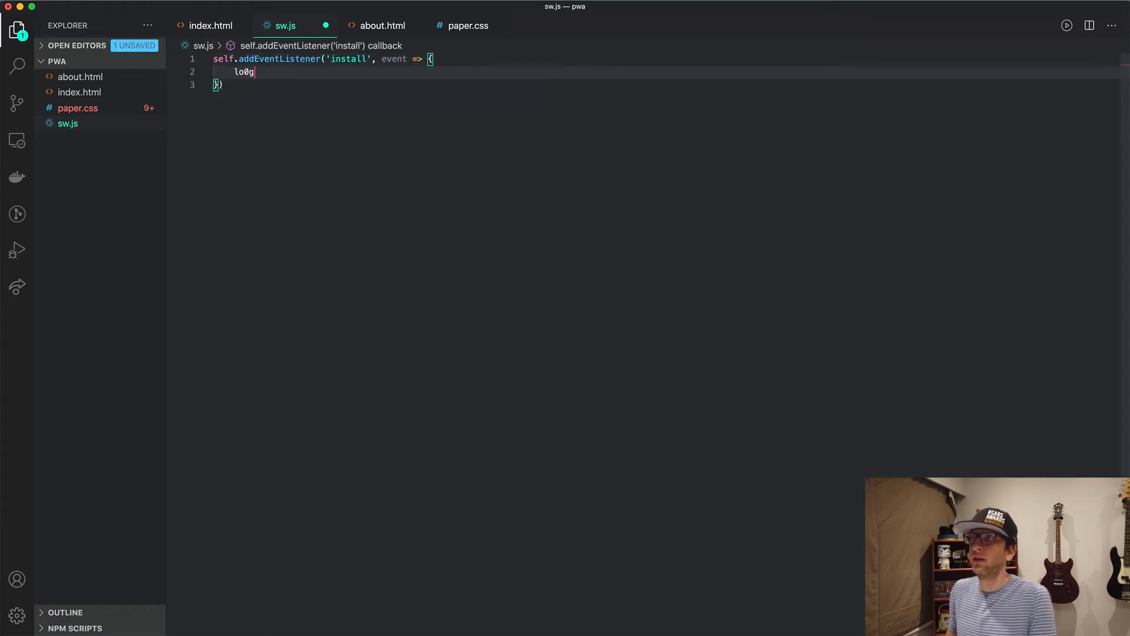
{"action": "type", "text": "console.log('[]');"}
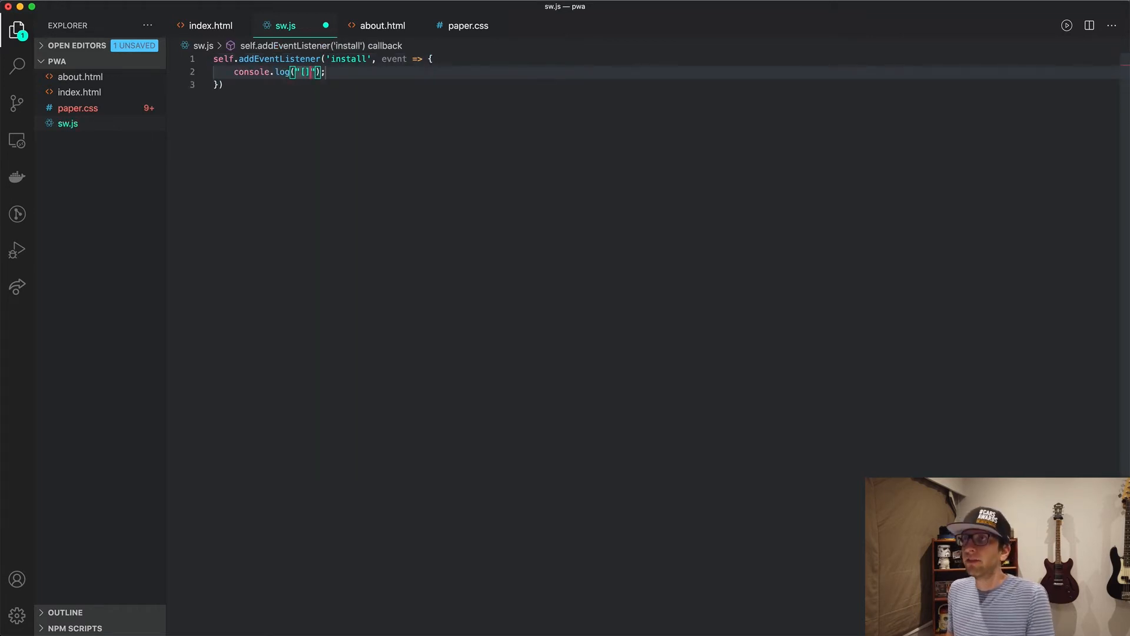
{"action": "type", "text": "[SW] installed"}
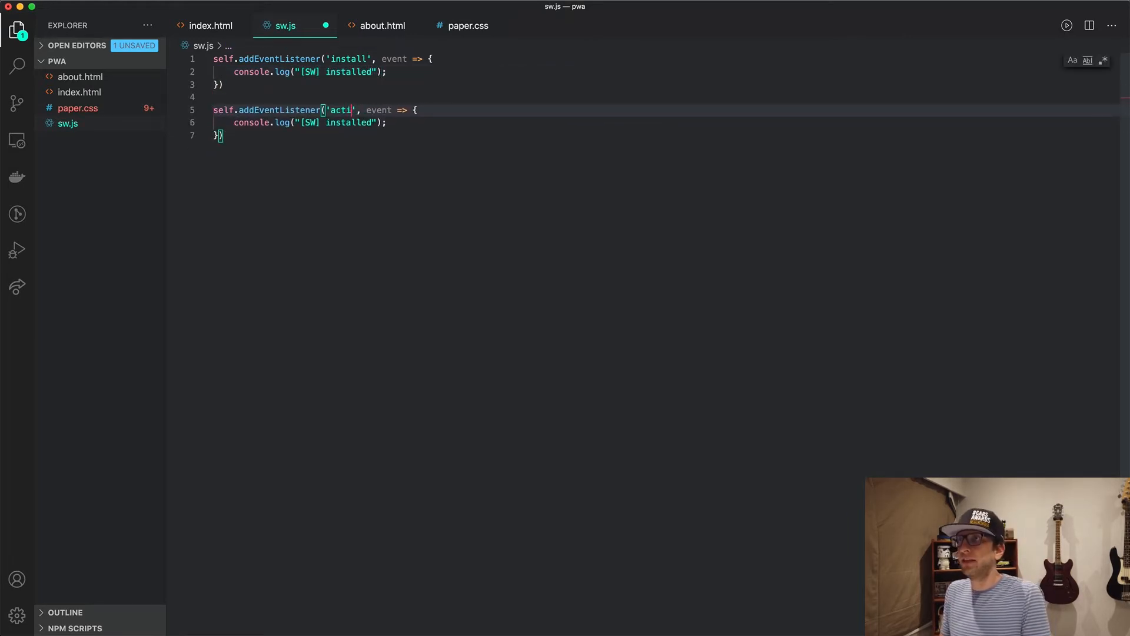
Step: Add activate and fetch listeners logging '[SW] activated' and '[SW] fetched'
{"action": "type", "text": "vate"}
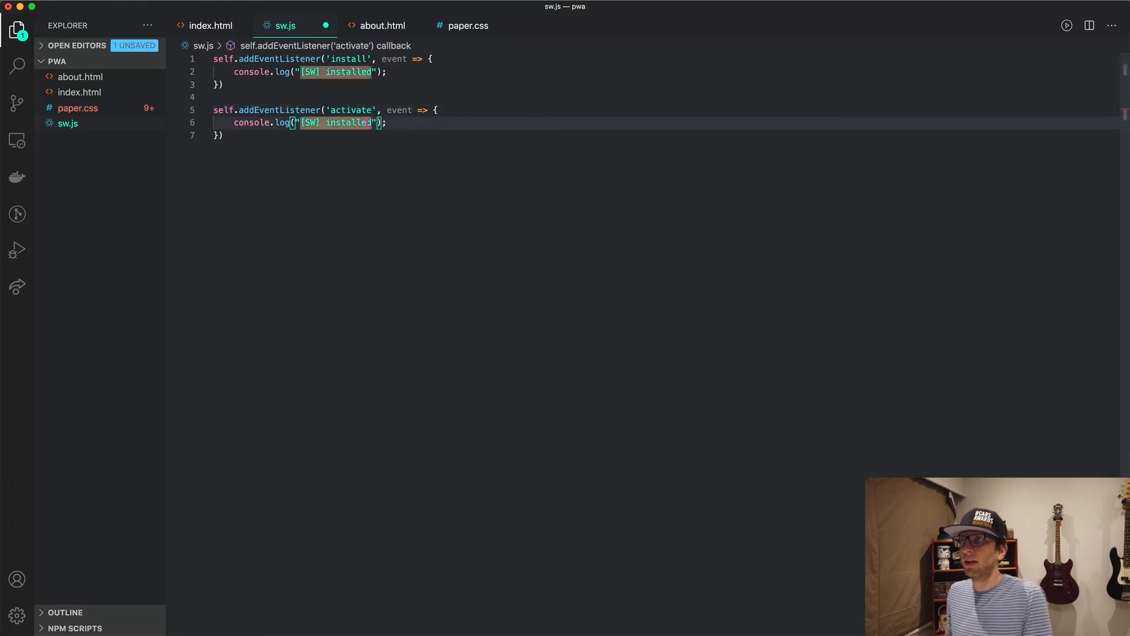
{"action": "type", "text": "activated"}
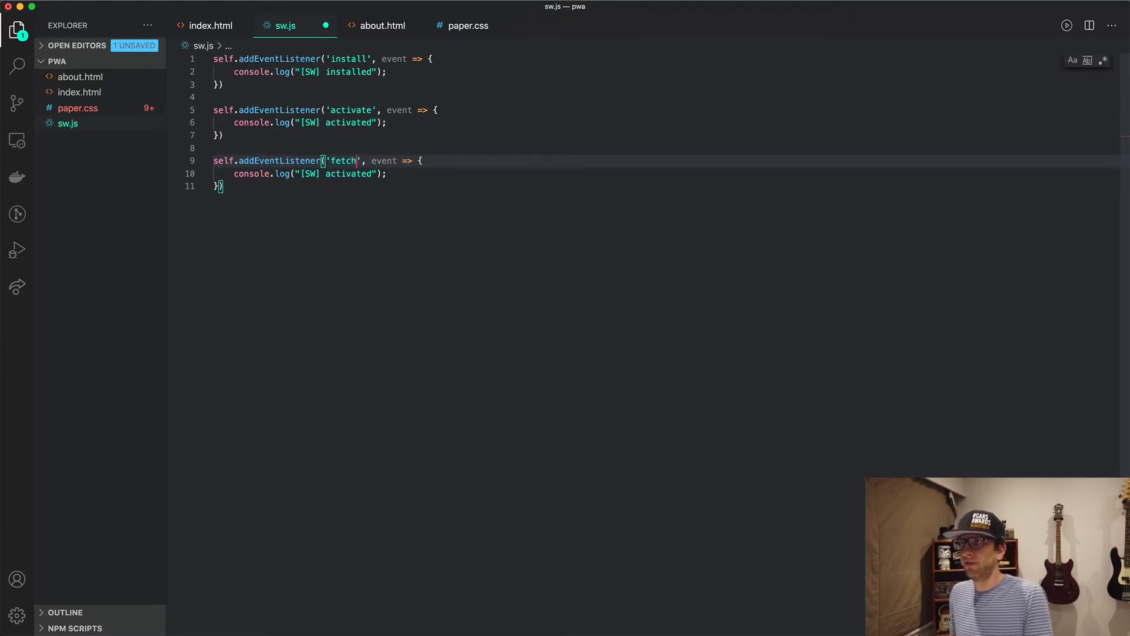
{"action": "type", "text": "fetched"}
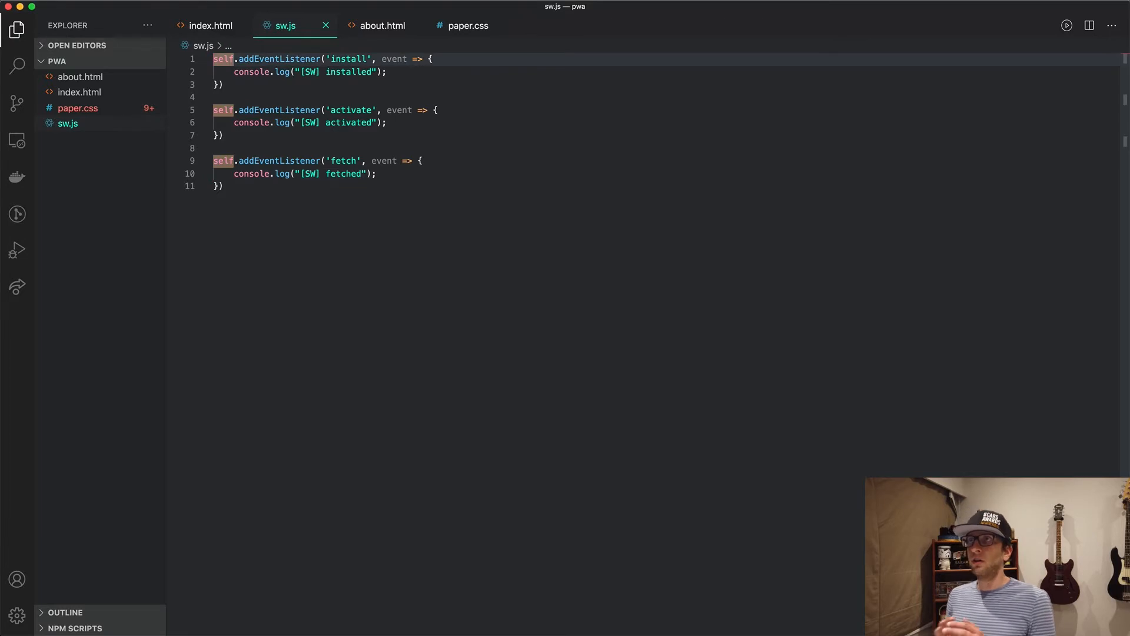
{"action": "mouse_move", "coordinate": [274, 195]}
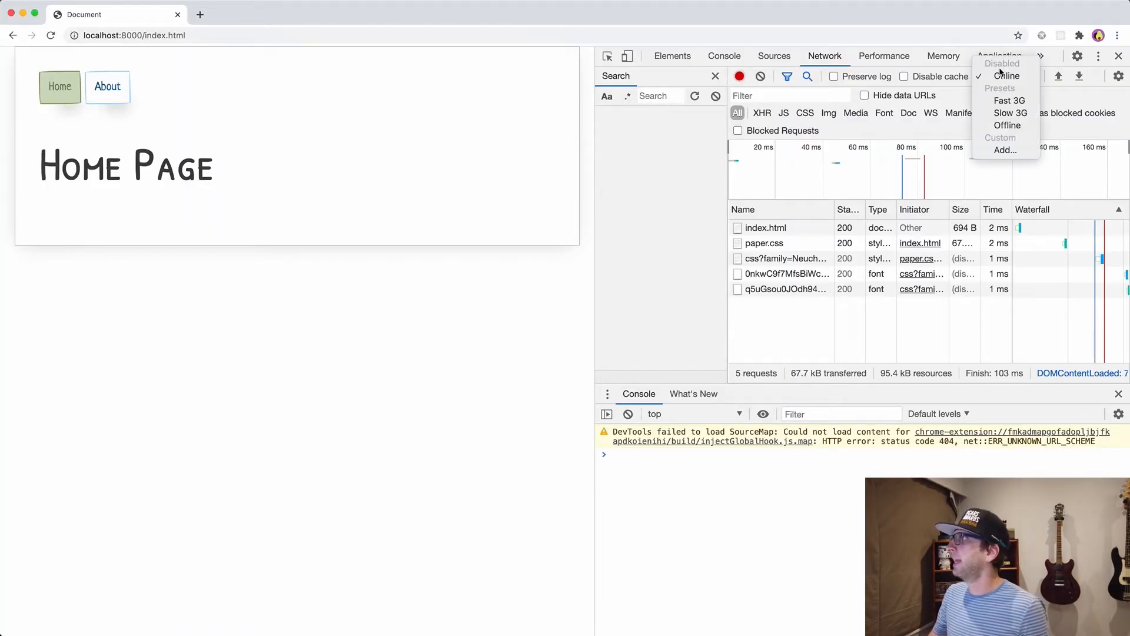
Step: Keep DevTools network throttling set to Online
{"action": "left_click", "coordinate": [1000, 55]}
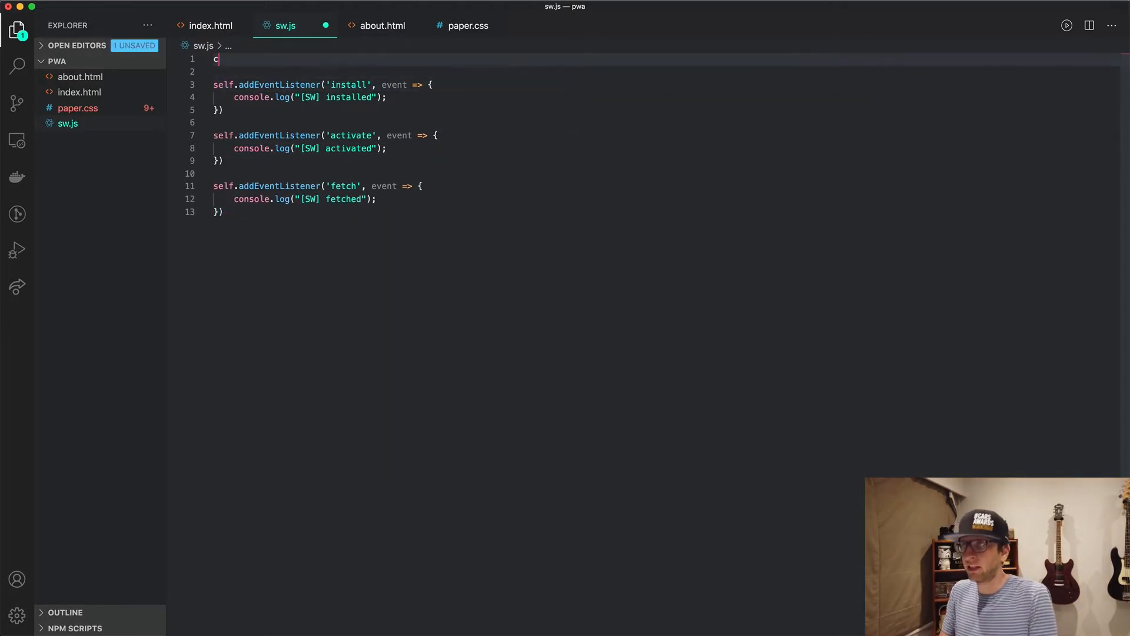
Step: Declare const STATIC_ASSETS = ['/about.html', '/index.html', '/paper.css'] at the top of sw.js
{"action": "type", "text": "onst STATIC_ASSETS = ["}
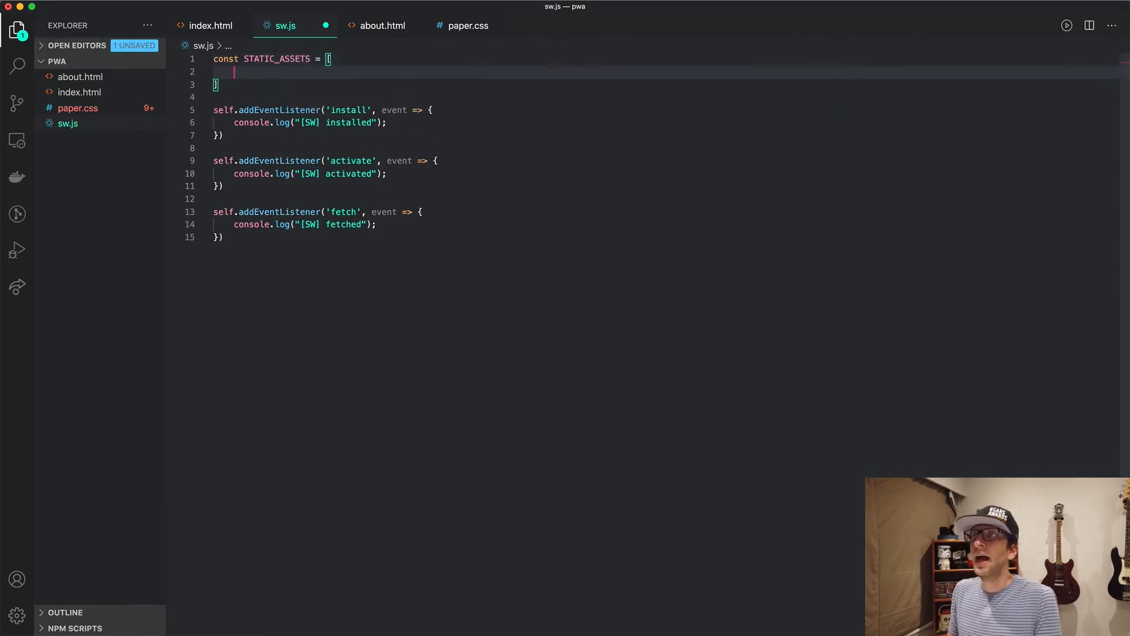
{"action": "type", "text": "'a"}
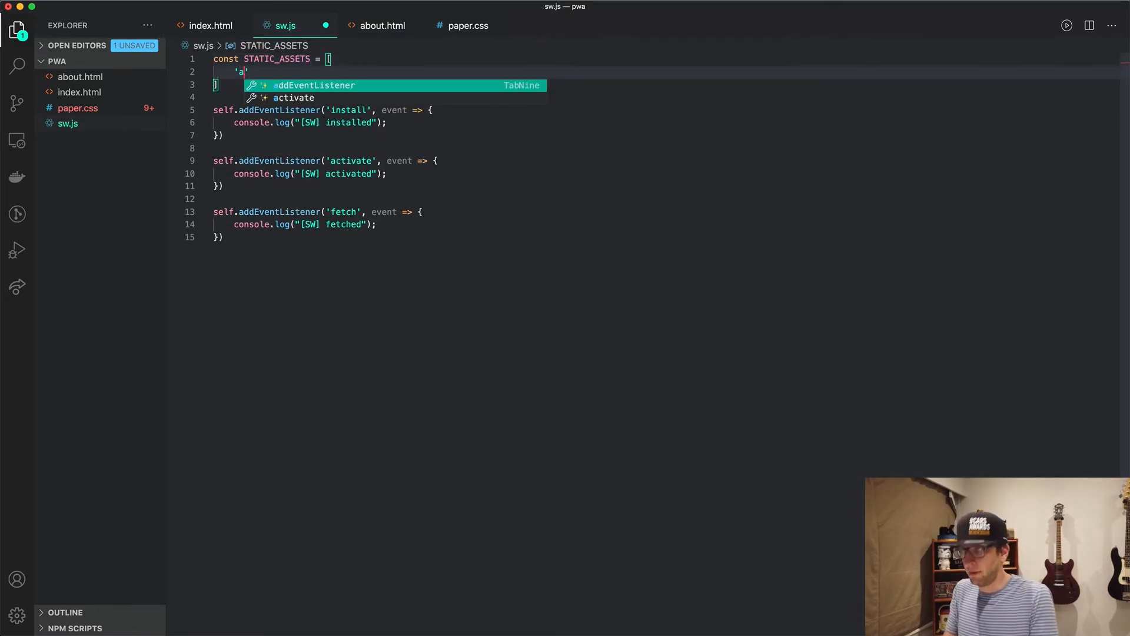
{"action": "type", "text": "bout.html"}
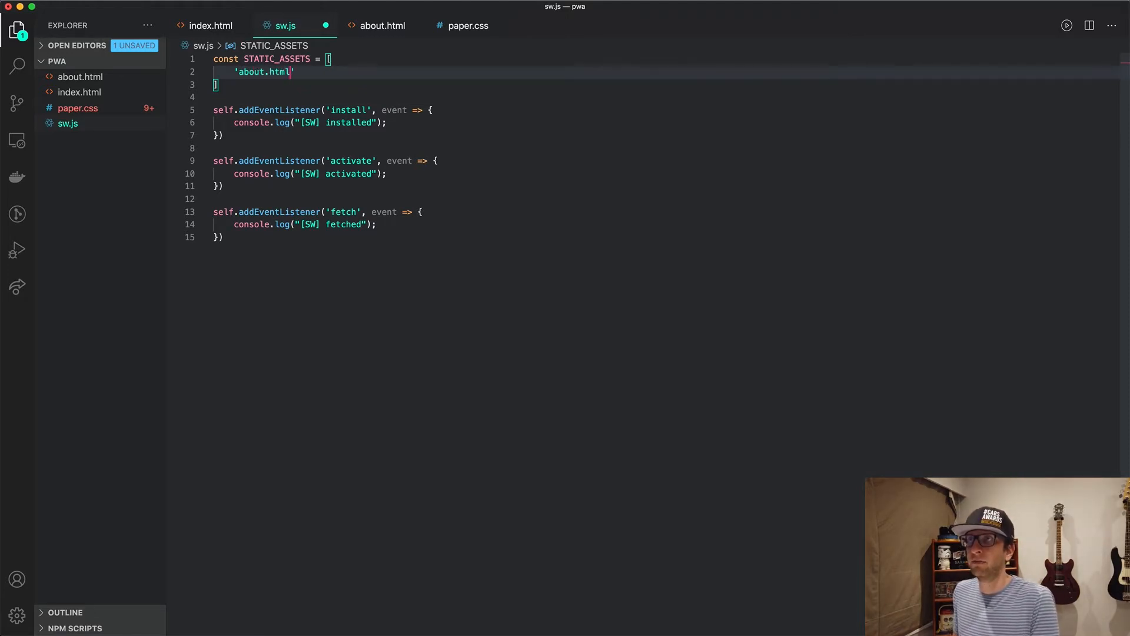
{"action": "type", "text": "/"}
{"action": "type", "text": "'/index.html',"}
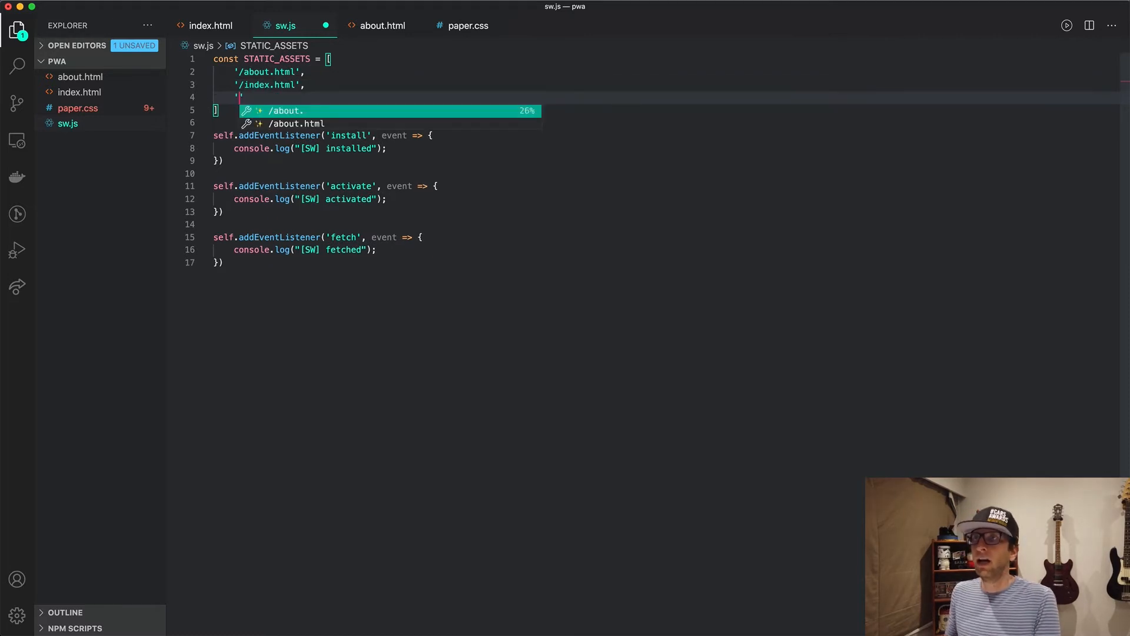
{"action": "type", "text": "/paper.css"}
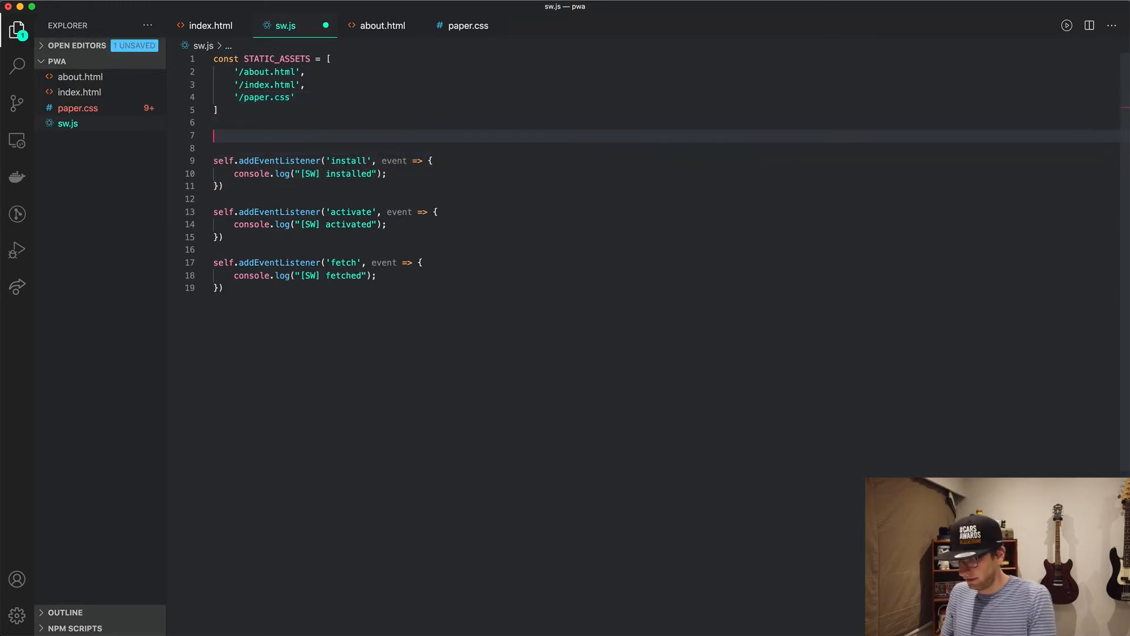
Step: Write async function preCache() with const cache = await caches.open() and begin a CACHE_NAME constant
{"action": "type", "text": "async"}
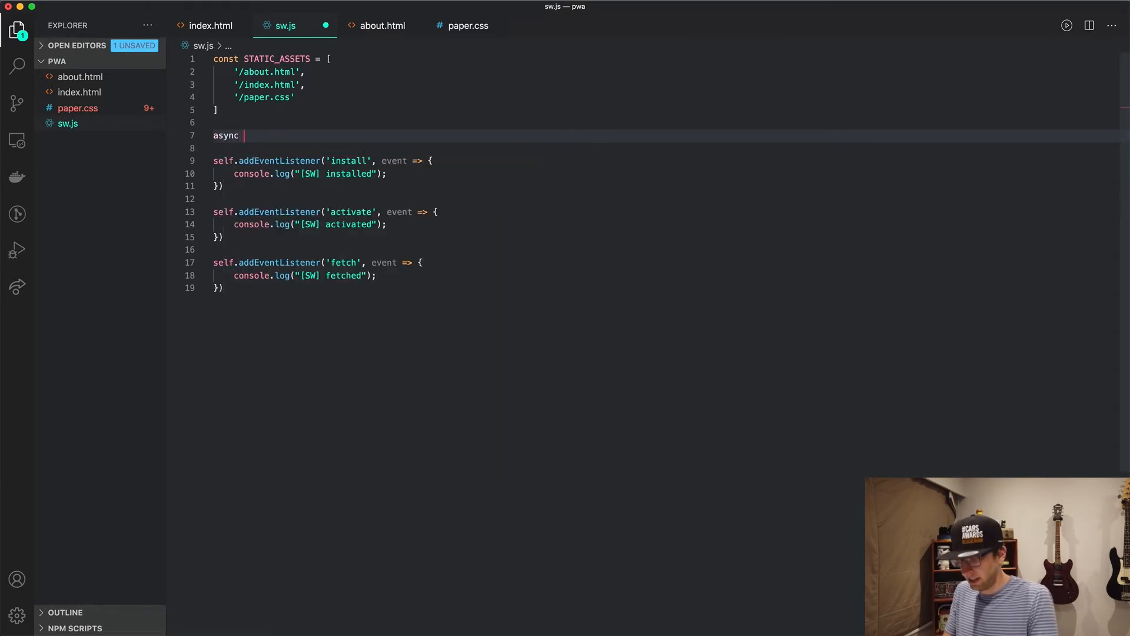
{"action": "type", "text": "function"}
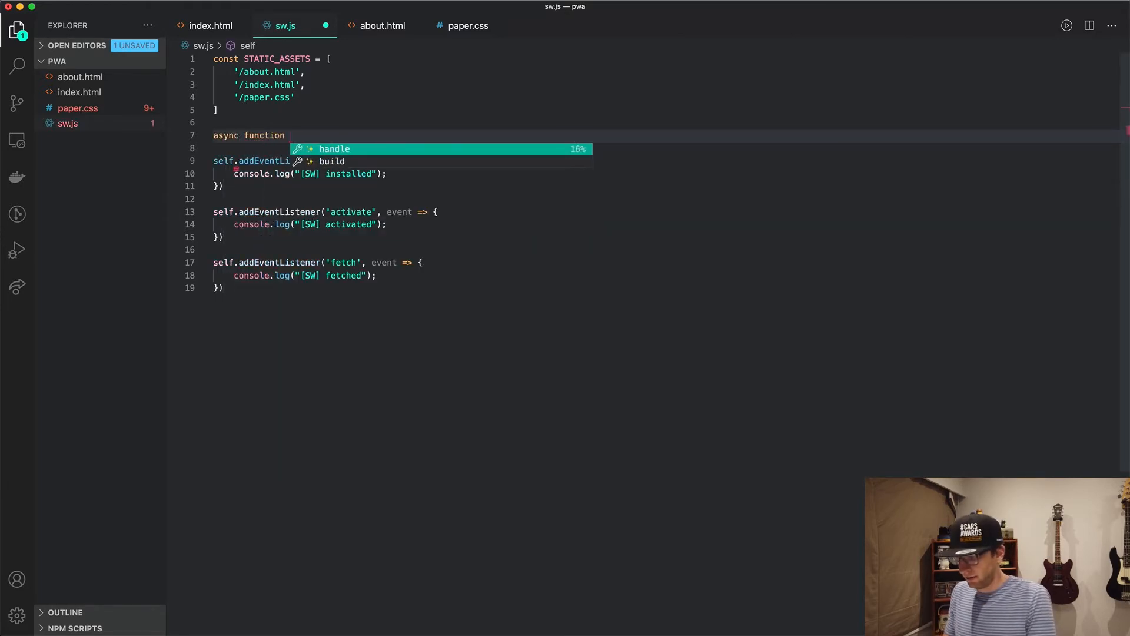
{"action": "type", "text": "preCache() {"}
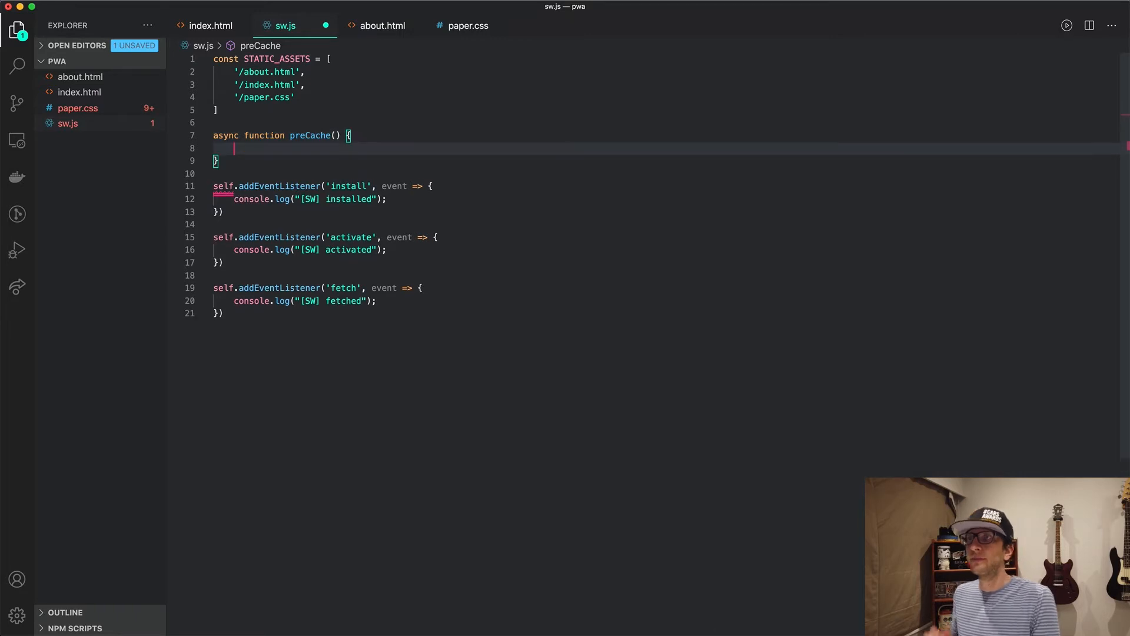
{"action": "type", "text": "const cache ="}
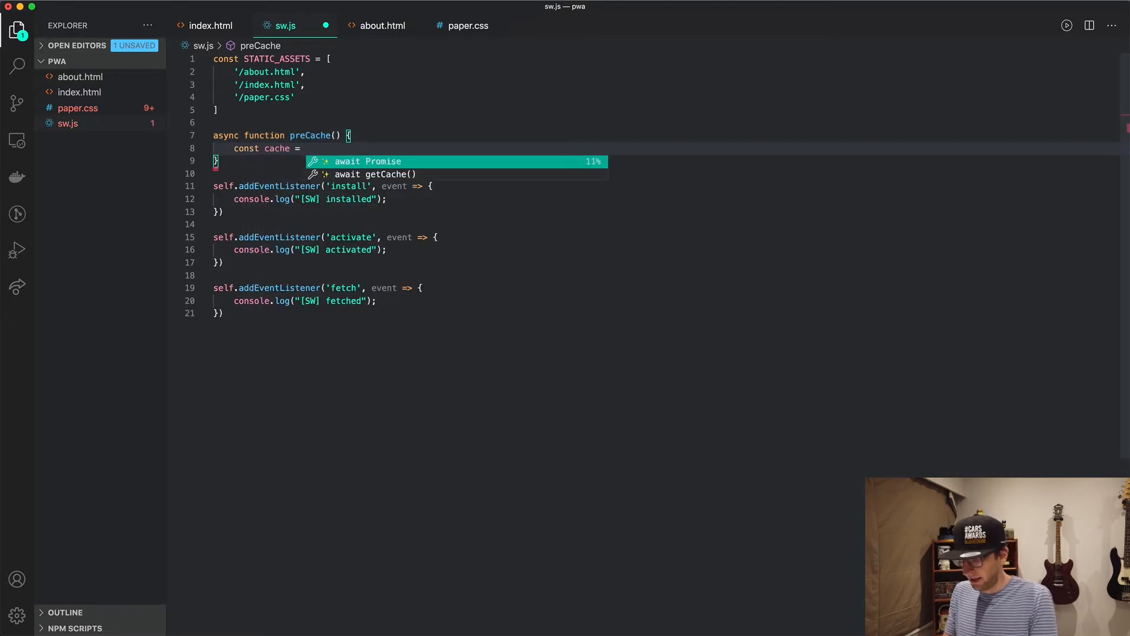
{"action": "type", "text": "await caches.open("}
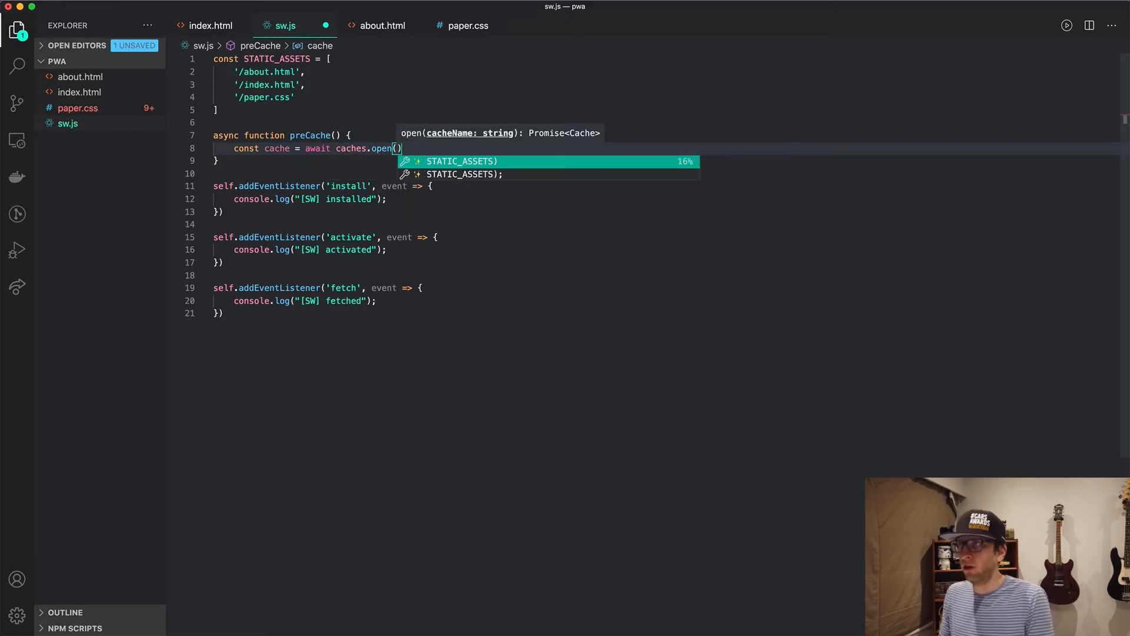
{"action": "key", "text": "Escape"}
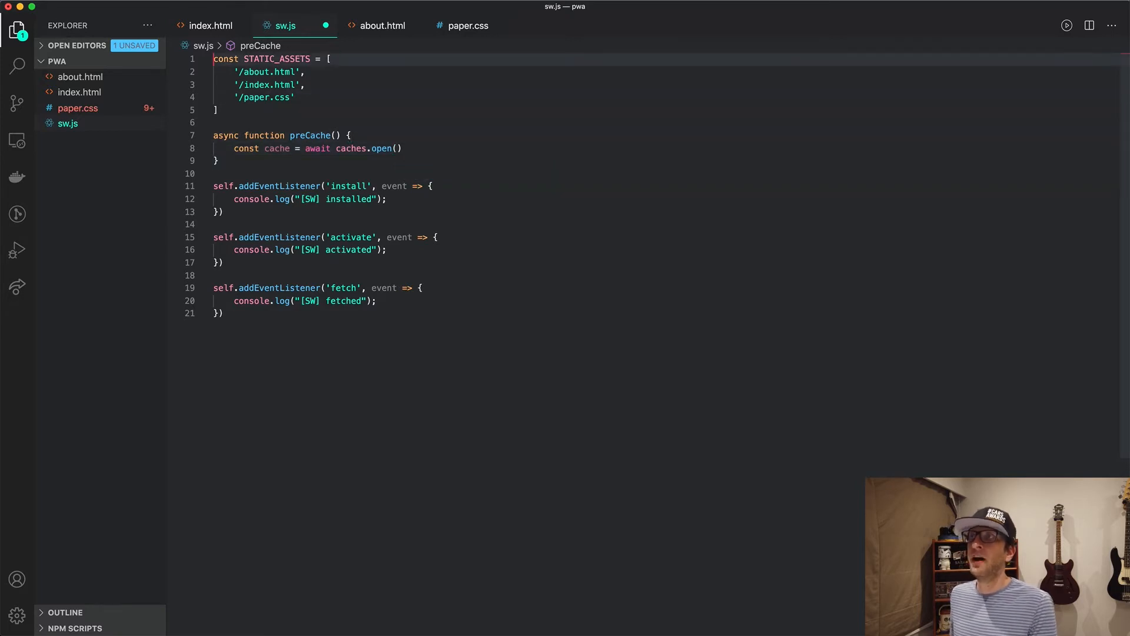
{"action": "type", "text": "const CACHE_NAME"}
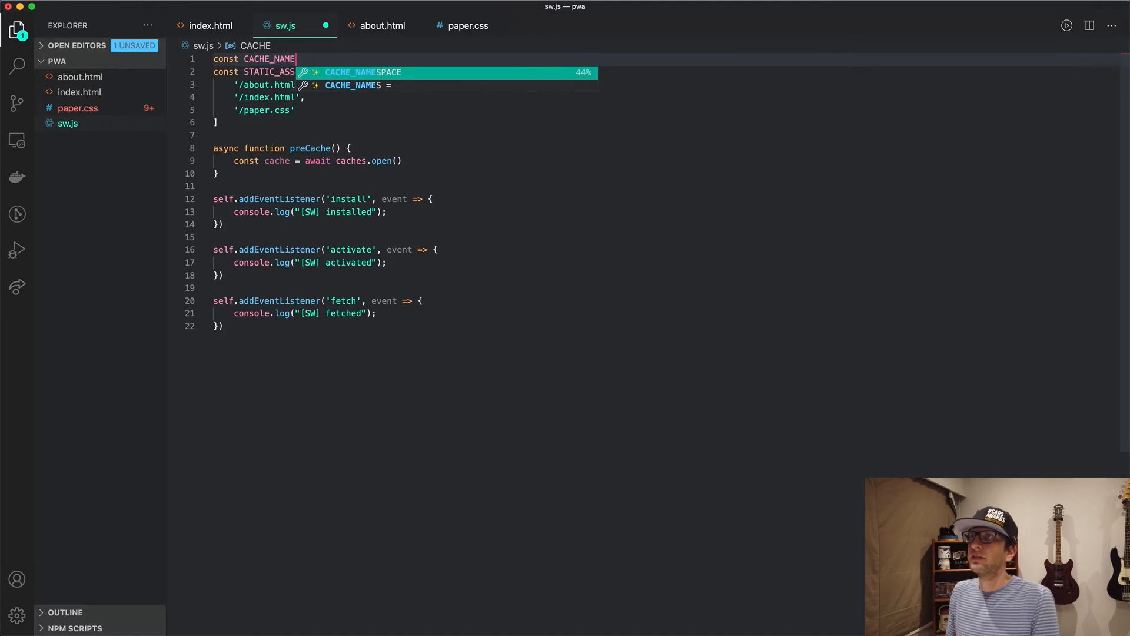
Step: Set CACHE_NAME = "static_cache" and return cache.addAll(STATIC_ASSETS) from preCache
{"action": "type", "text": "= \"static\""}
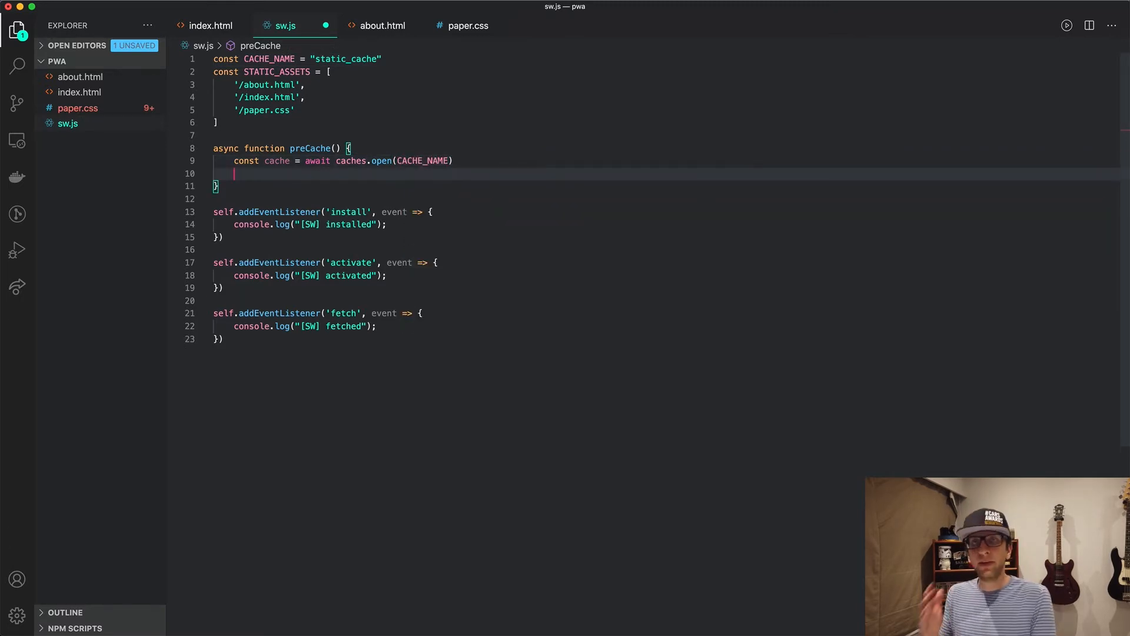
{"action": "type", "text": "reutrn"}
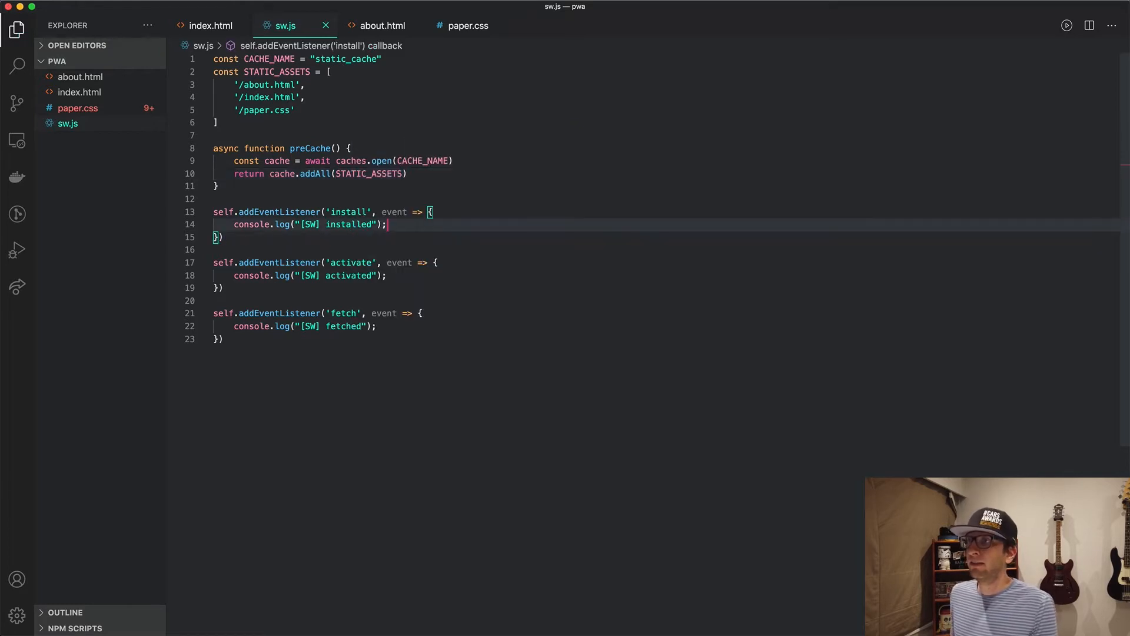
Step: Add event.waitUntil(preCache()) inside the install listener
{"action": "key", "text": "Enter"}
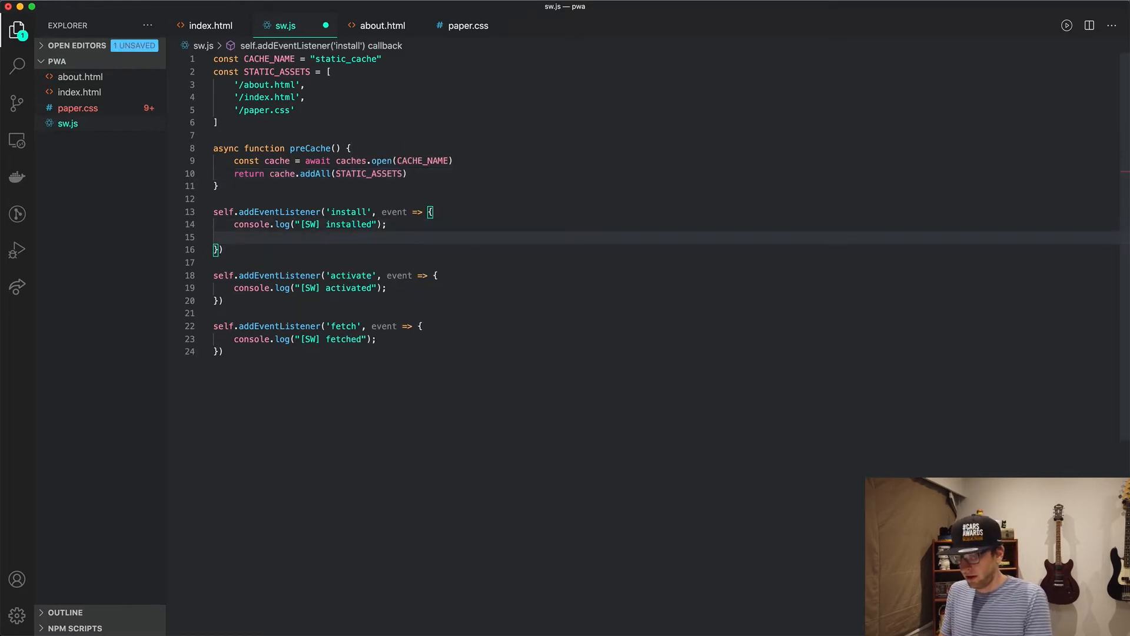
{"action": "type", "text": "event.waitUntil("}
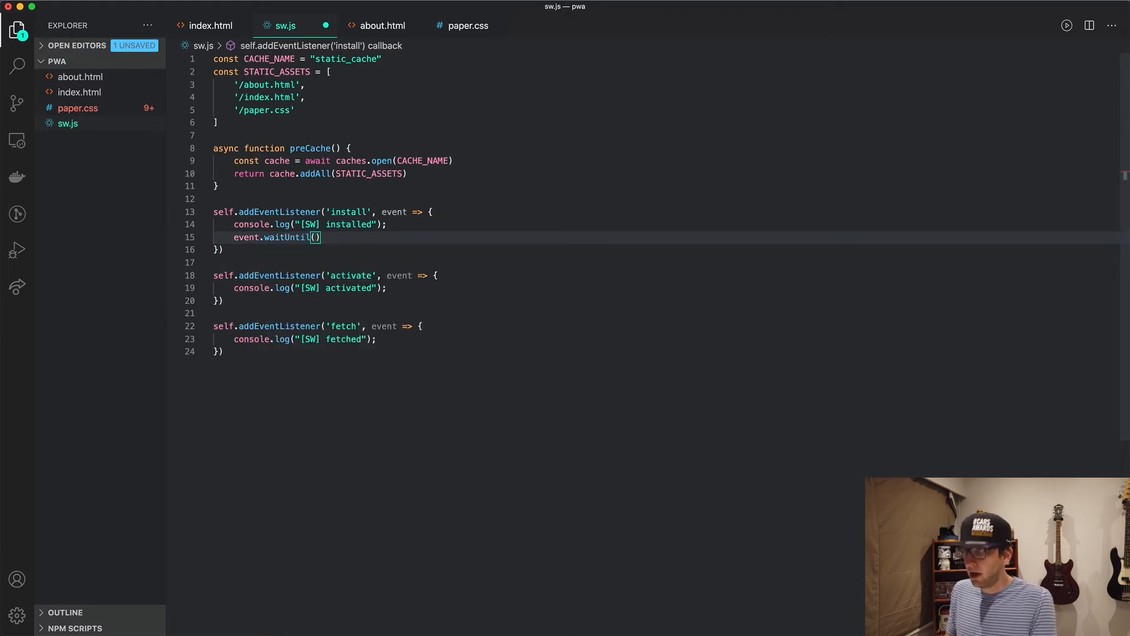
{"action": "type", "text": "preCache("}
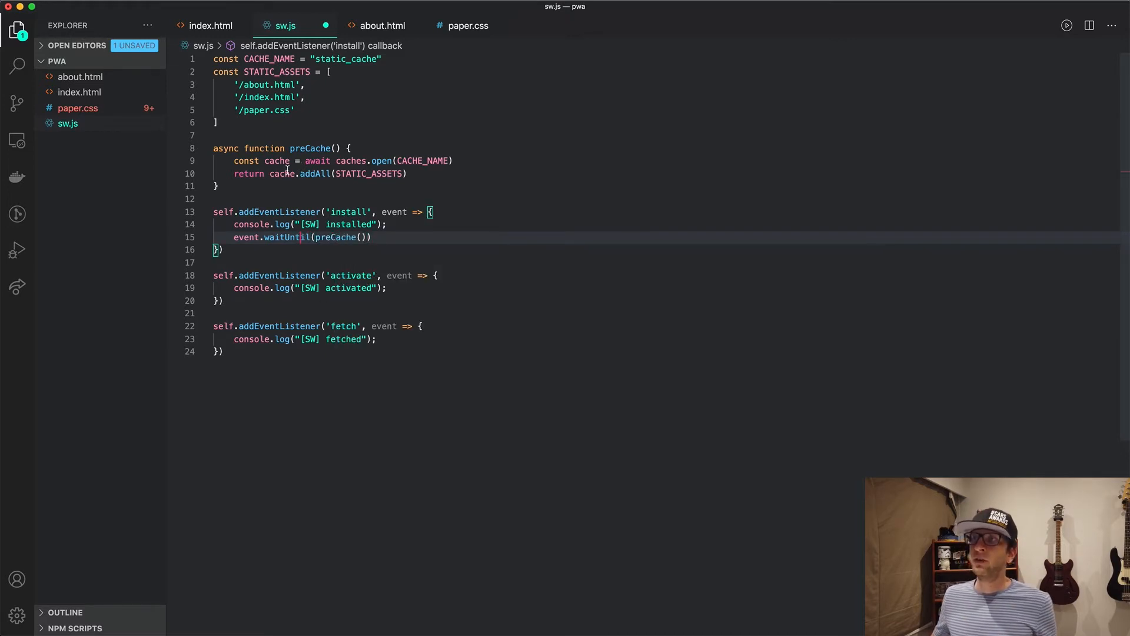
{"action": "left_click", "coordinate": [408, 174]}
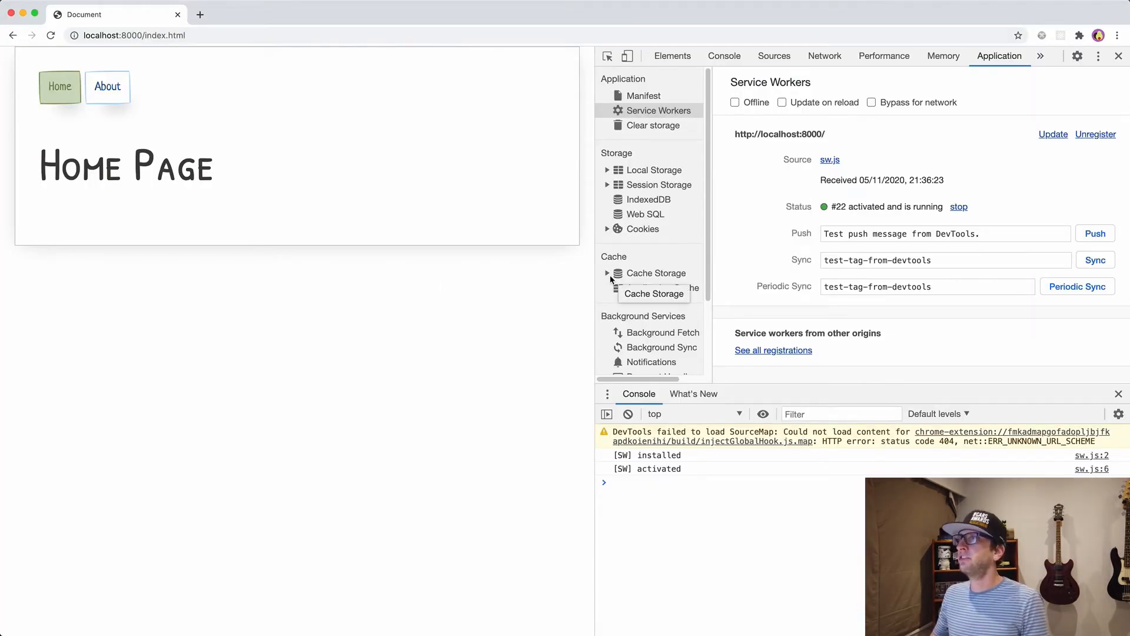
Step: Show the static_cache entries: /about.html, /index.html and /paper.css
{"action": "left_click", "coordinate": [658, 287]}
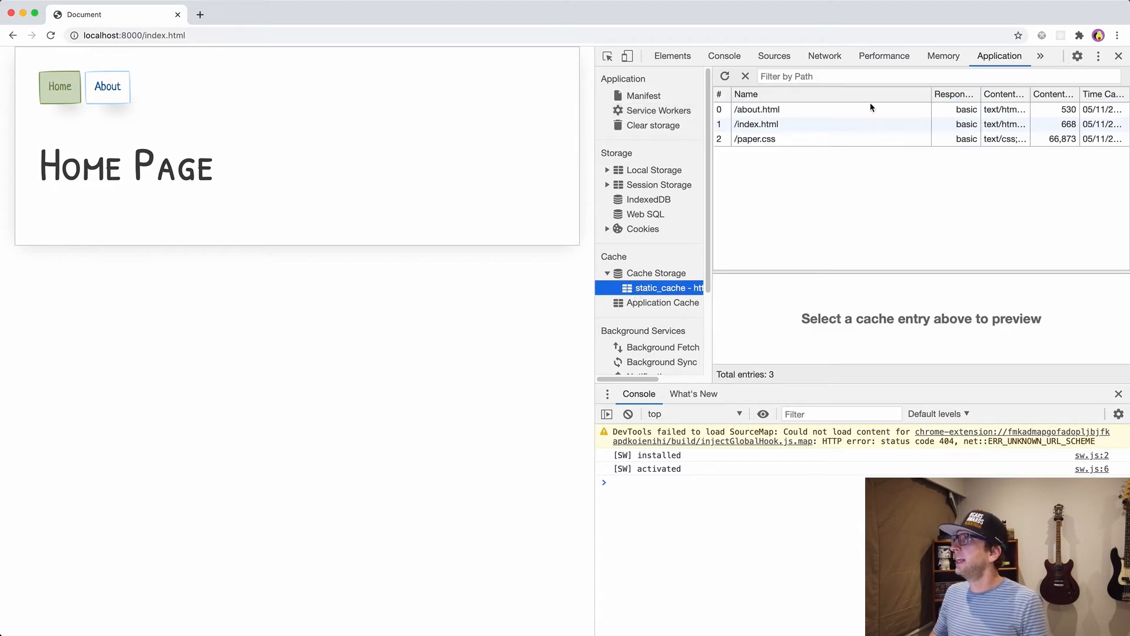
{"action": "mouse_move", "coordinate": [757, 108]}
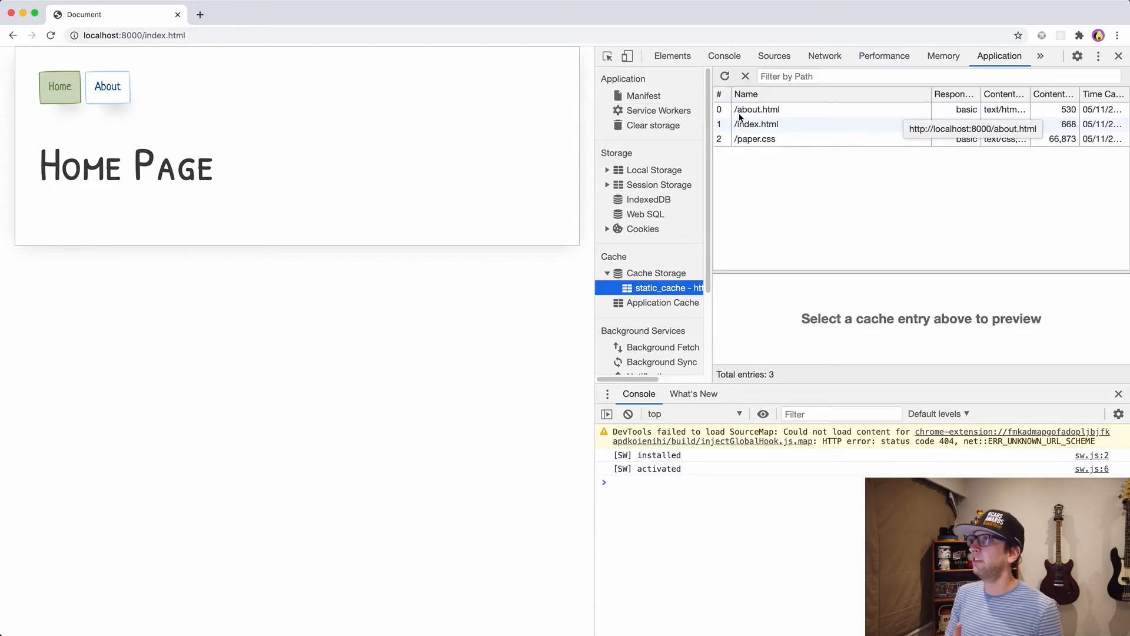
{"action": "mouse_move", "coordinate": [791, 151]}
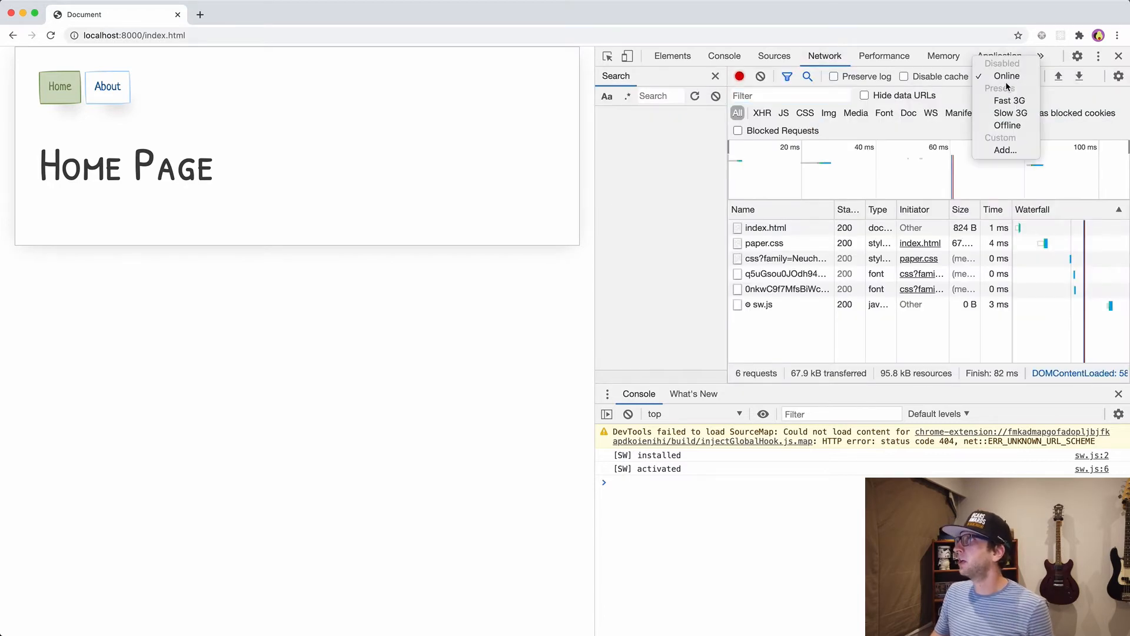
Step: Switch the Network throttling to Offline and reload to see the No Internet page
{"action": "left_click", "coordinate": [1007, 124]}
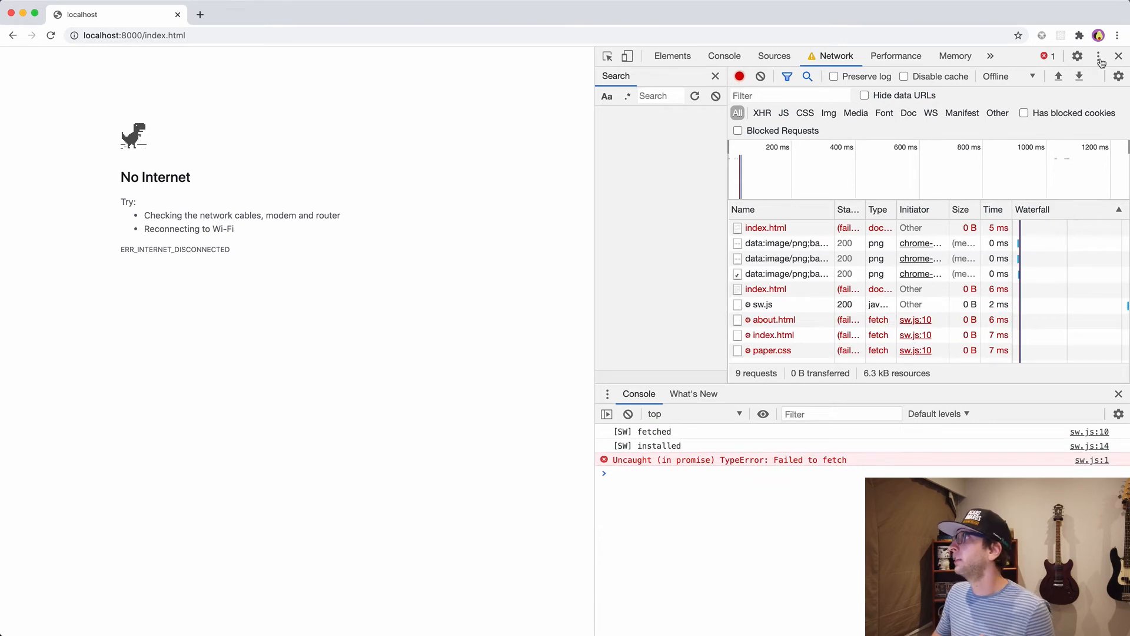
{"action": "left_click", "coordinate": [1001, 76]}
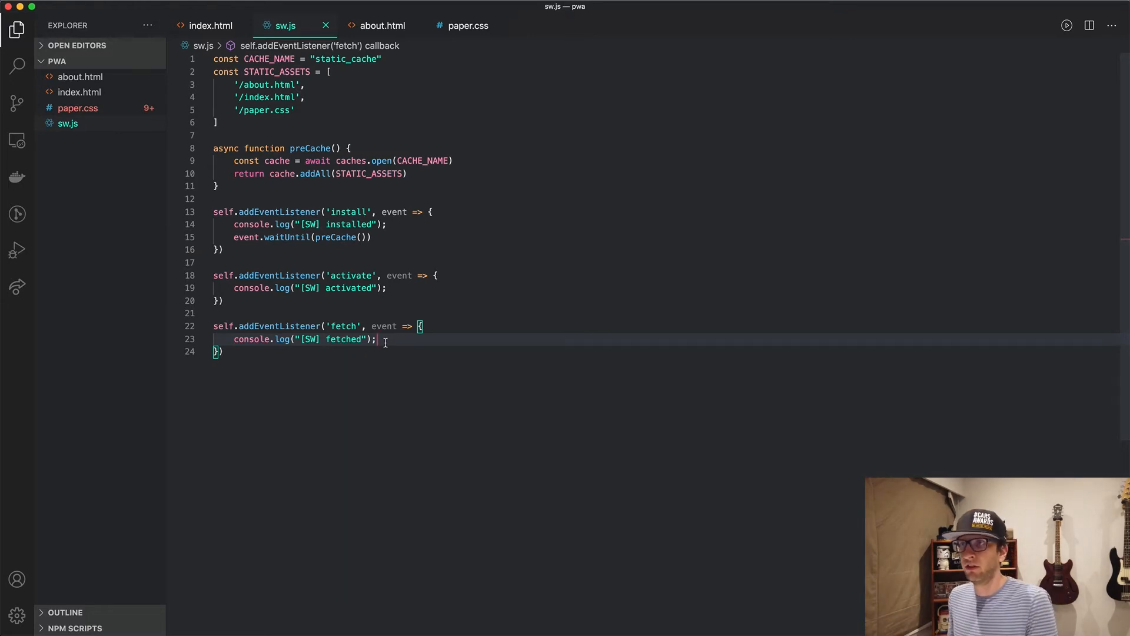
Step: Add async function fetchAssets(event) with an empty try/catch above the fetch listener
{"action": "key", "text": "Enter"}
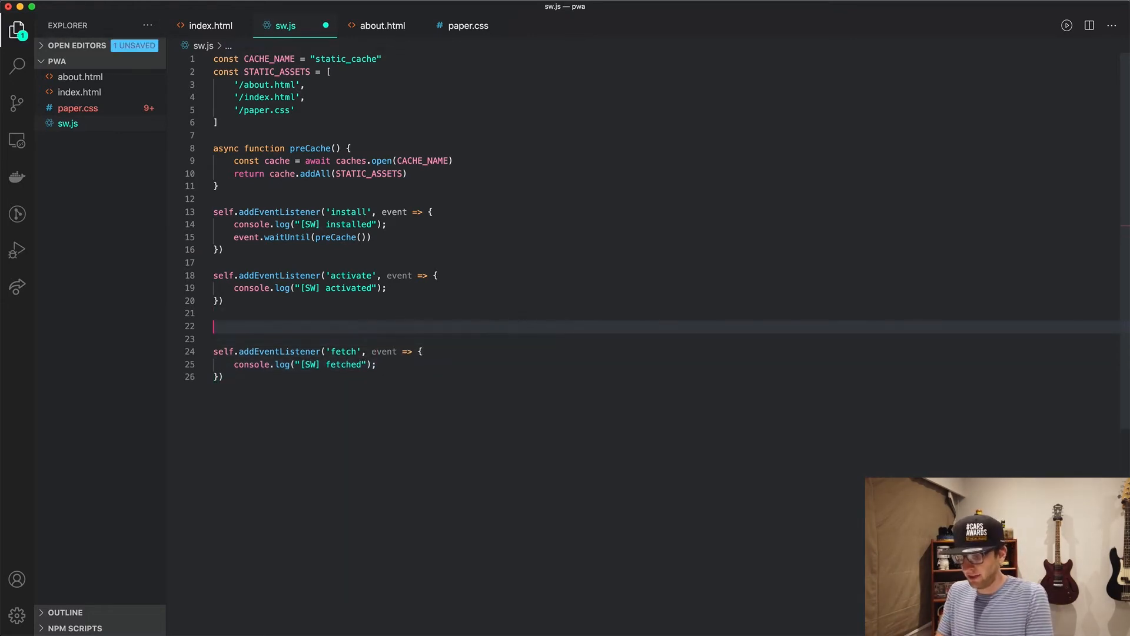
{"action": "type", "text": "async function install() {}"}
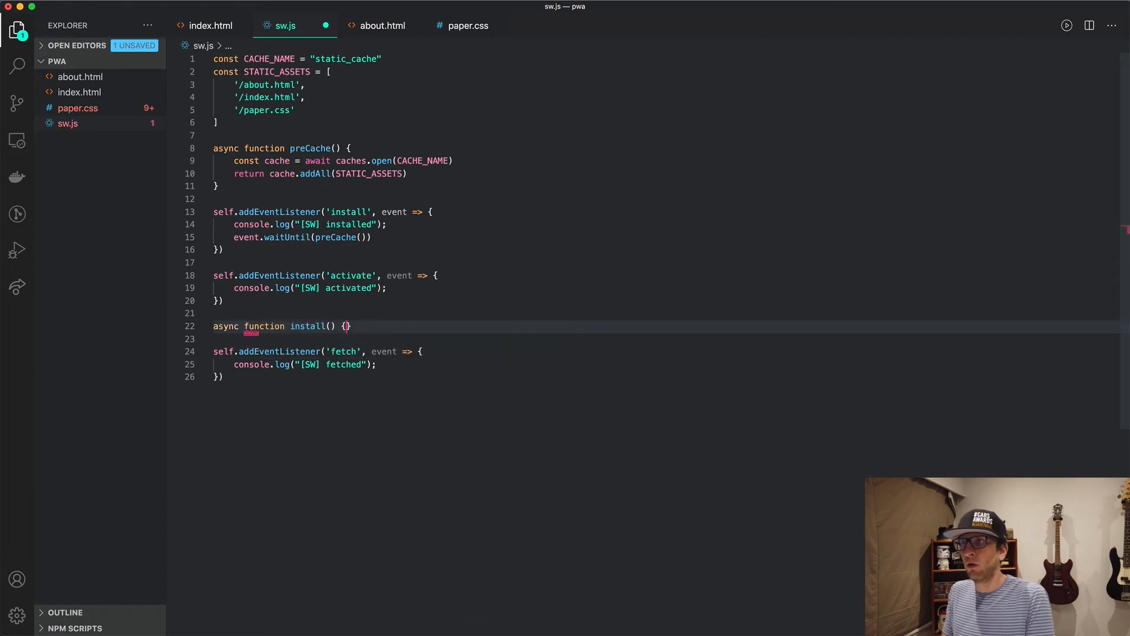
{"action": "type", "text": "fetchAssets"}
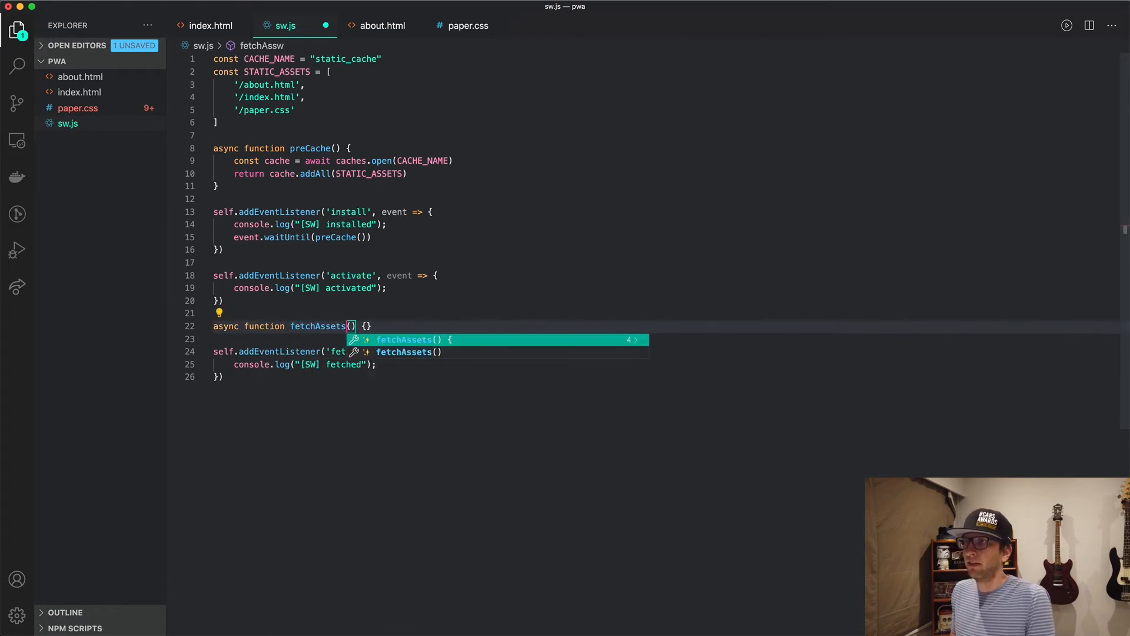
{"action": "type", "text": "event"}
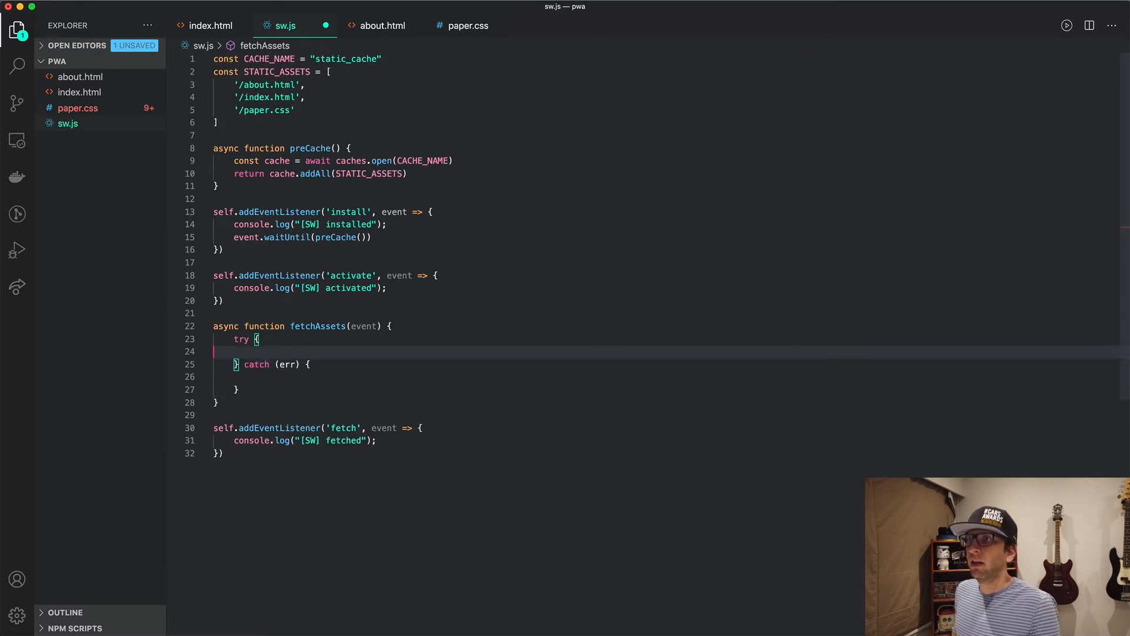
Step: In try, write const response = fetch(event.request) and return response, then save sw.js
{"action": "key", "text": "Enter"}
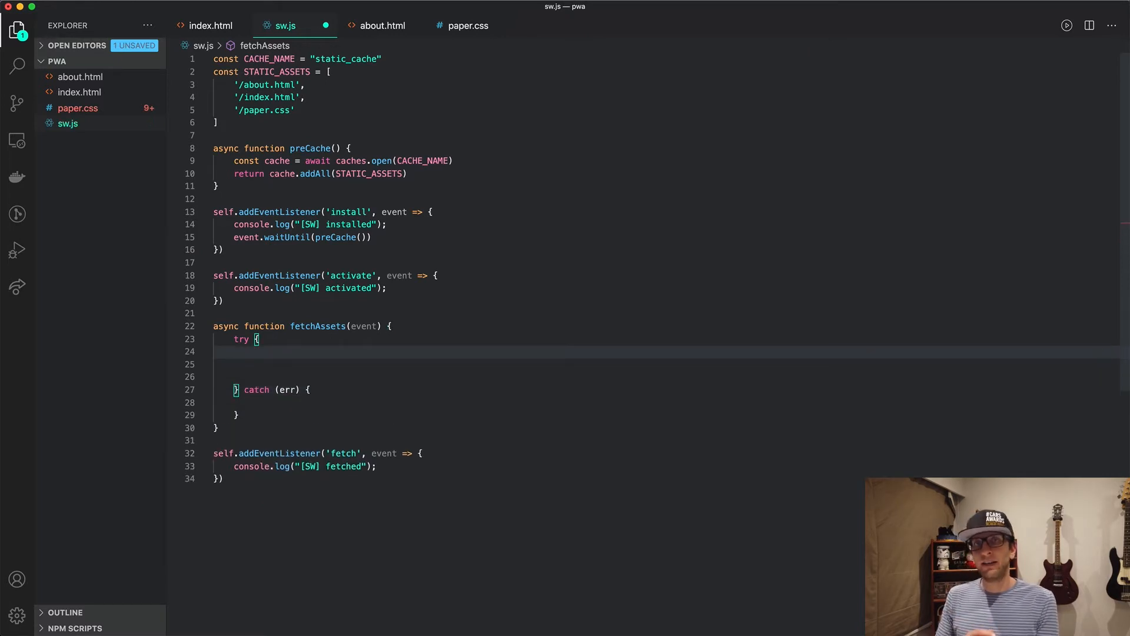
{"action": "type", "text": "const response ="}
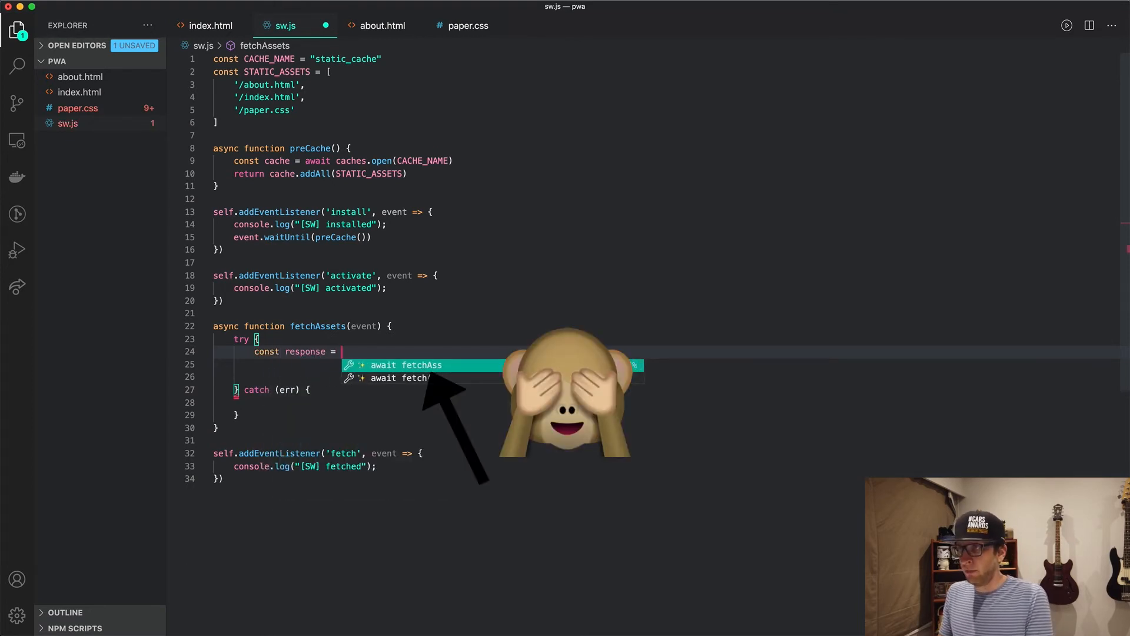
{"action": "type", "text": "fetch"}
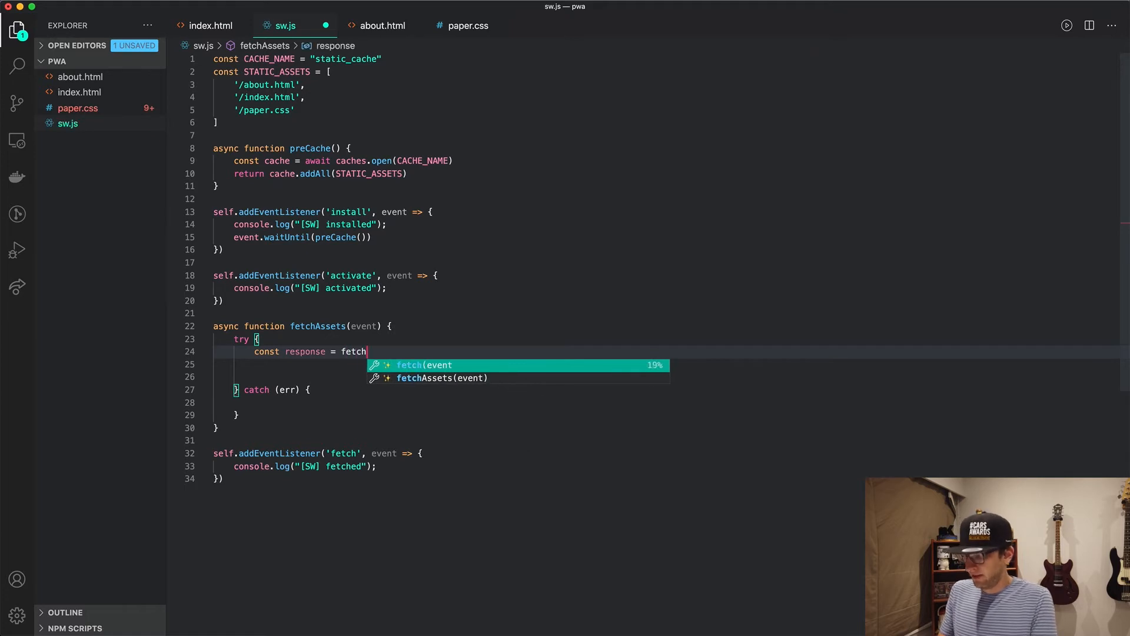
{"action": "type", "text": "(event.request"}
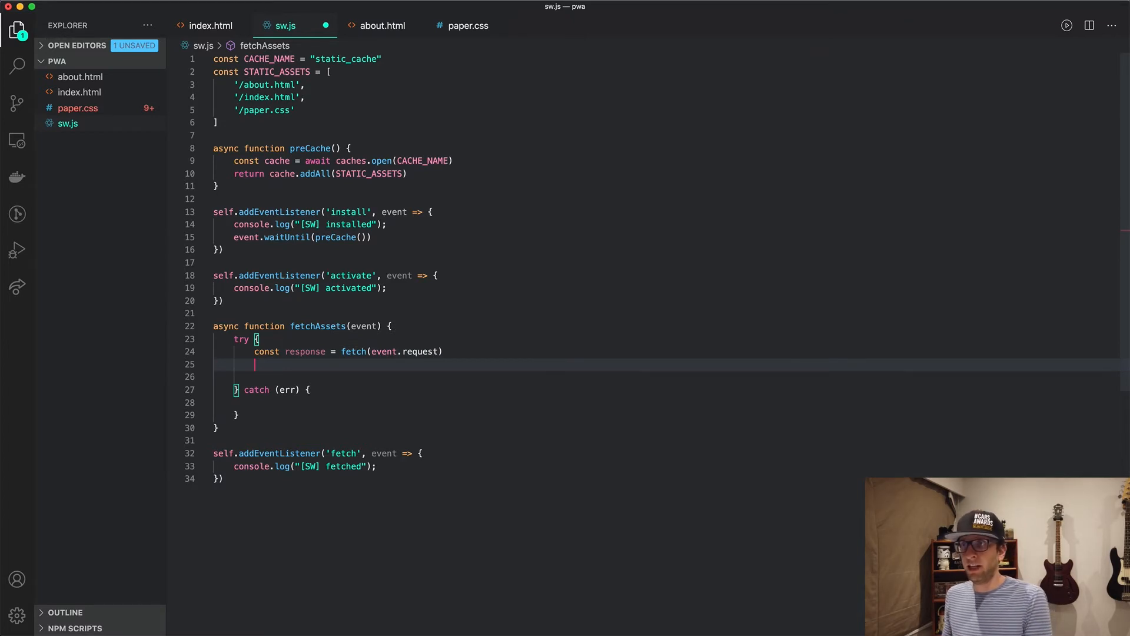
{"action": "type", "text": "return"}
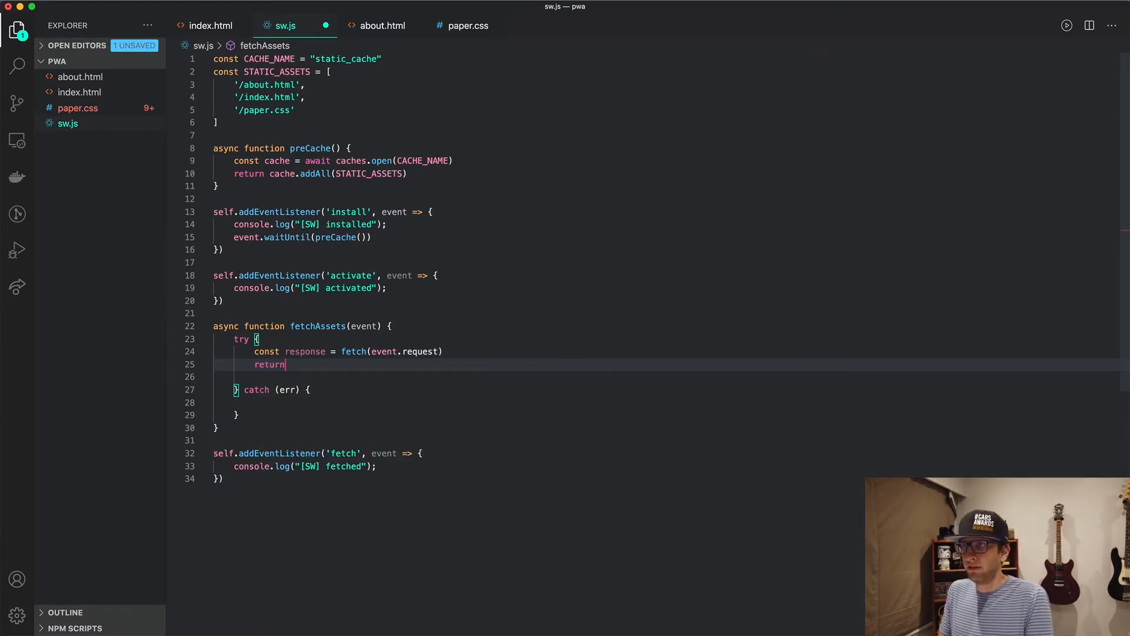
{"action": "type", "text": "response"}
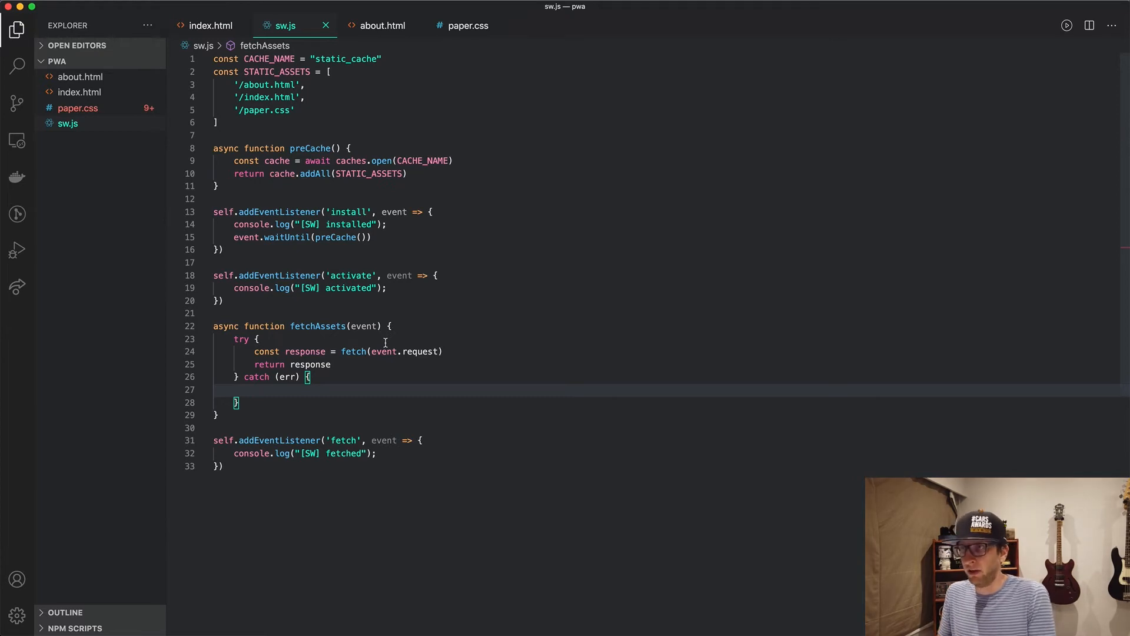
Step: In catch, open the CACHE_NAME cache and return cache.match(event.request)
{"action": "type", "text": "const cache = await"}
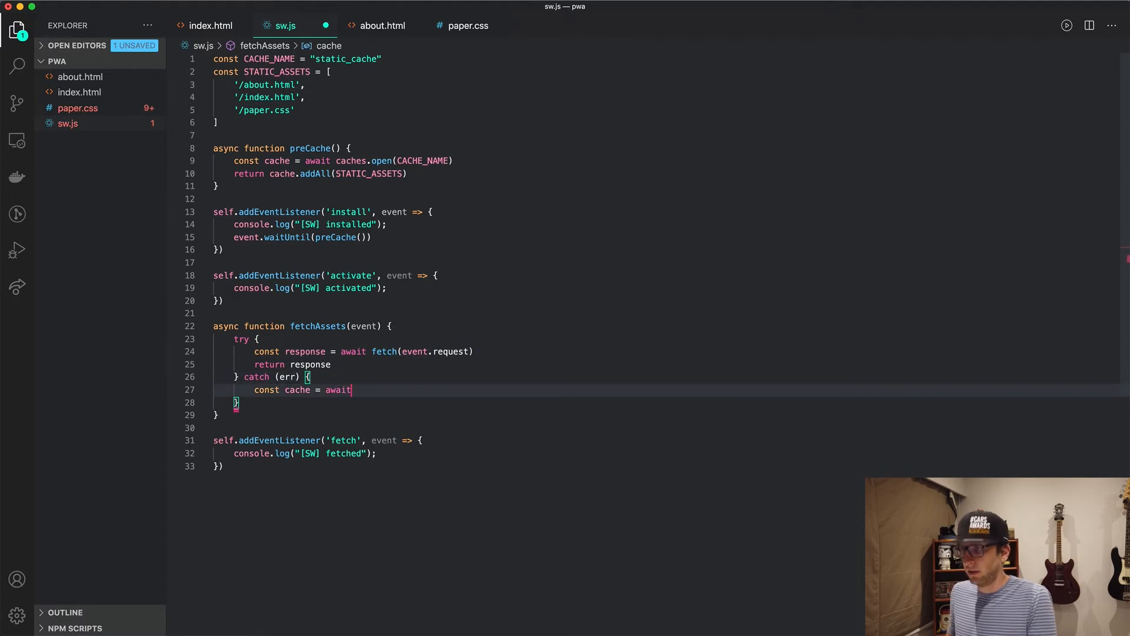
{"action": "type", "text": "caches"}
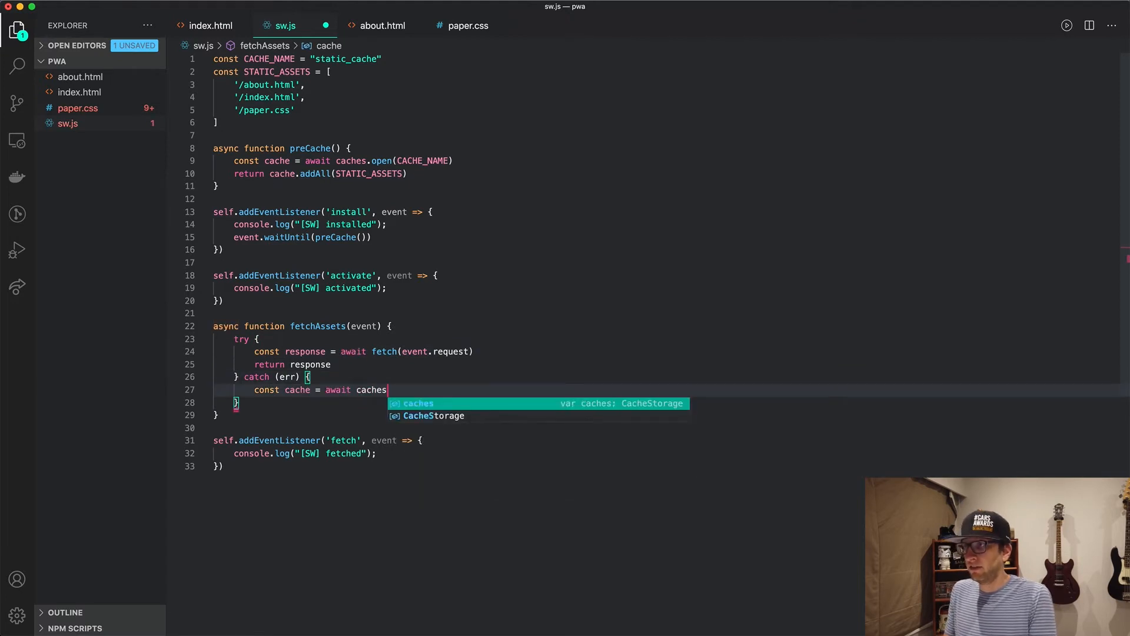
{"action": "type", "text": ".open()"}
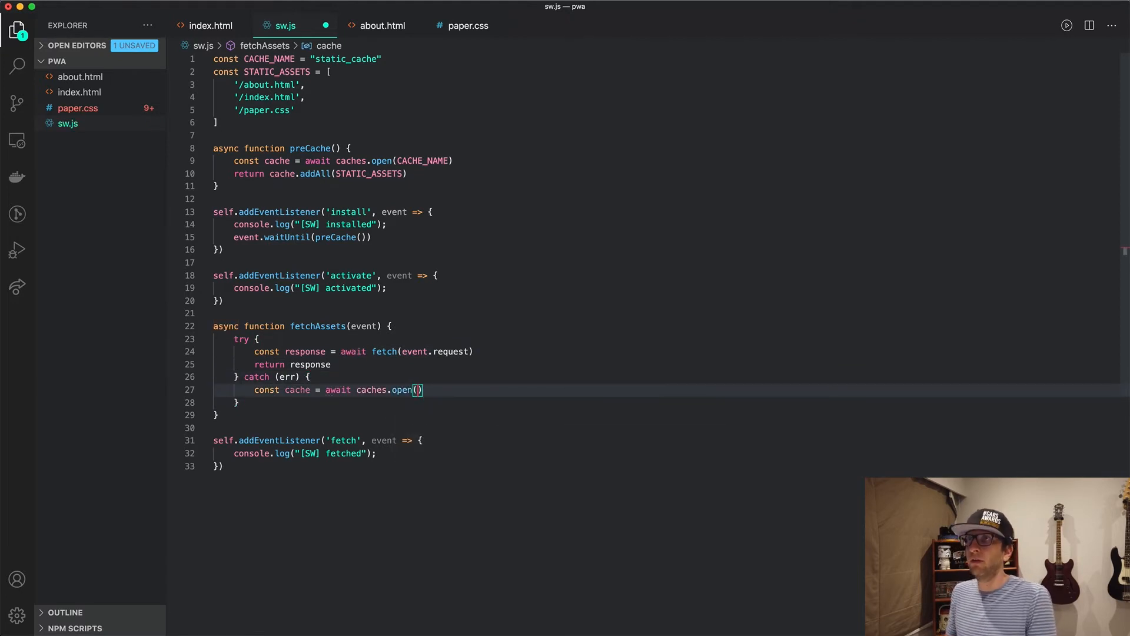
{"action": "type", "text": "CACHE_NAME"}
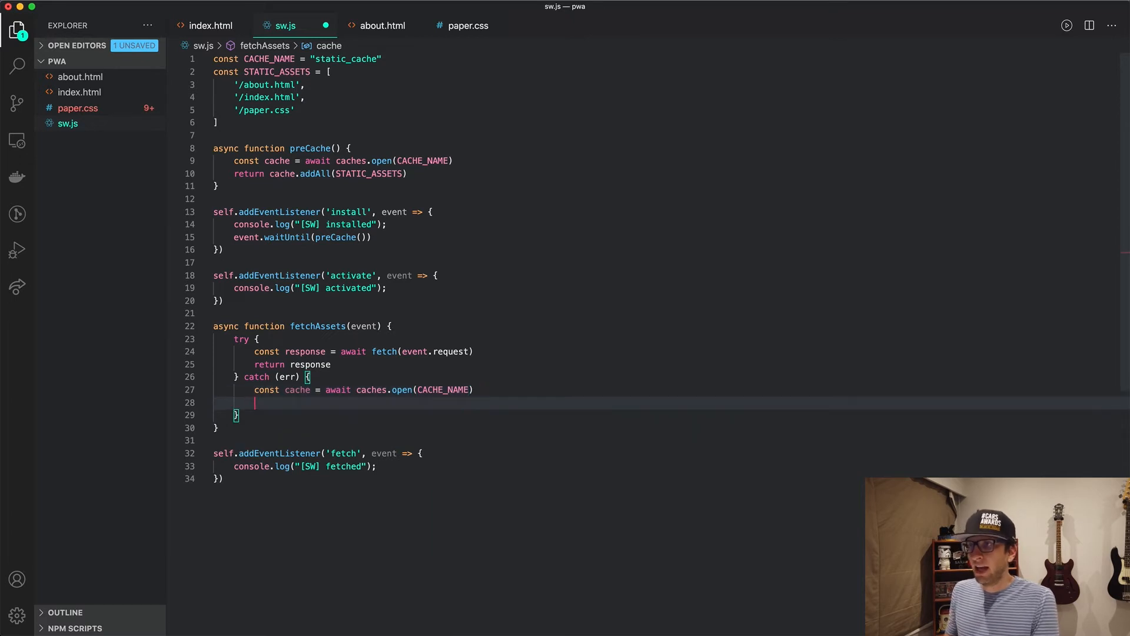
{"action": "type", "text": "return cac"}
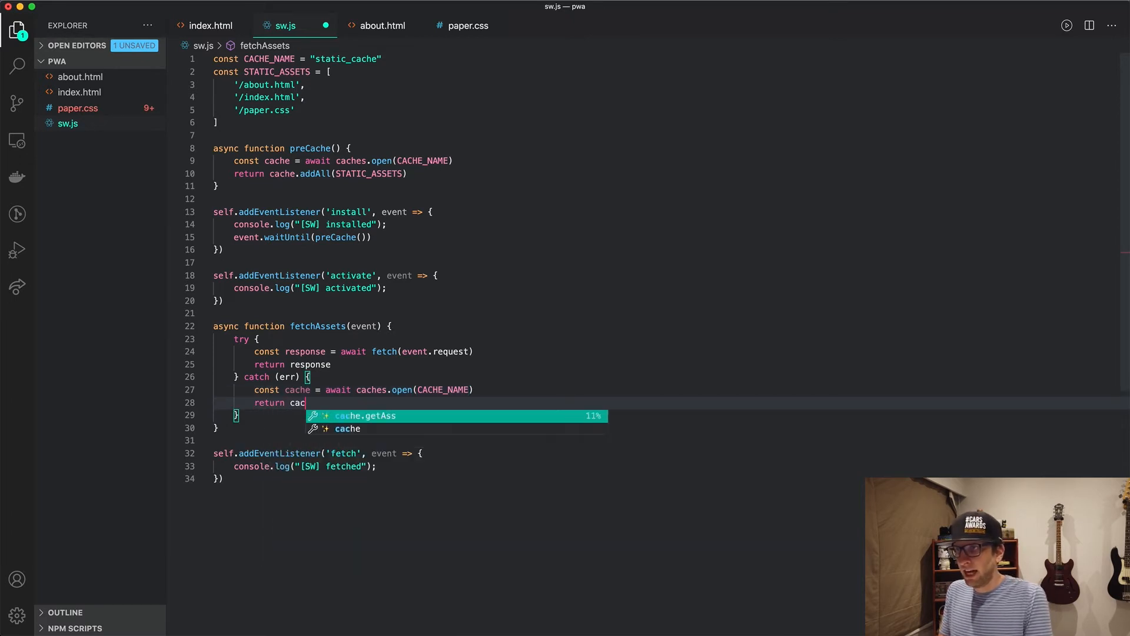
{"action": "type", "text": "match("}
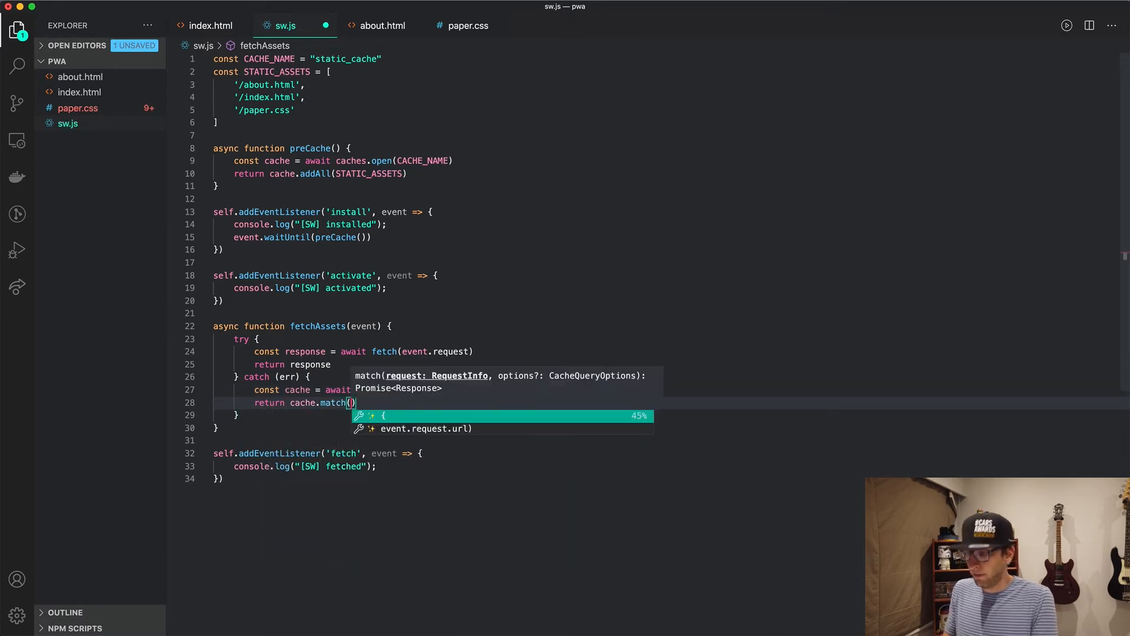
{"action": "type", "text": "event.request"}
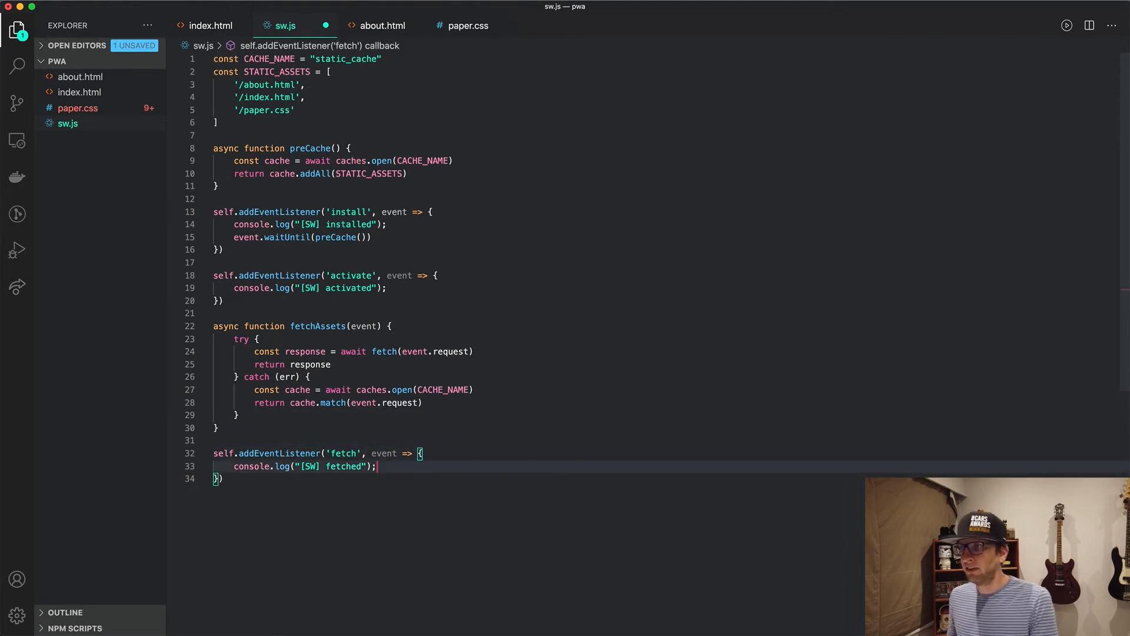
Step: Make the fetch listener call event.respondWith(fetchAssets(event))
{"action": "key", "text": "Enter"}
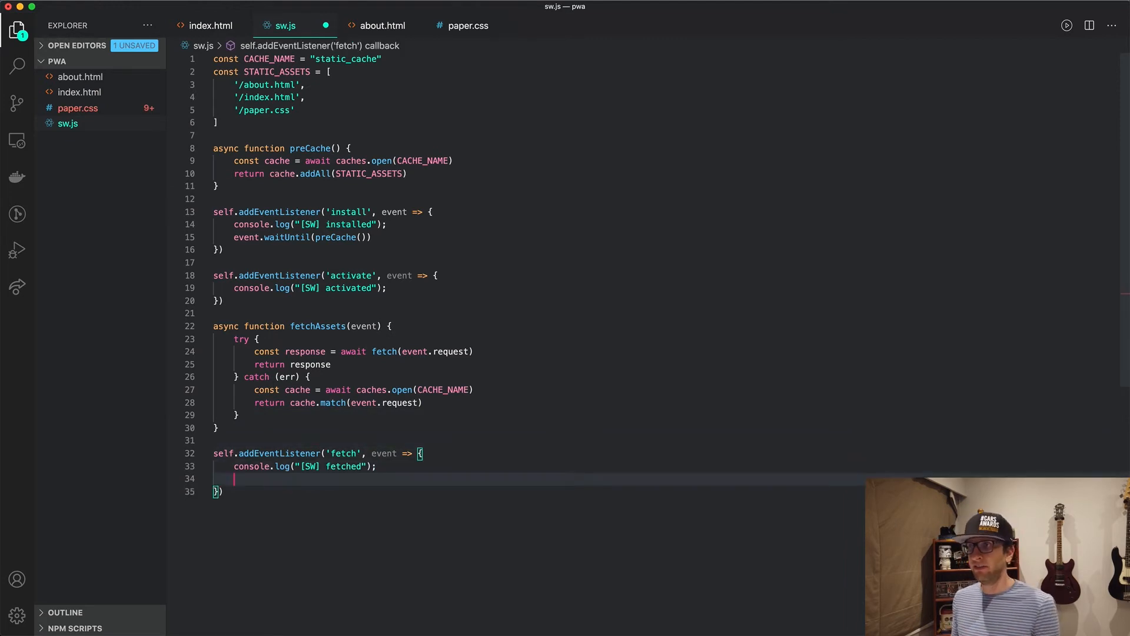
{"action": "type", "text": "event.respondWith)"}
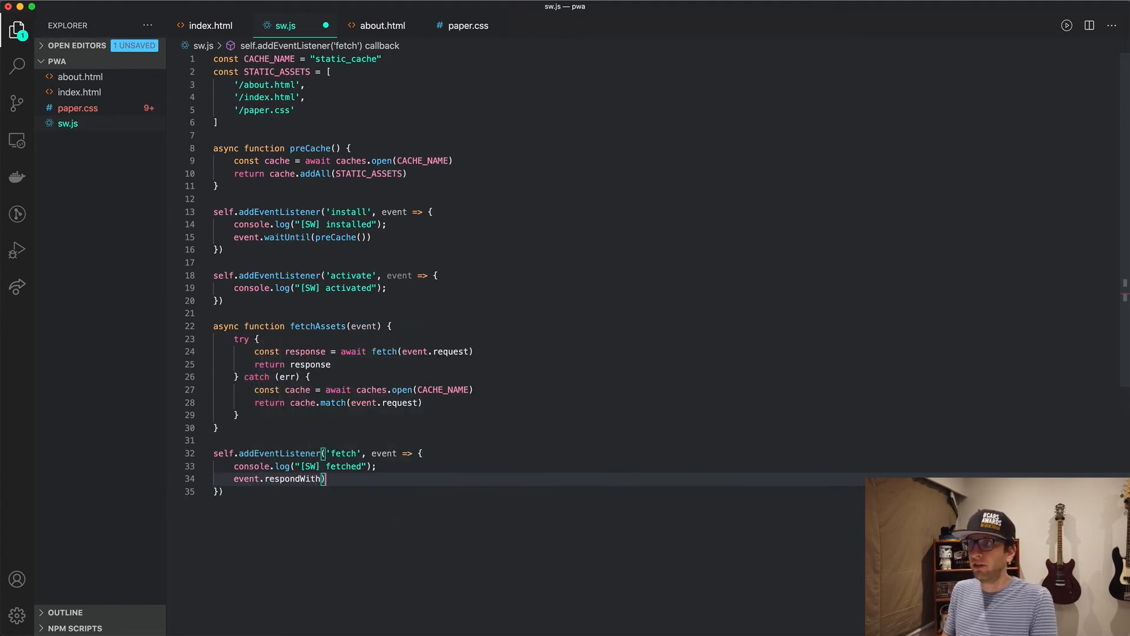
{"action": "key", "text": "Backspace"}
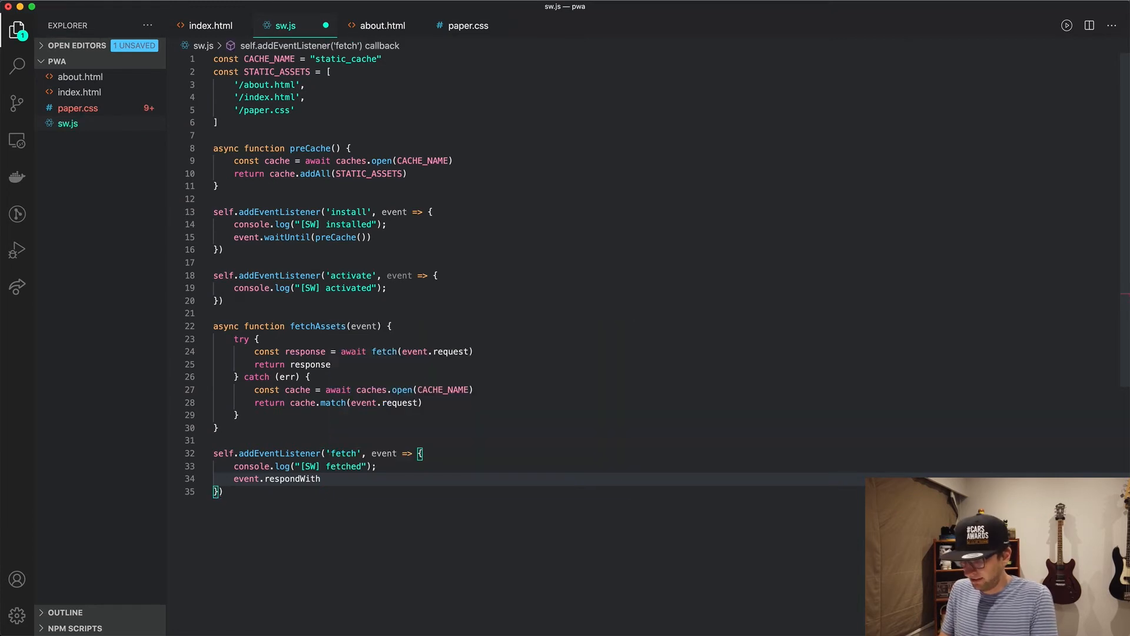
{"action": "type", "text": "(fetchAssets(event))"}
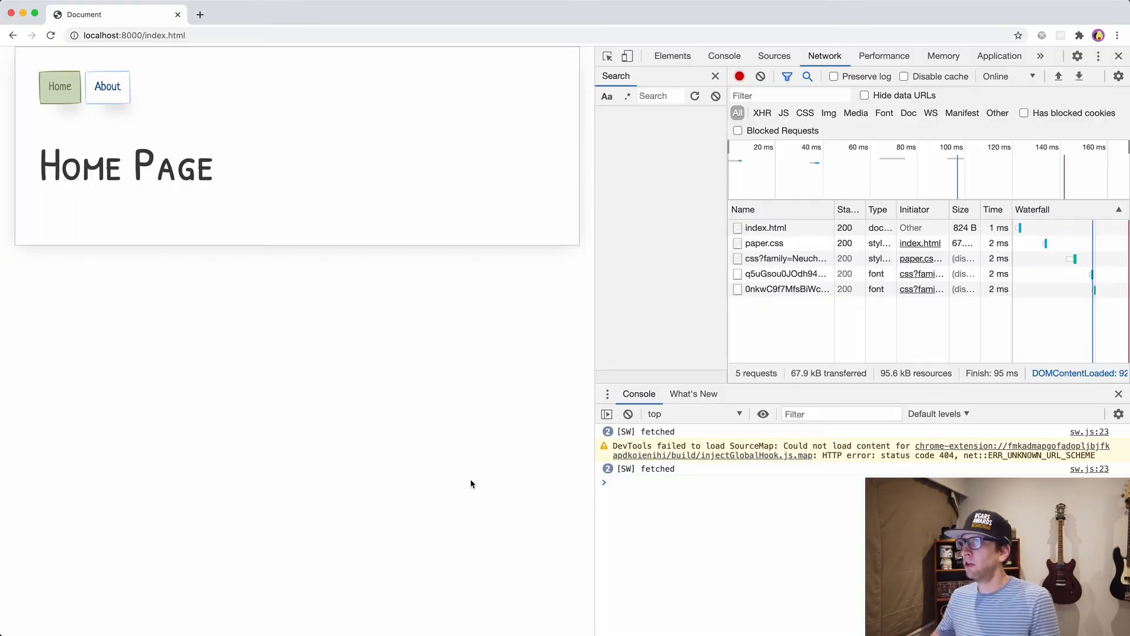
{"action": "mouse_move", "coordinate": [834, 75]}
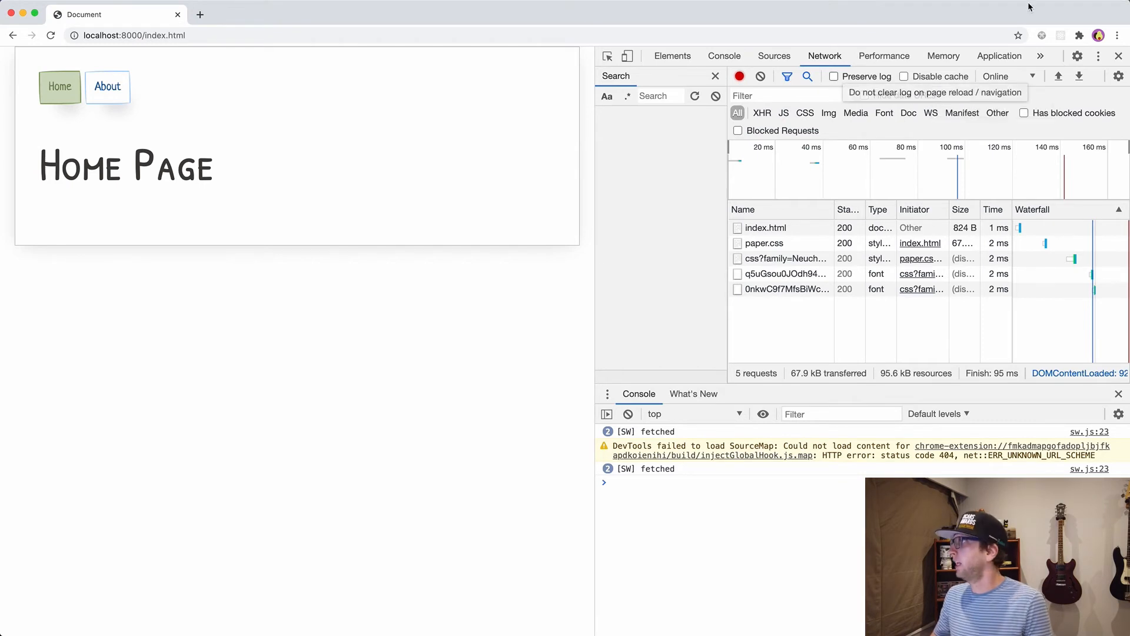
Step: Set throttling to Offline and reload; Home Page still displays from cache
{"action": "left_click", "coordinate": [1004, 75]}
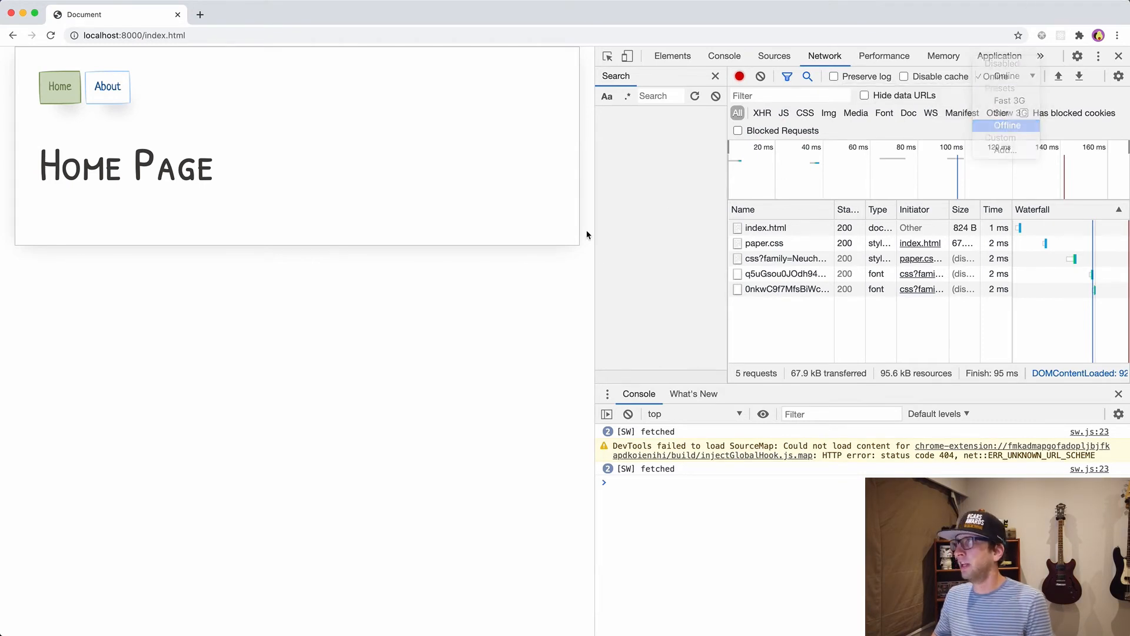
{"action": "left_click", "coordinate": [1006, 125]}
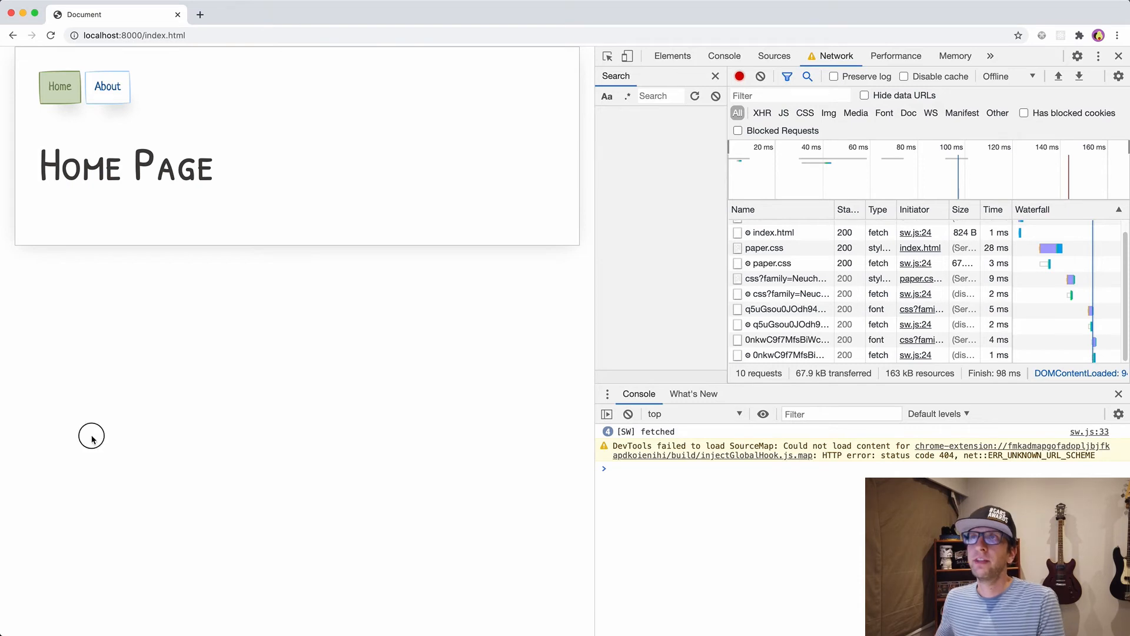
{"action": "left_click", "coordinate": [1033, 76]}
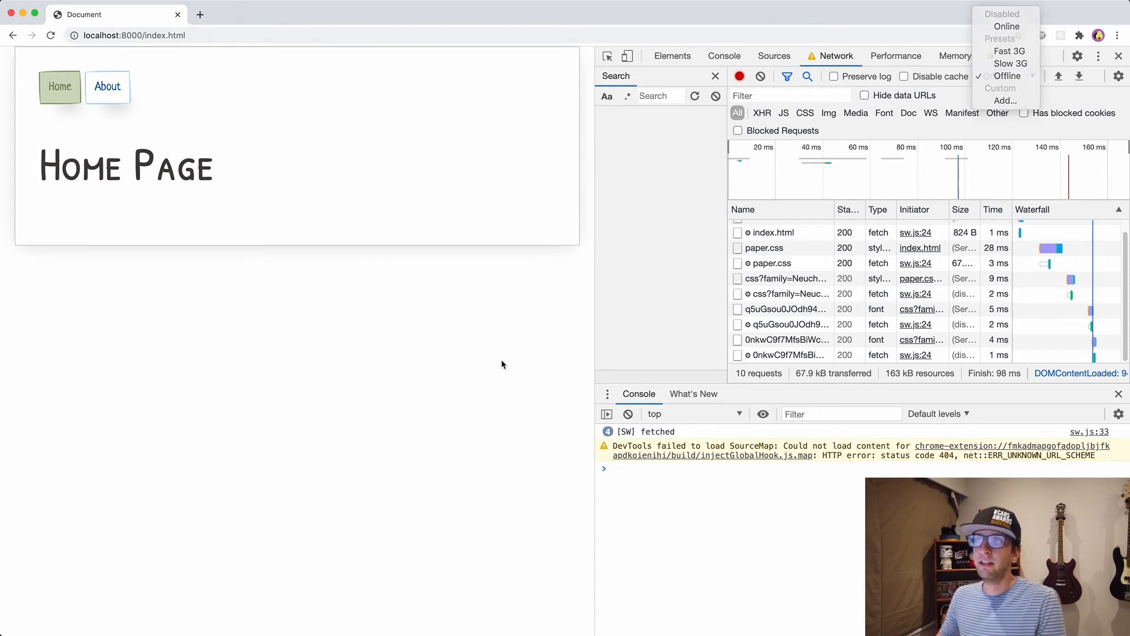
{"action": "left_click", "coordinate": [107, 86]}
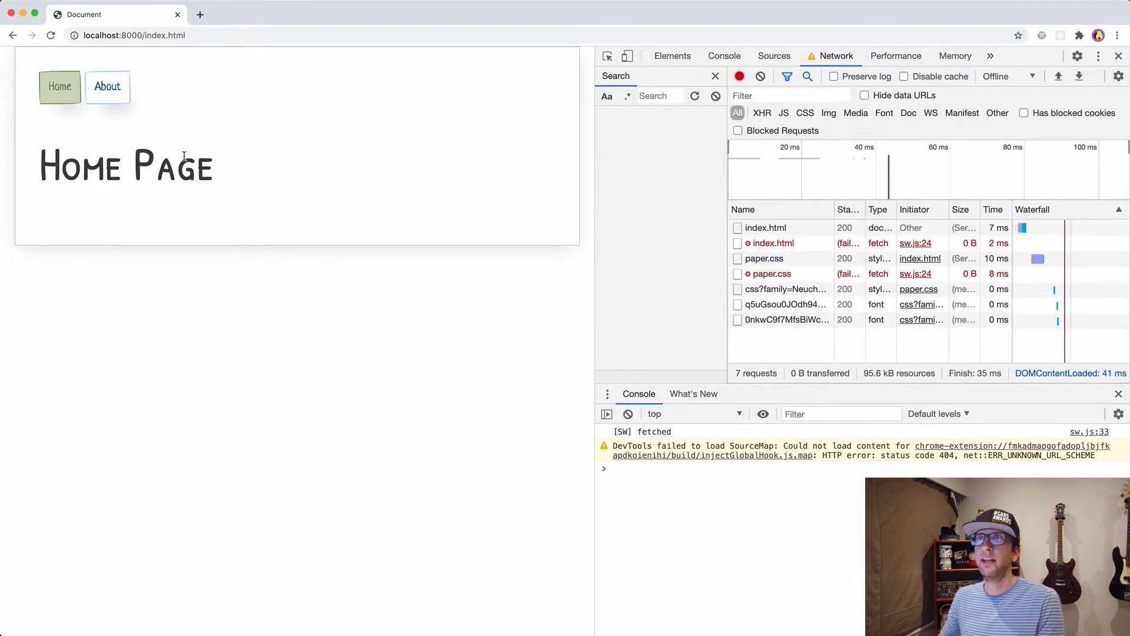
{"action": "left_click", "coordinate": [107, 86]}
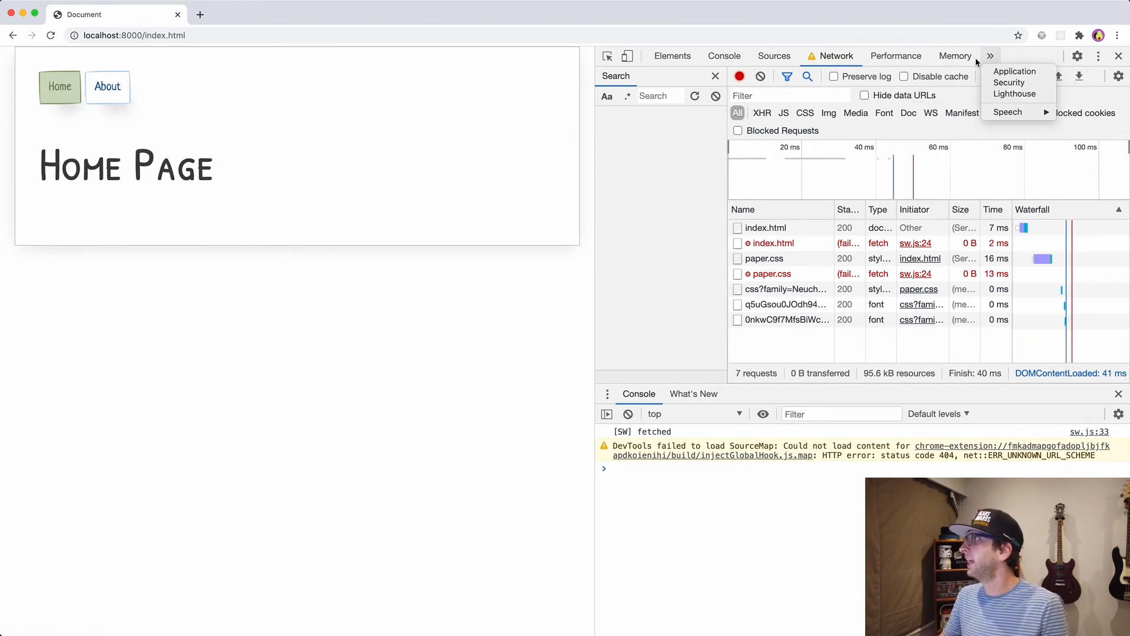
Step: In the Application panel, view static_cache holding /about.html, /index.html and /paper.css
{"action": "left_click", "coordinate": [1013, 71]}
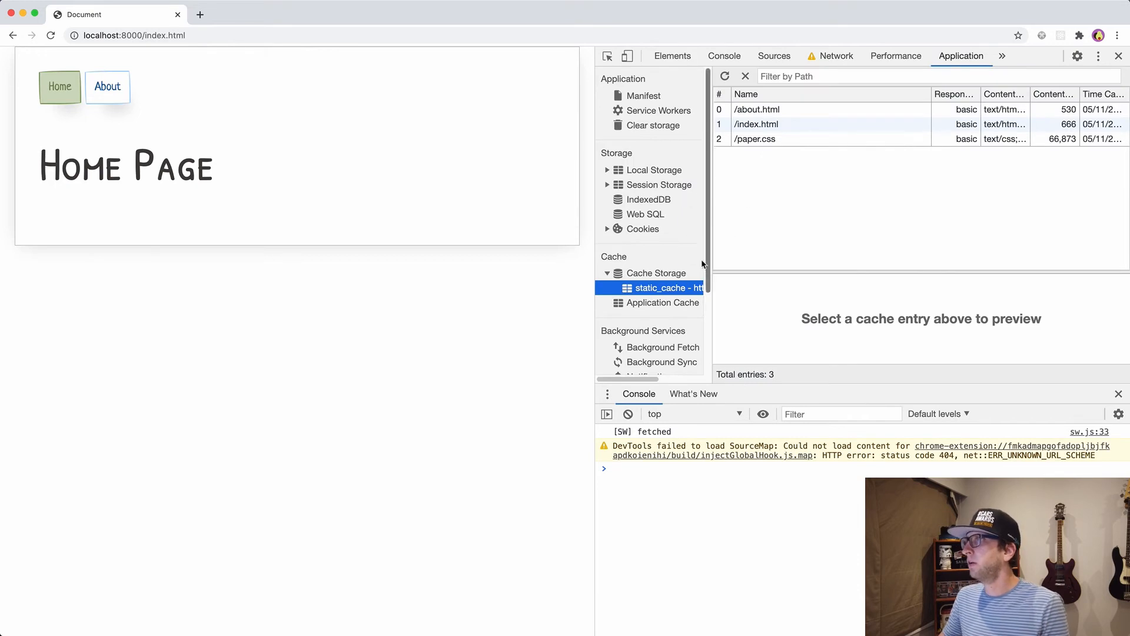
{"action": "mouse_move", "coordinate": [661, 302]}
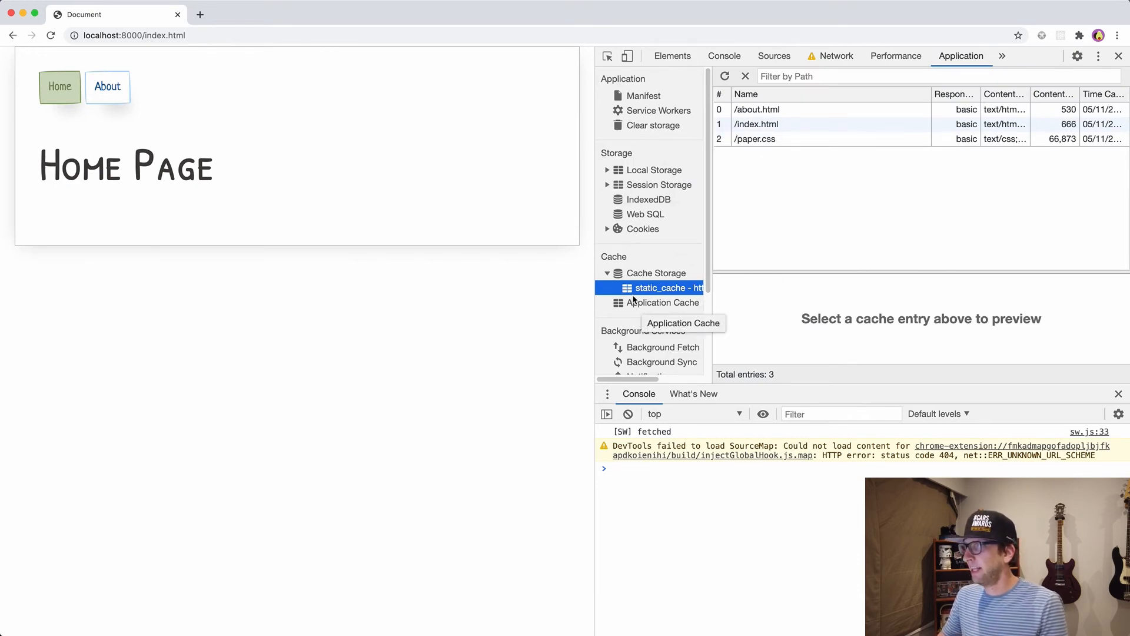
{"action": "left_click", "coordinate": [657, 272]}
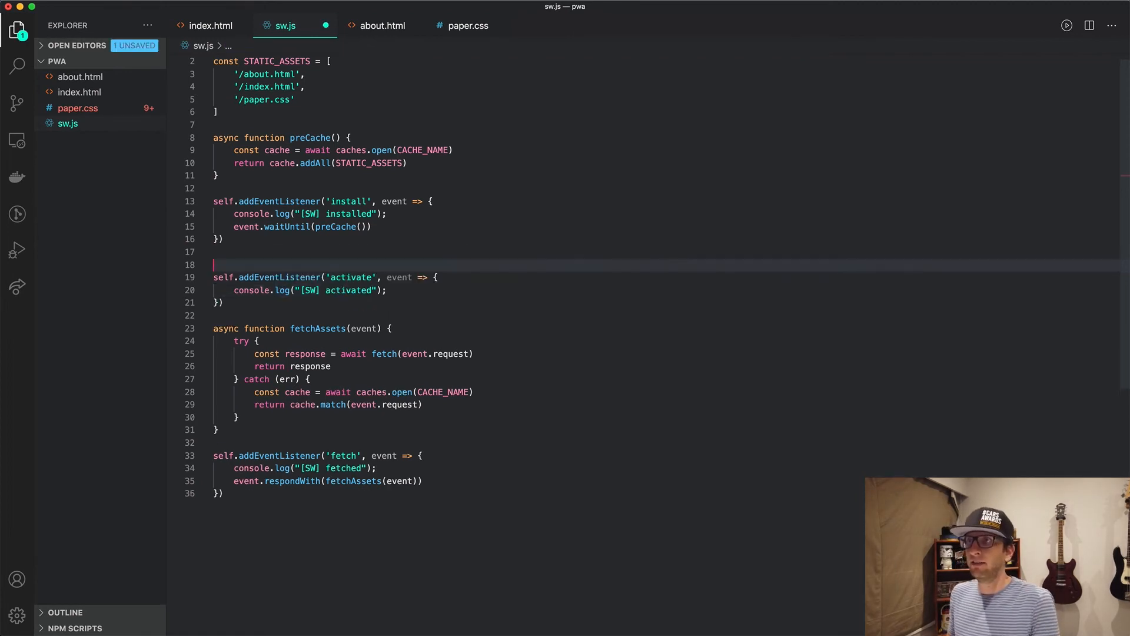
Step: Start async cleanupCache() reading caches.keys() into a keysToDelete mapping
{"action": "type", "text": "async function cleanupCache"}
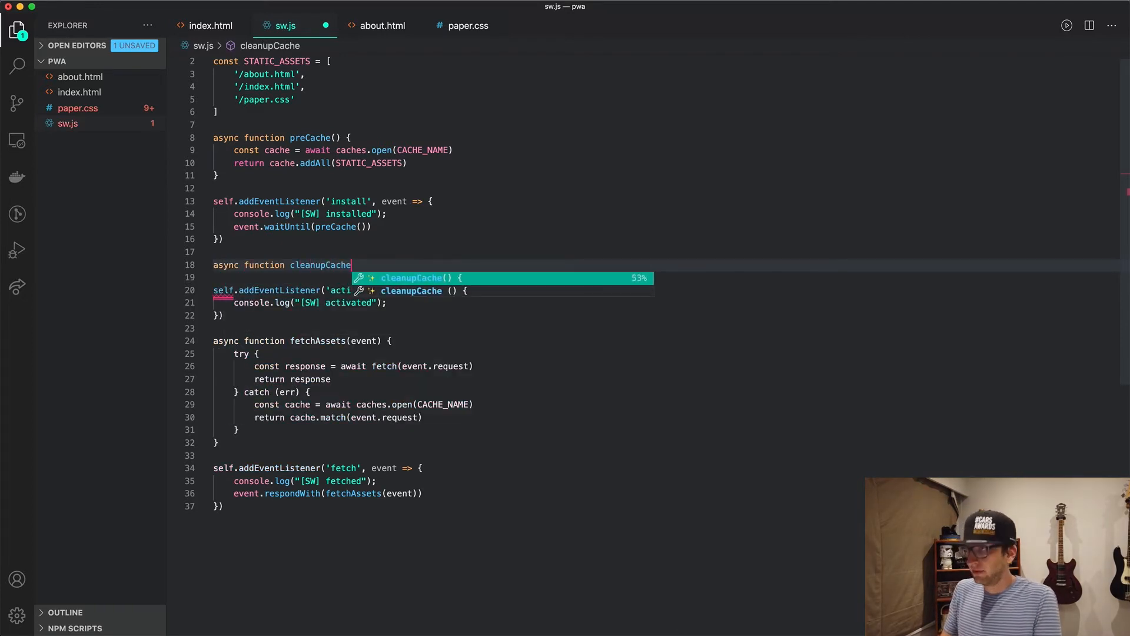
{"action": "key", "text": "Enter"}
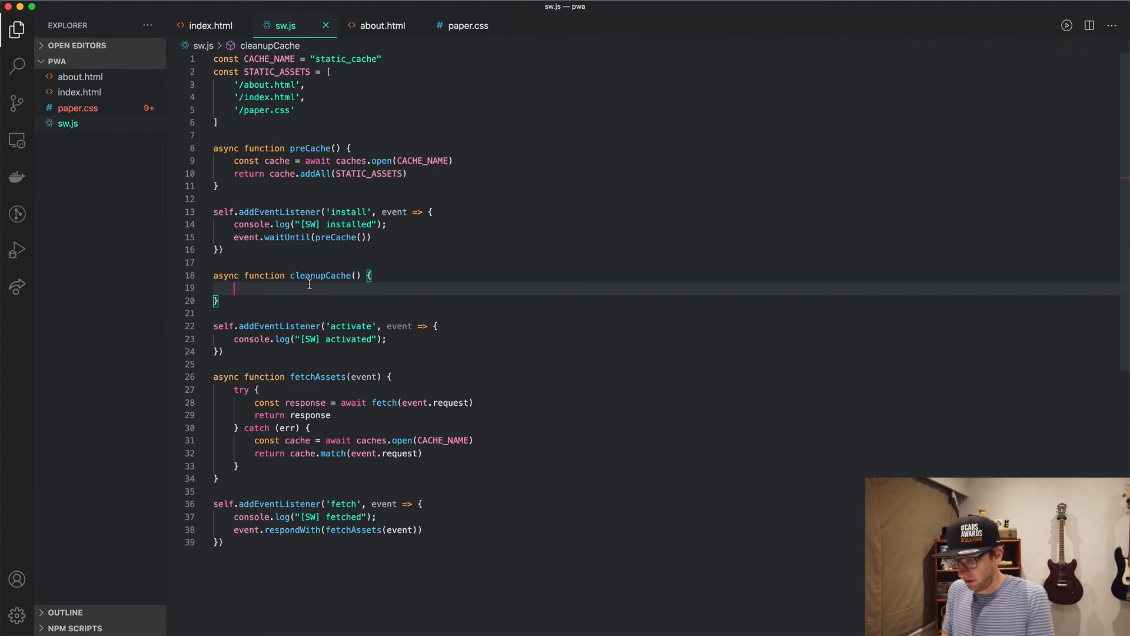
{"action": "type", "text": "const keys = await"}
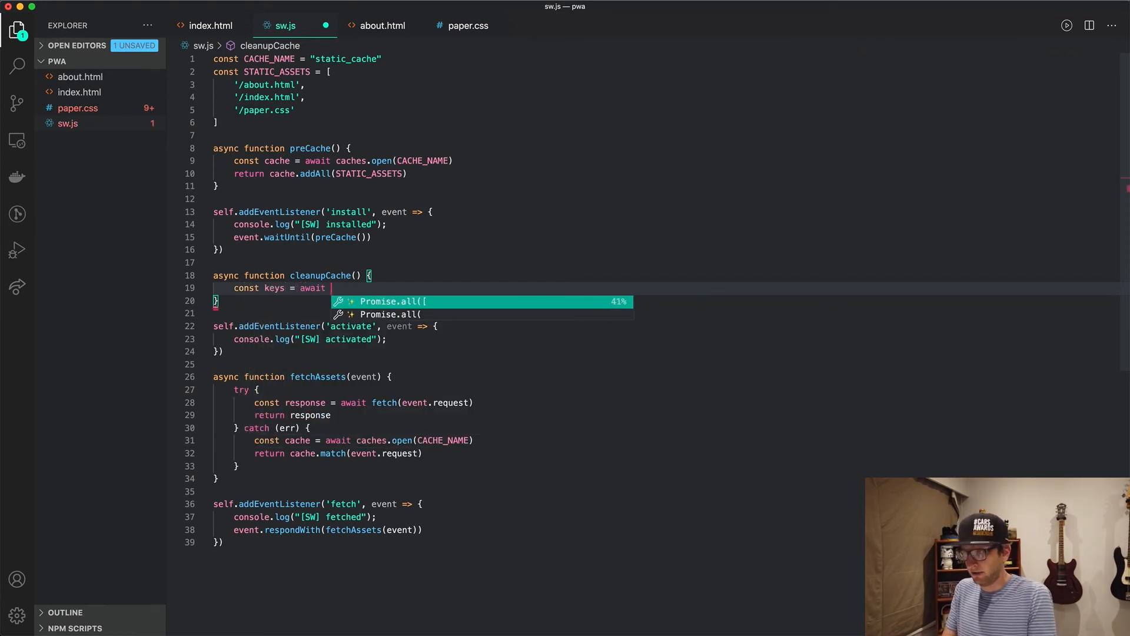
{"action": "type", "text": "caches.keys("}
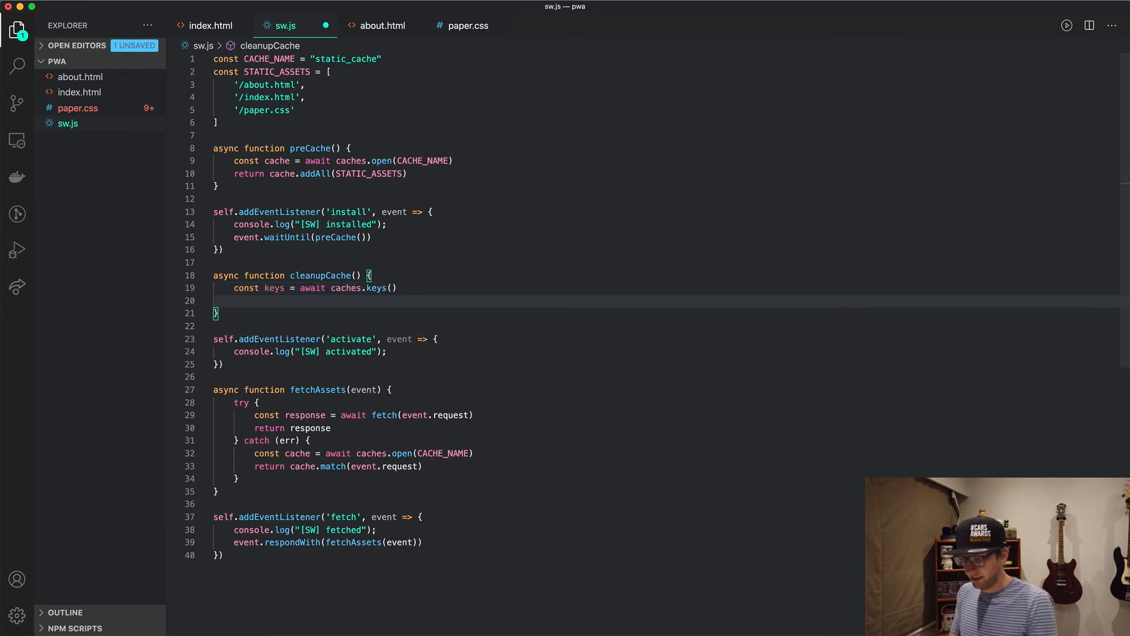
{"action": "type", "text": "const"}
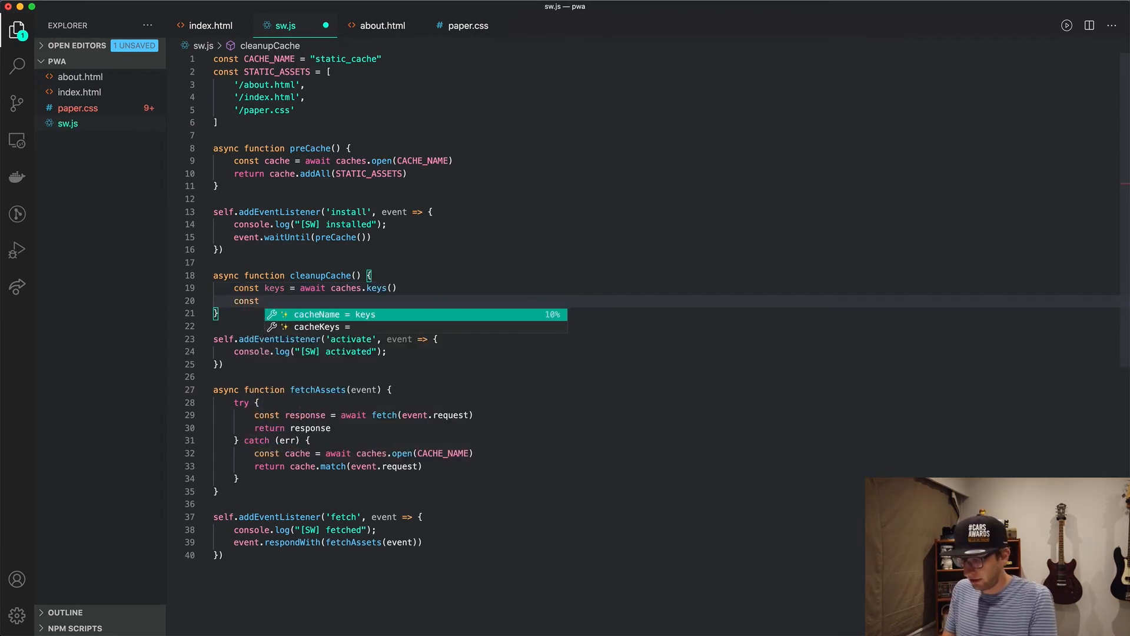
{"action": "type", "text": "keysToDelete = keys.map(key =?"}
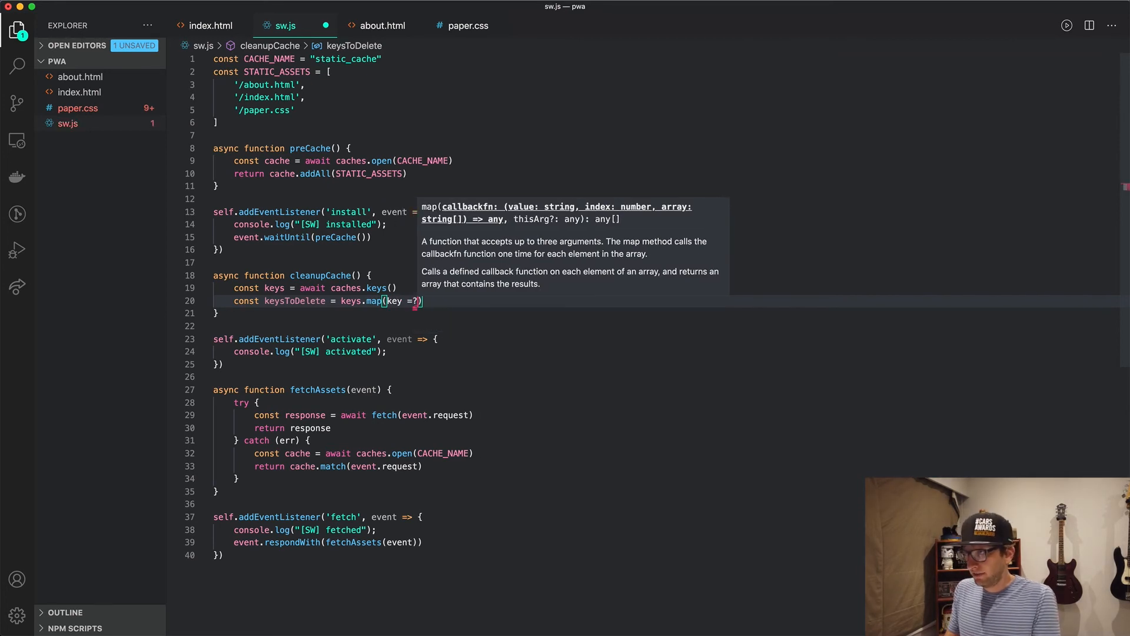
Step: Delete every key not equal to CACHE_NAME and return Promise.all of the deletions
{"action": "type", "text": "{"}
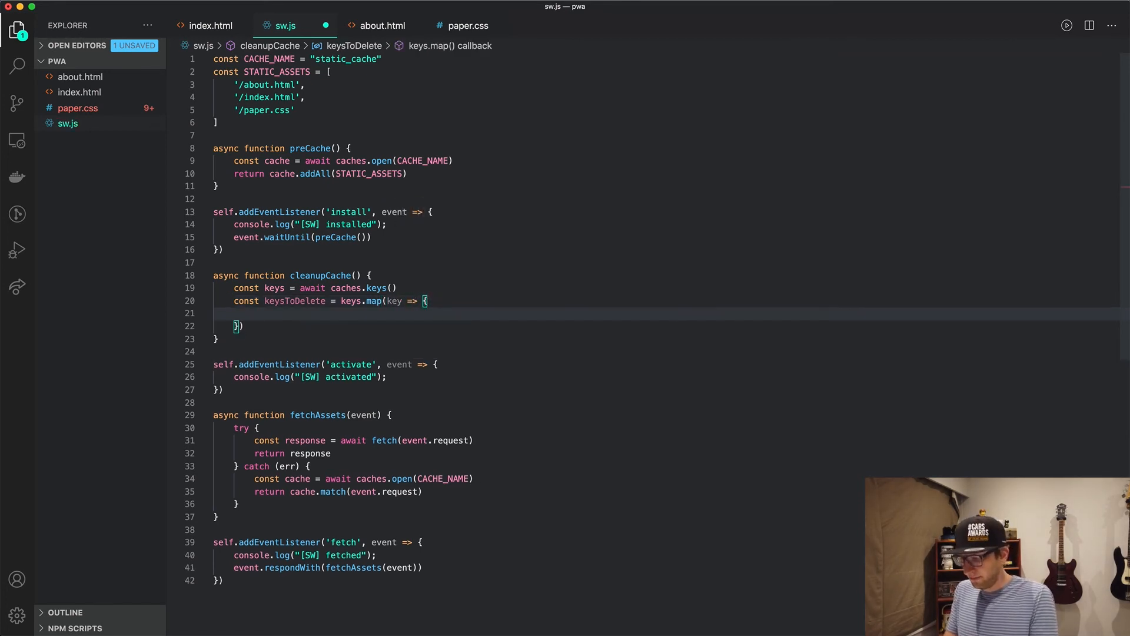
{"action": "type", "text": "if (key"}
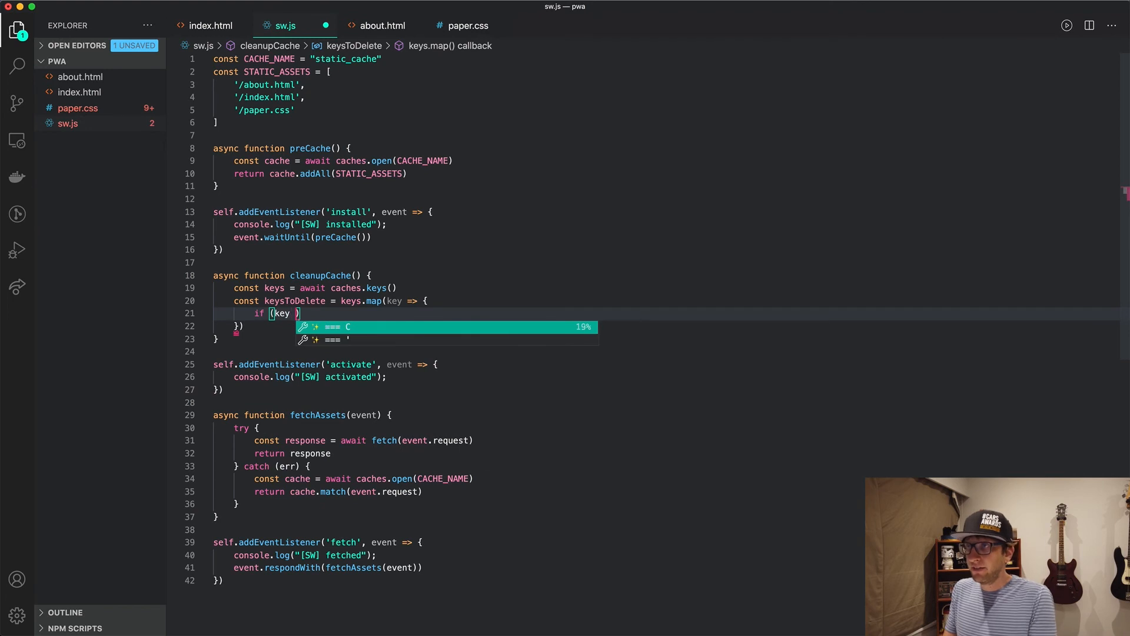
{"action": "type", "text": "!== CACHE_NAME"}
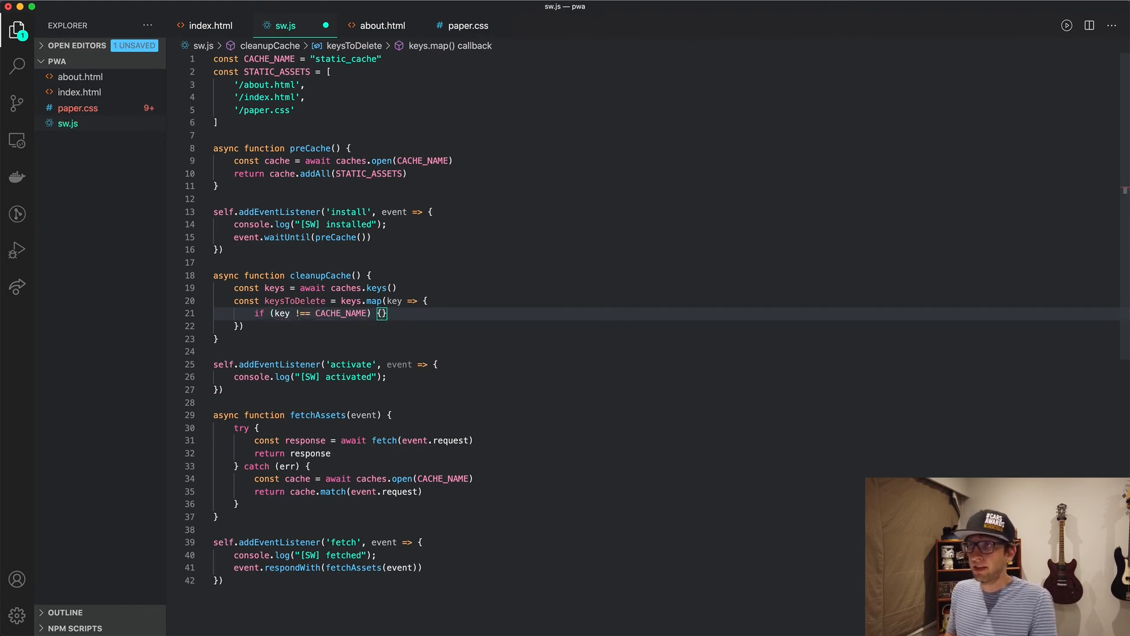
{"action": "type", "text": "return"}
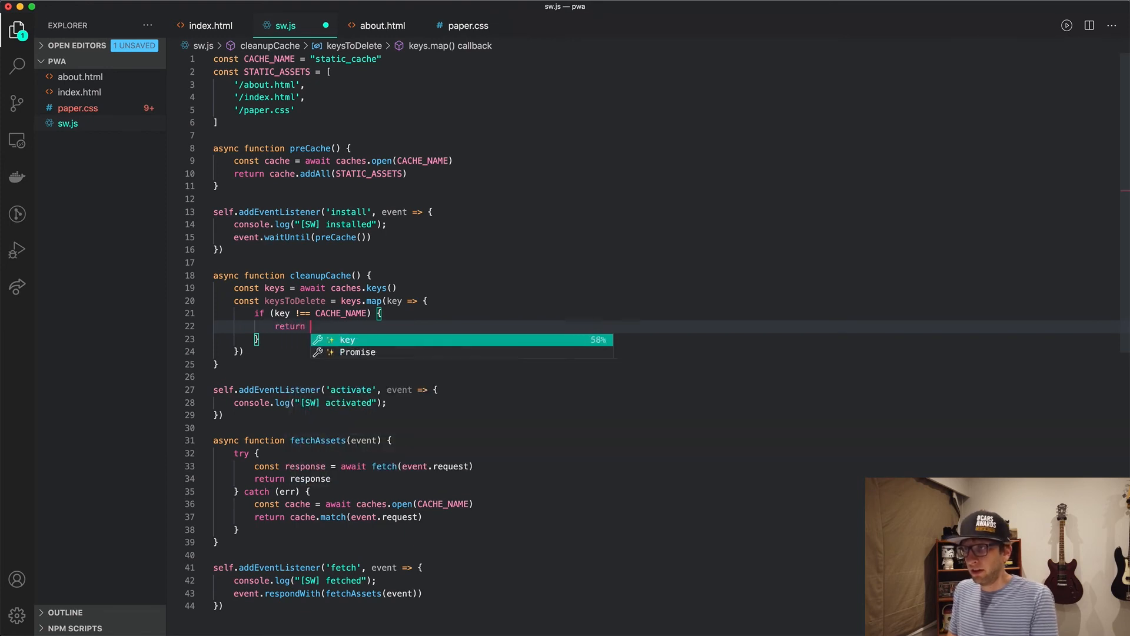
{"action": "type", "text": "caches.delete(key"}
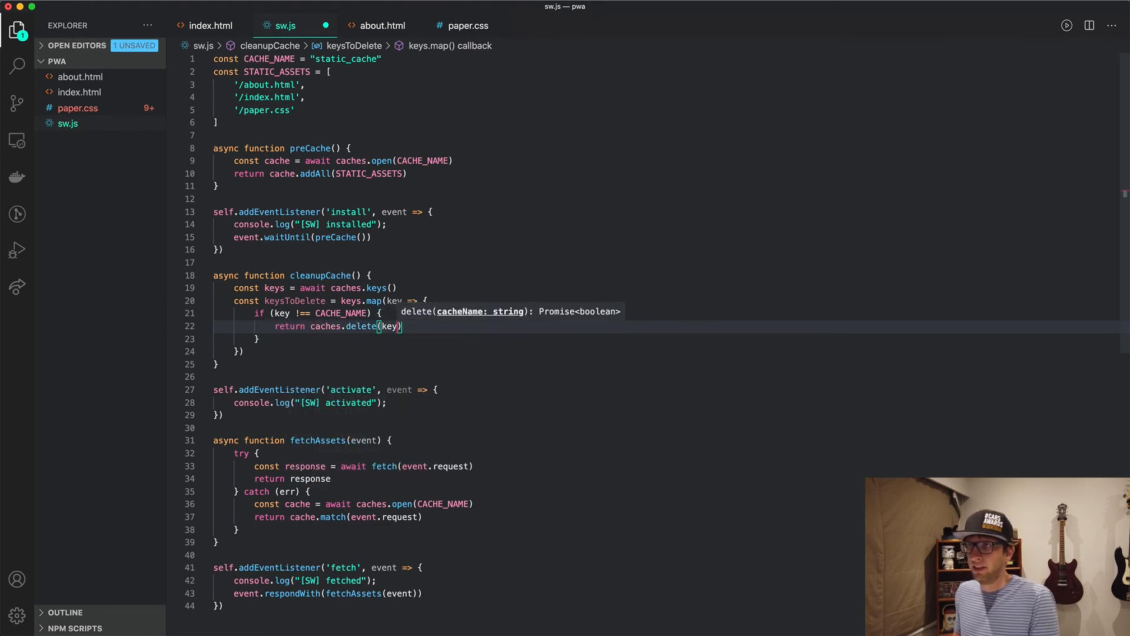
{"action": "key", "text": "Enter"}
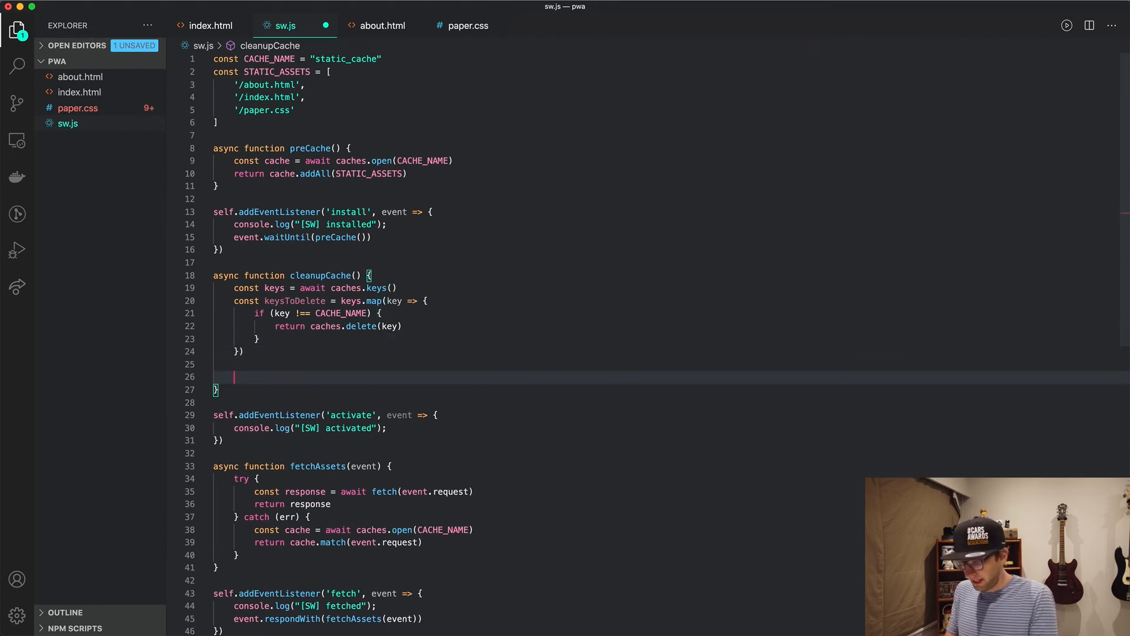
{"action": "type", "text": "return Promise.all(keysToDelete"}
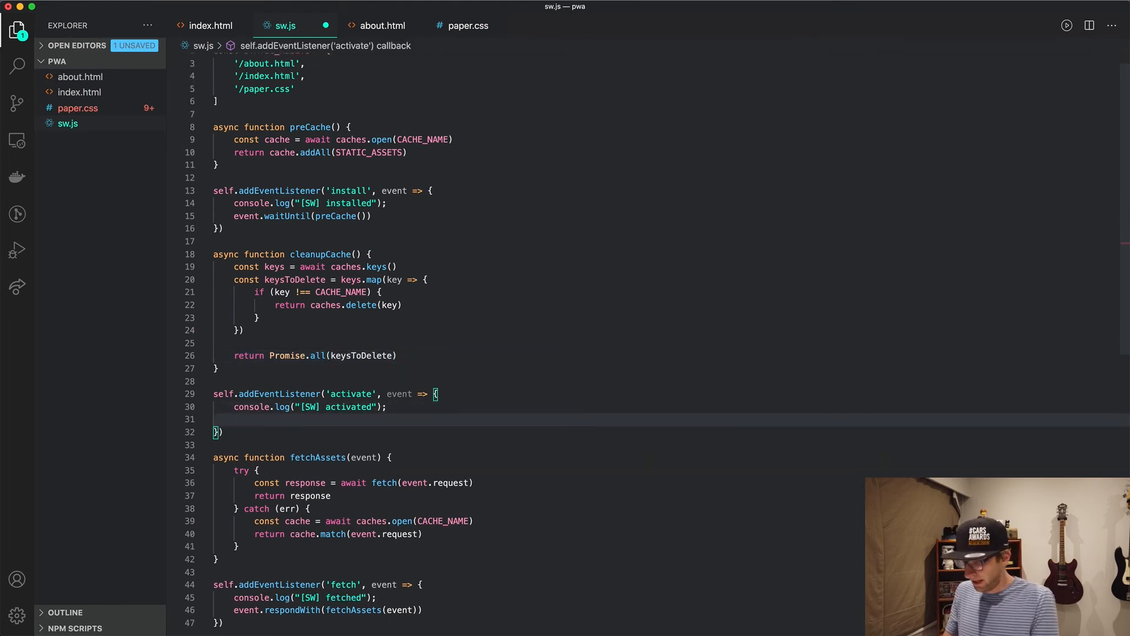
Step: Call event.waitUntil(cleanupCache()) in the activate listener
{"action": "type", "text": "event.waitUntil("}
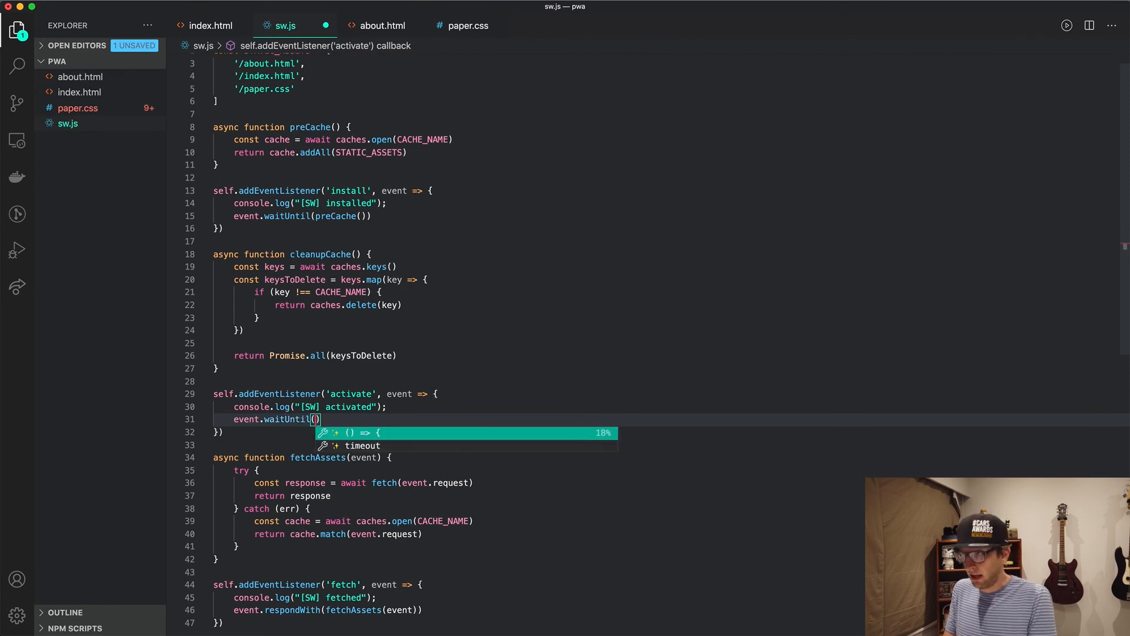
{"action": "type", "text": "cleanupCache()"}
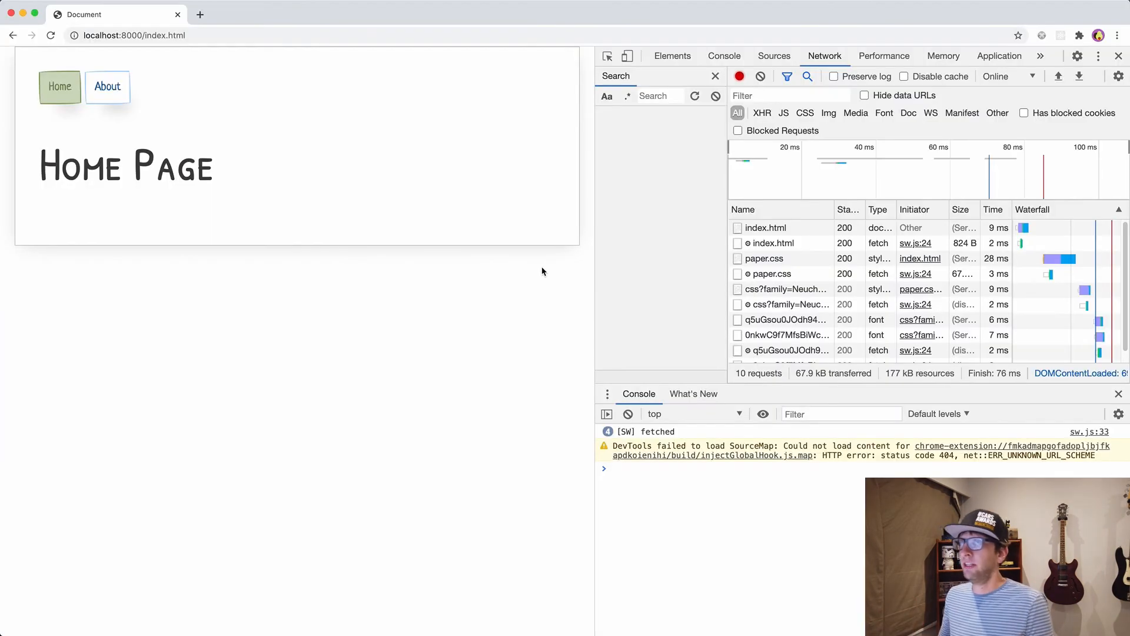
Step: In Application > Cache Storage, inspect static_cache and static_cache2
{"action": "left_click", "coordinate": [999, 56]}
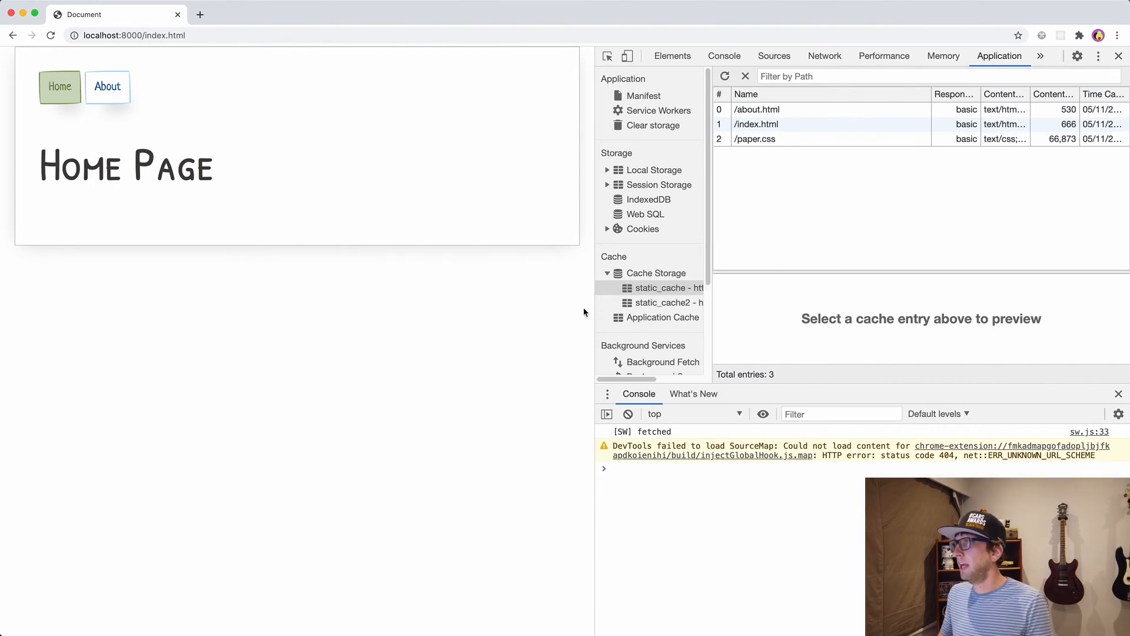
{"action": "left_click", "coordinate": [664, 303]}
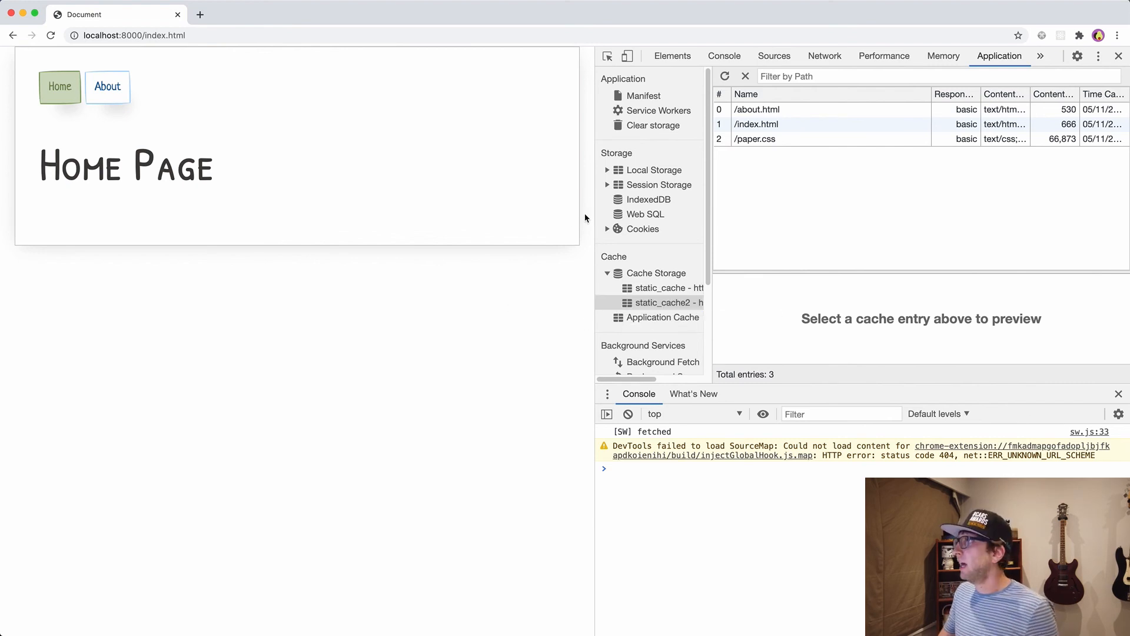
{"action": "mouse_move", "coordinate": [686, 116]}
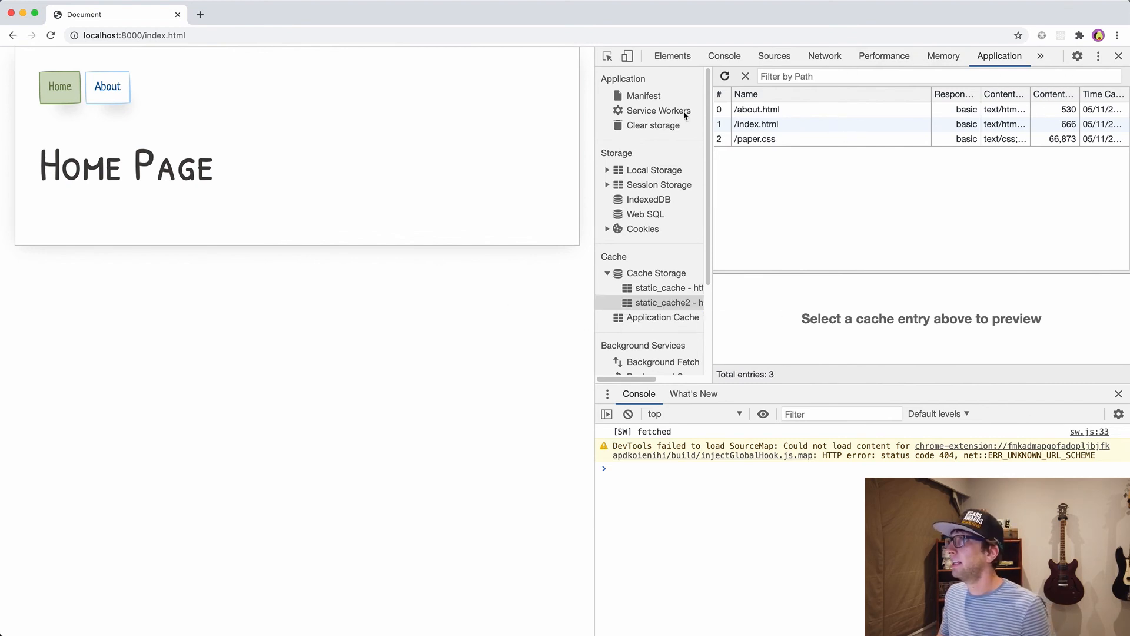
Step: On the Service Workers page, use skipWaiting to activate the waiting worker
{"action": "left_click", "coordinate": [658, 111]}
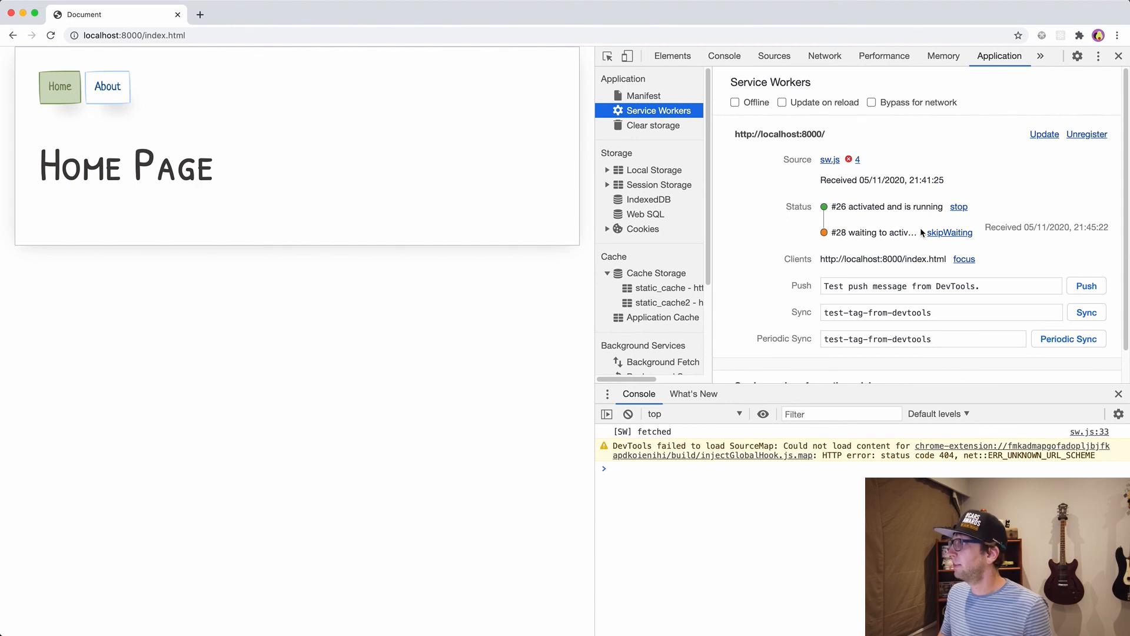
{"action": "left_click", "coordinate": [958, 207]}
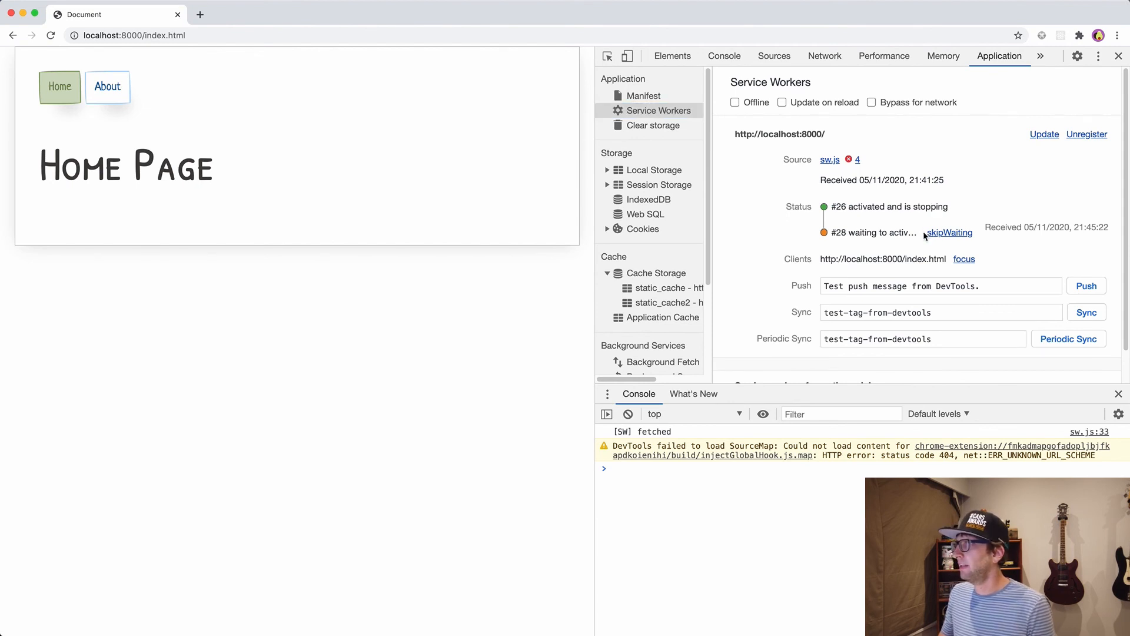
{"action": "left_click", "coordinate": [952, 232]}
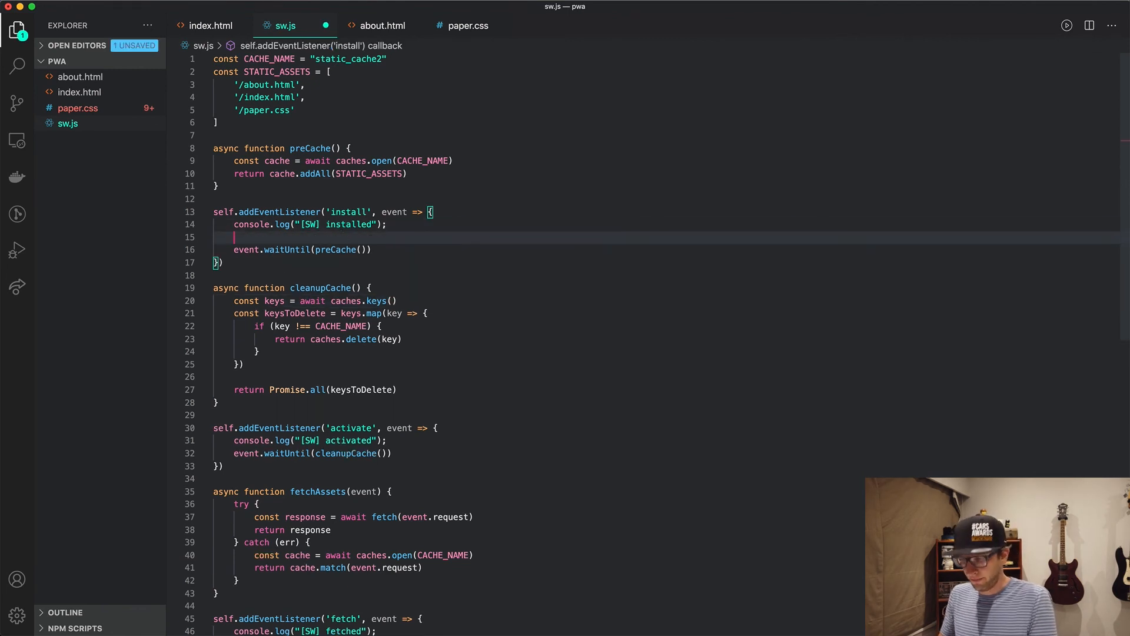
Step: Add self.skipWaiting() to the install listener before event.waitUntil
{"action": "type", "text": "self.s"}
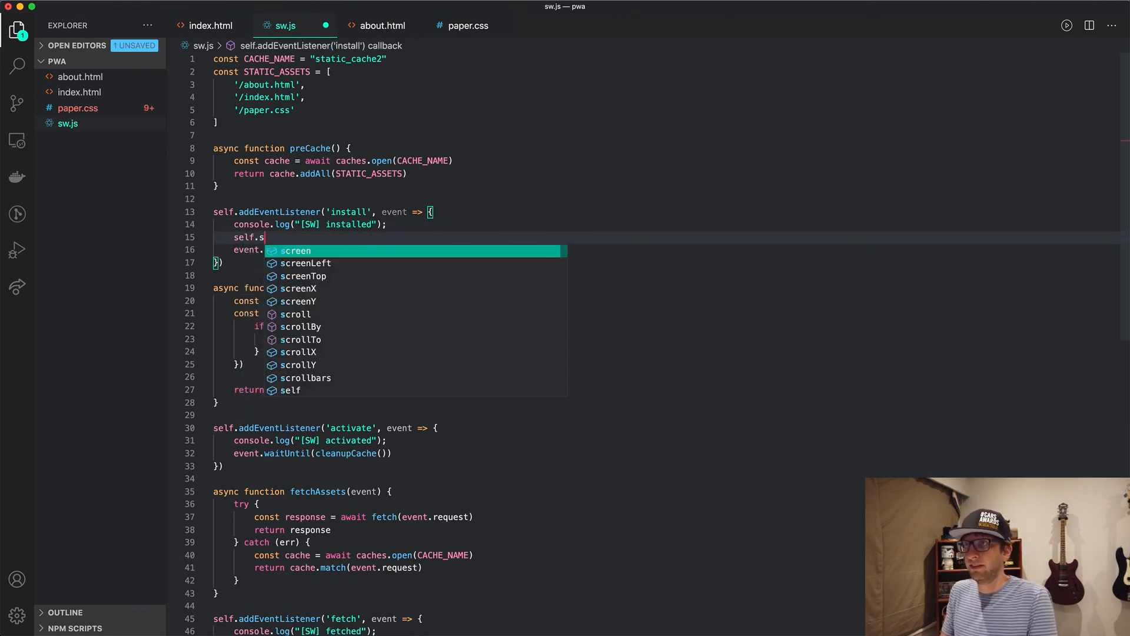
{"action": "type", "text": "kipW"}
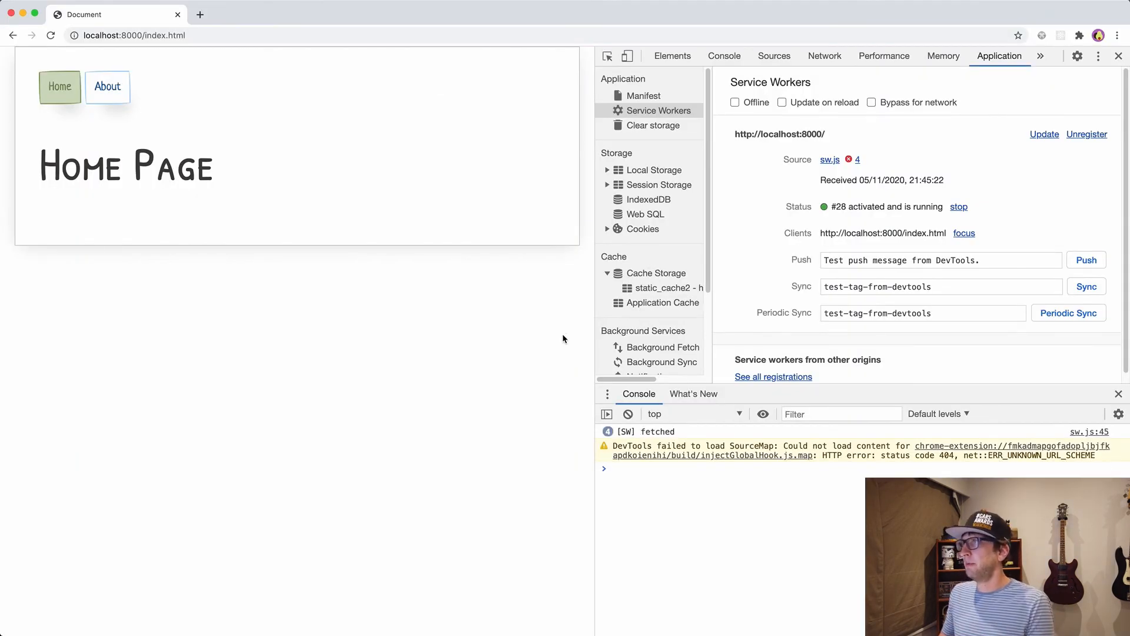
Step: Reload twice so worker #30 activates immediately, leaving only static_cache3 and static_cache4 with installed/activated logged
{"action": "left_click", "coordinate": [1044, 134]}
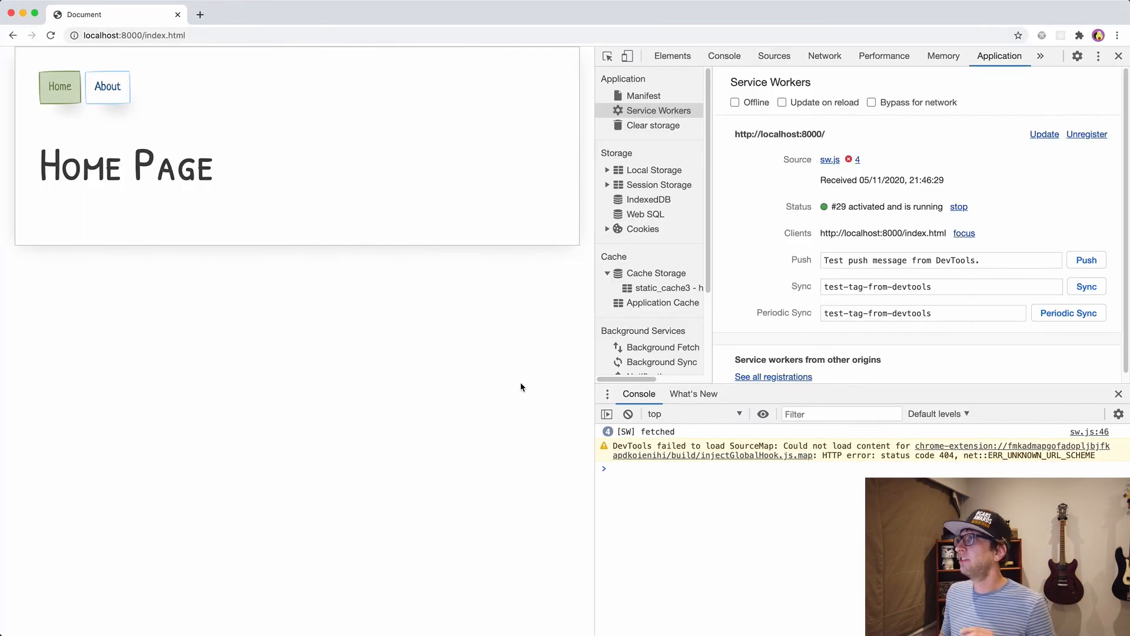
{"action": "left_click", "coordinate": [1044, 135]}
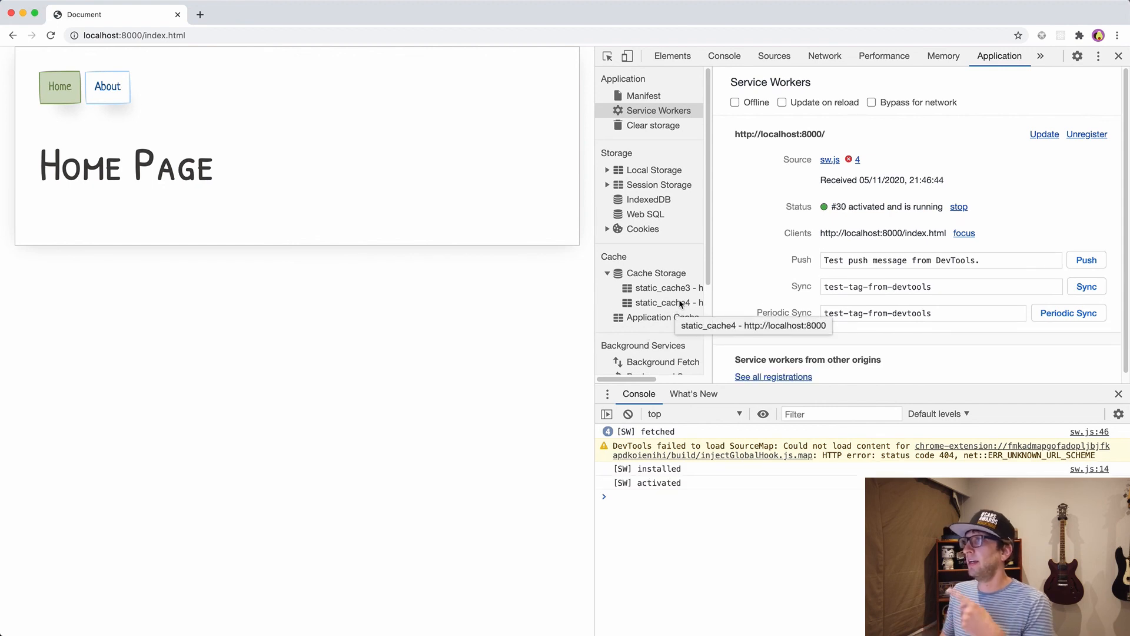